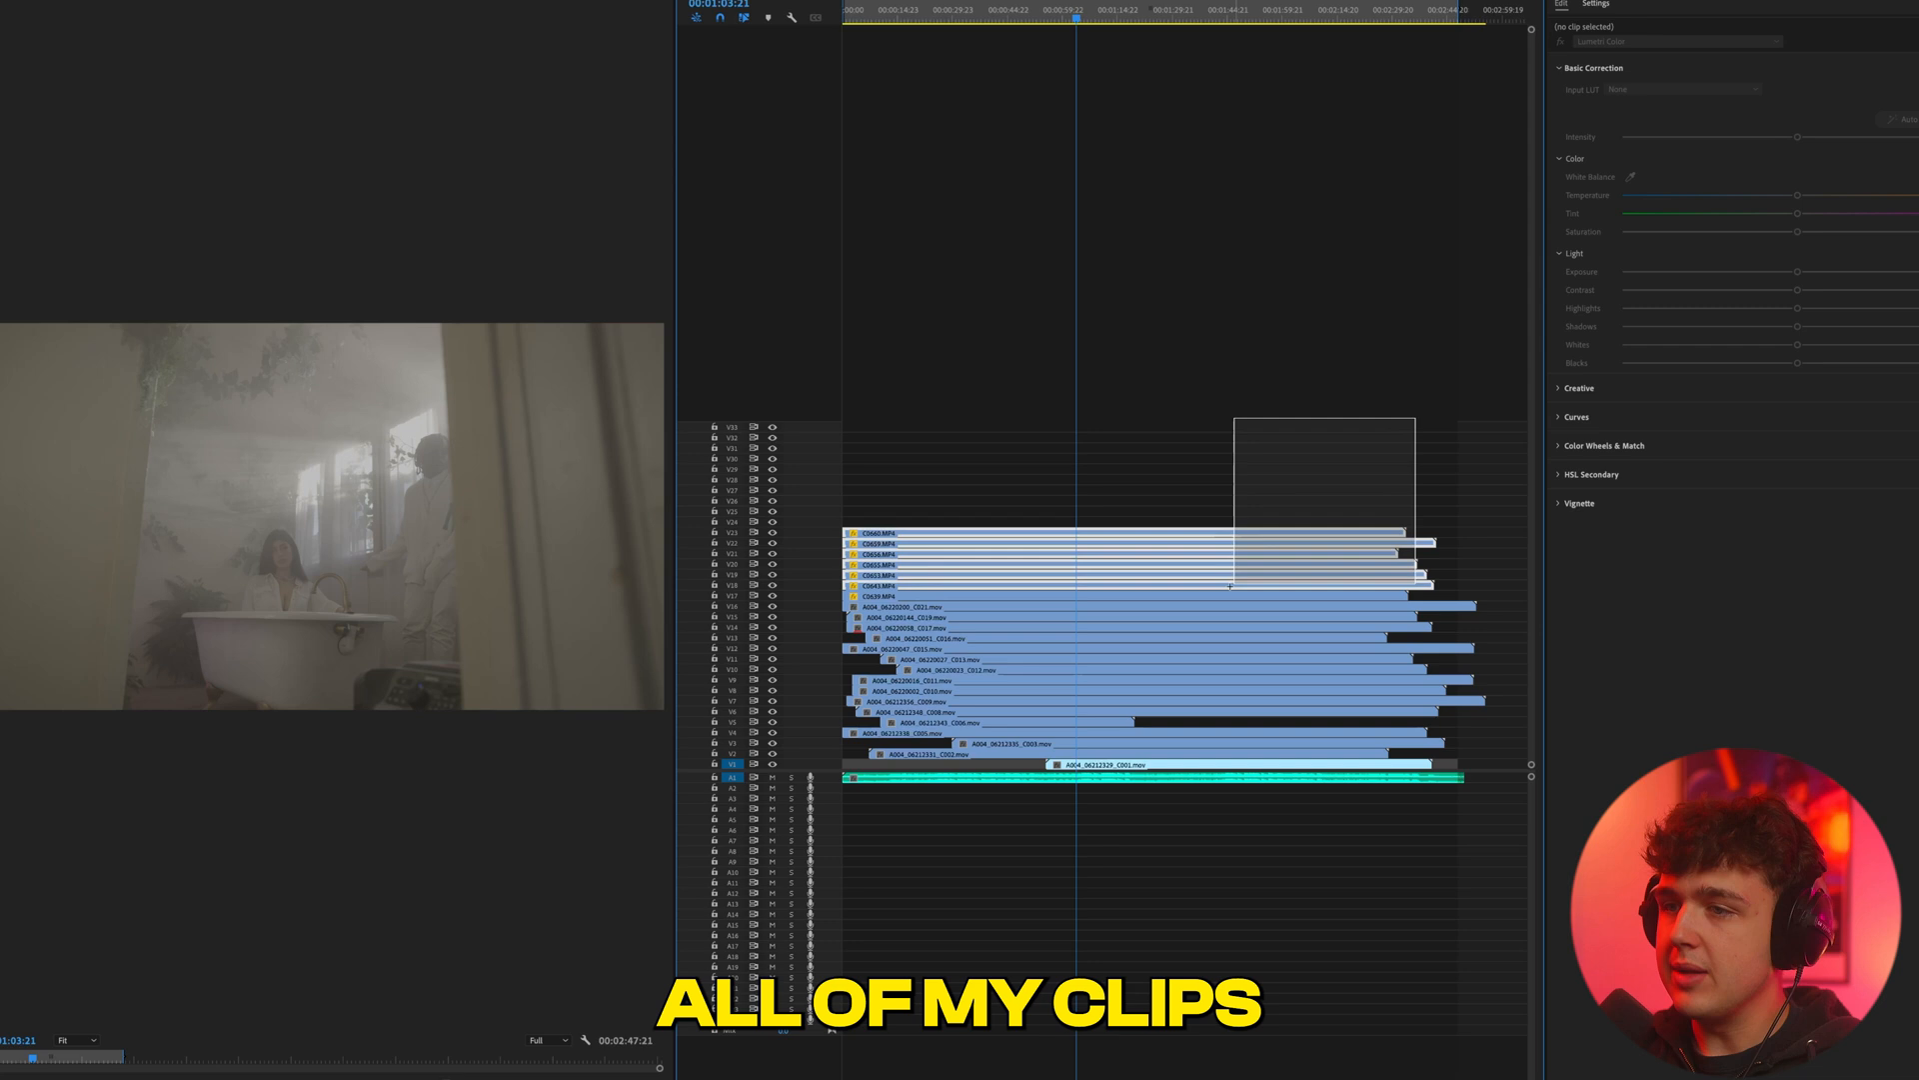
# Step: Select a music-video clip in the timeline so Lumetri Color shows its settings
pyautogui.click(1150, 775)
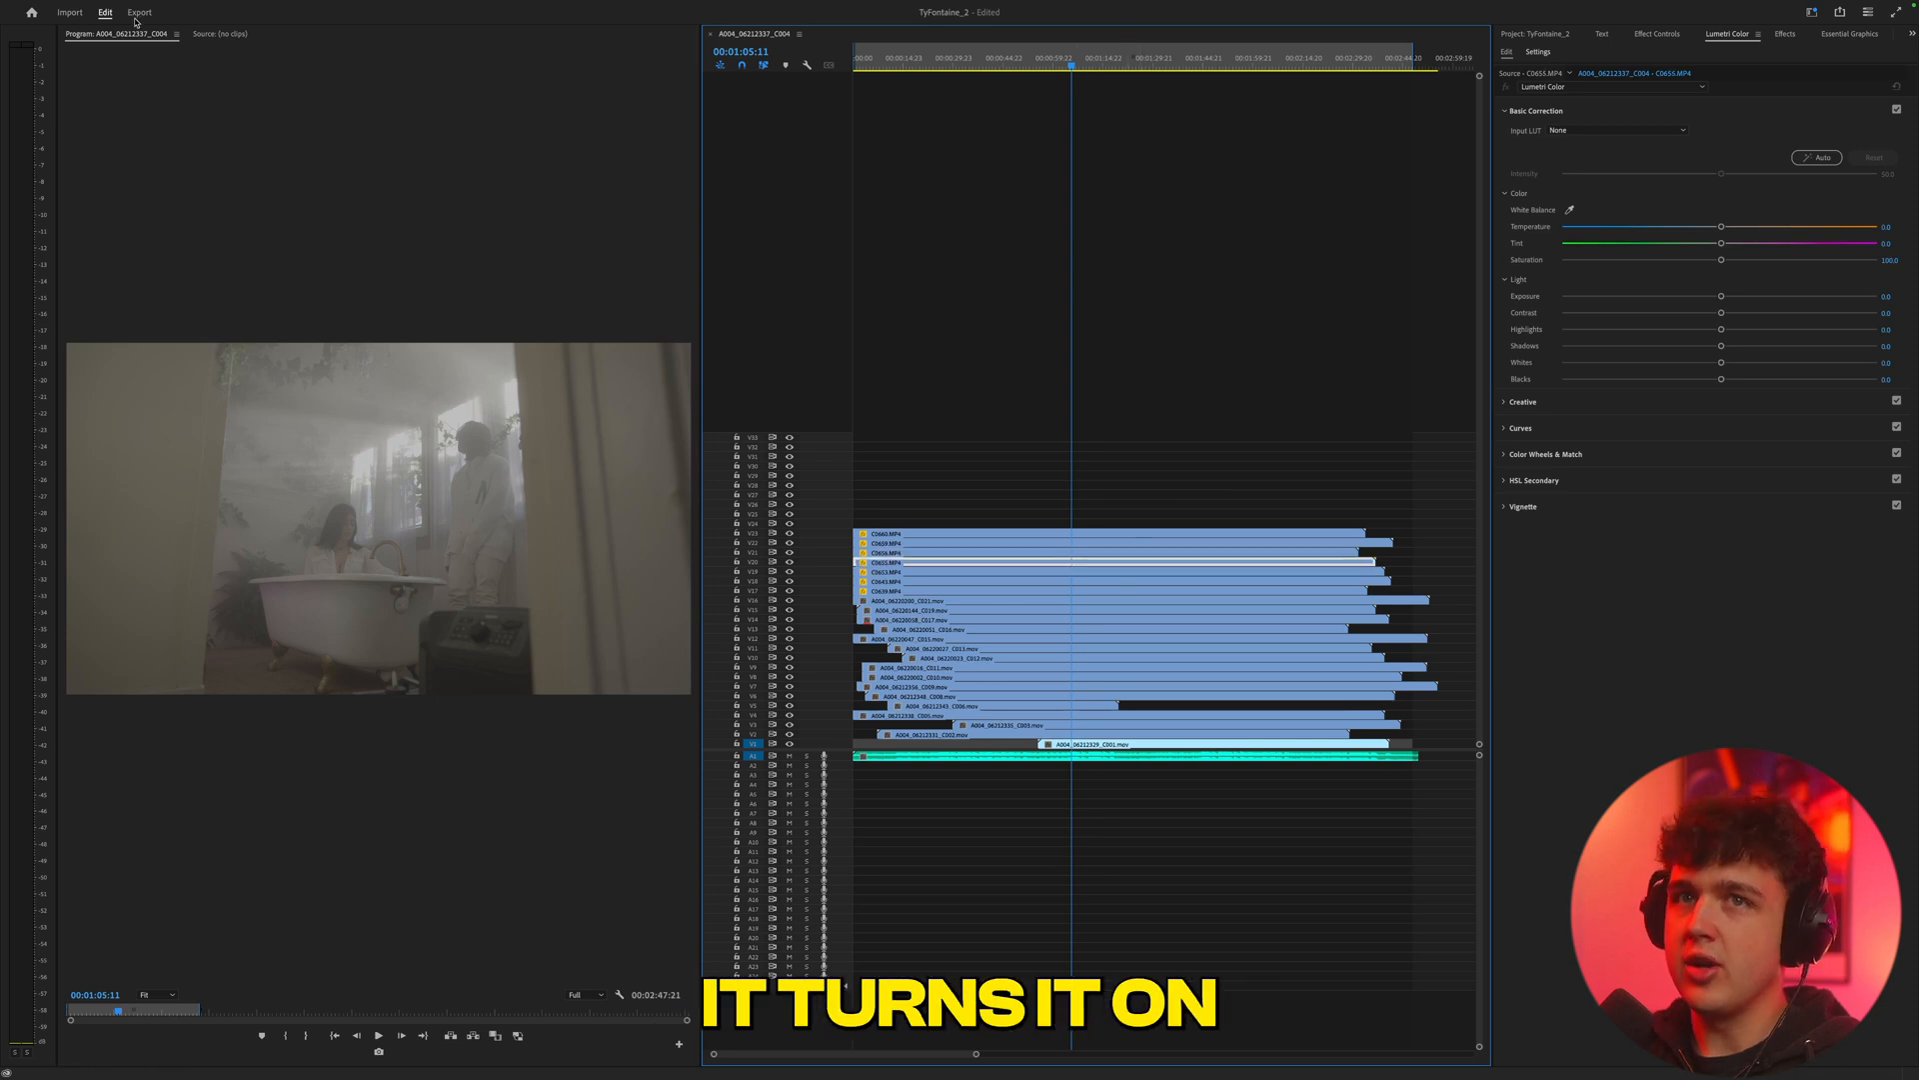
pyautogui.click(97, 18)
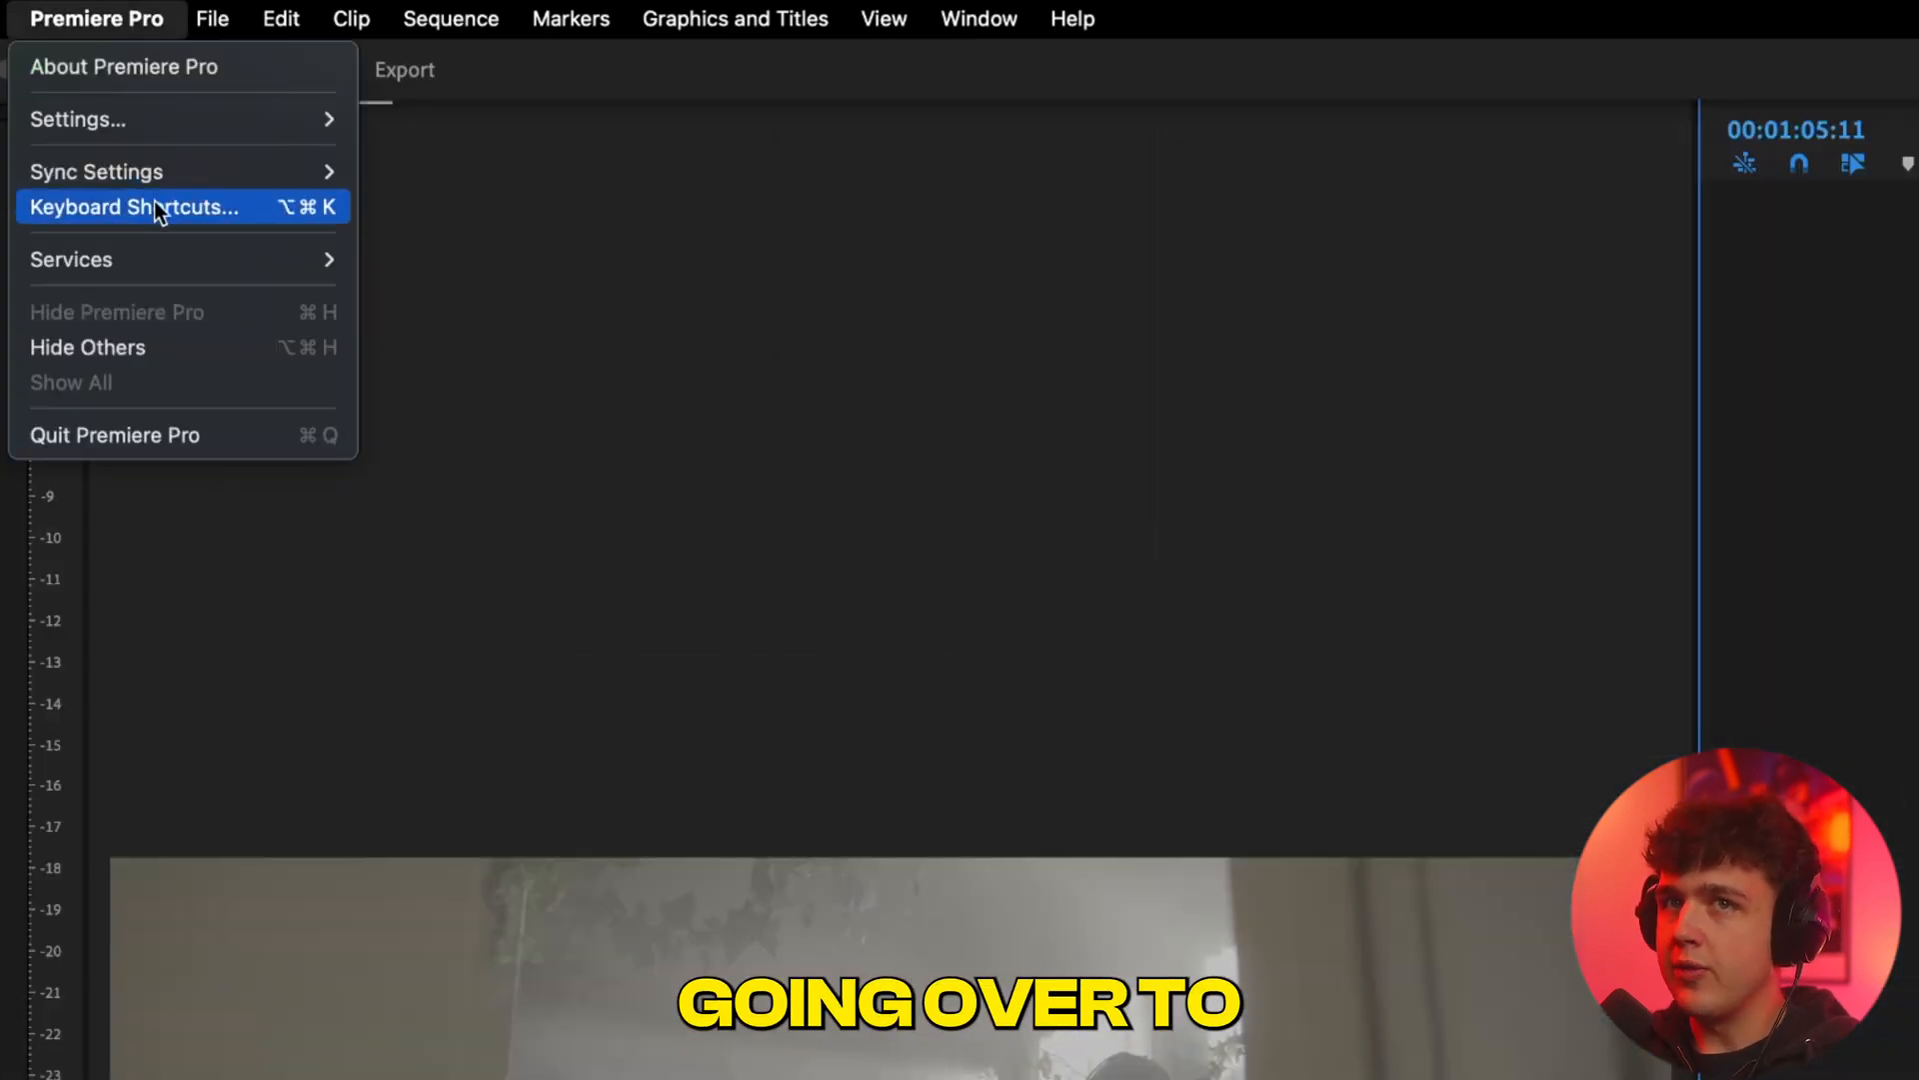
# Step: Open the Keyboard Shortcuts editor and filter commands by 'enable'
pyautogui.click(135, 207)
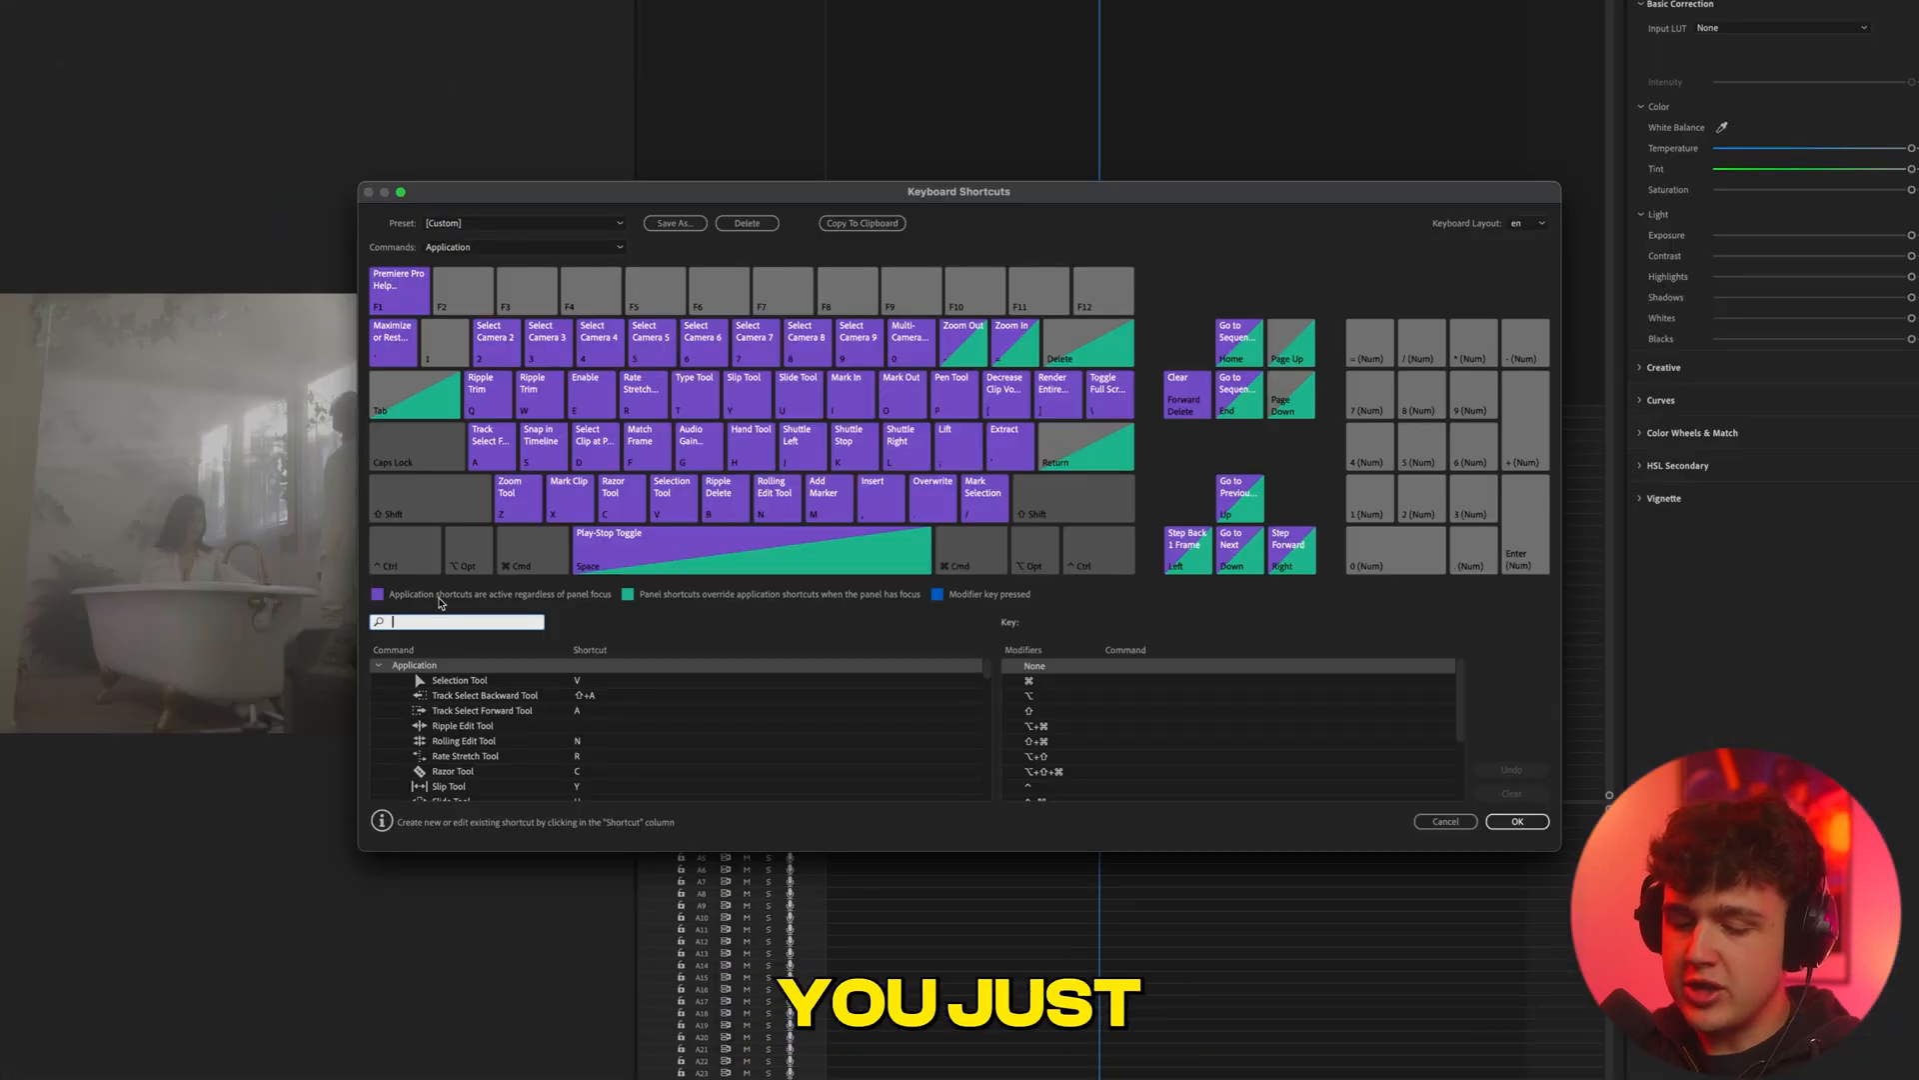
pyautogui.write('enable')
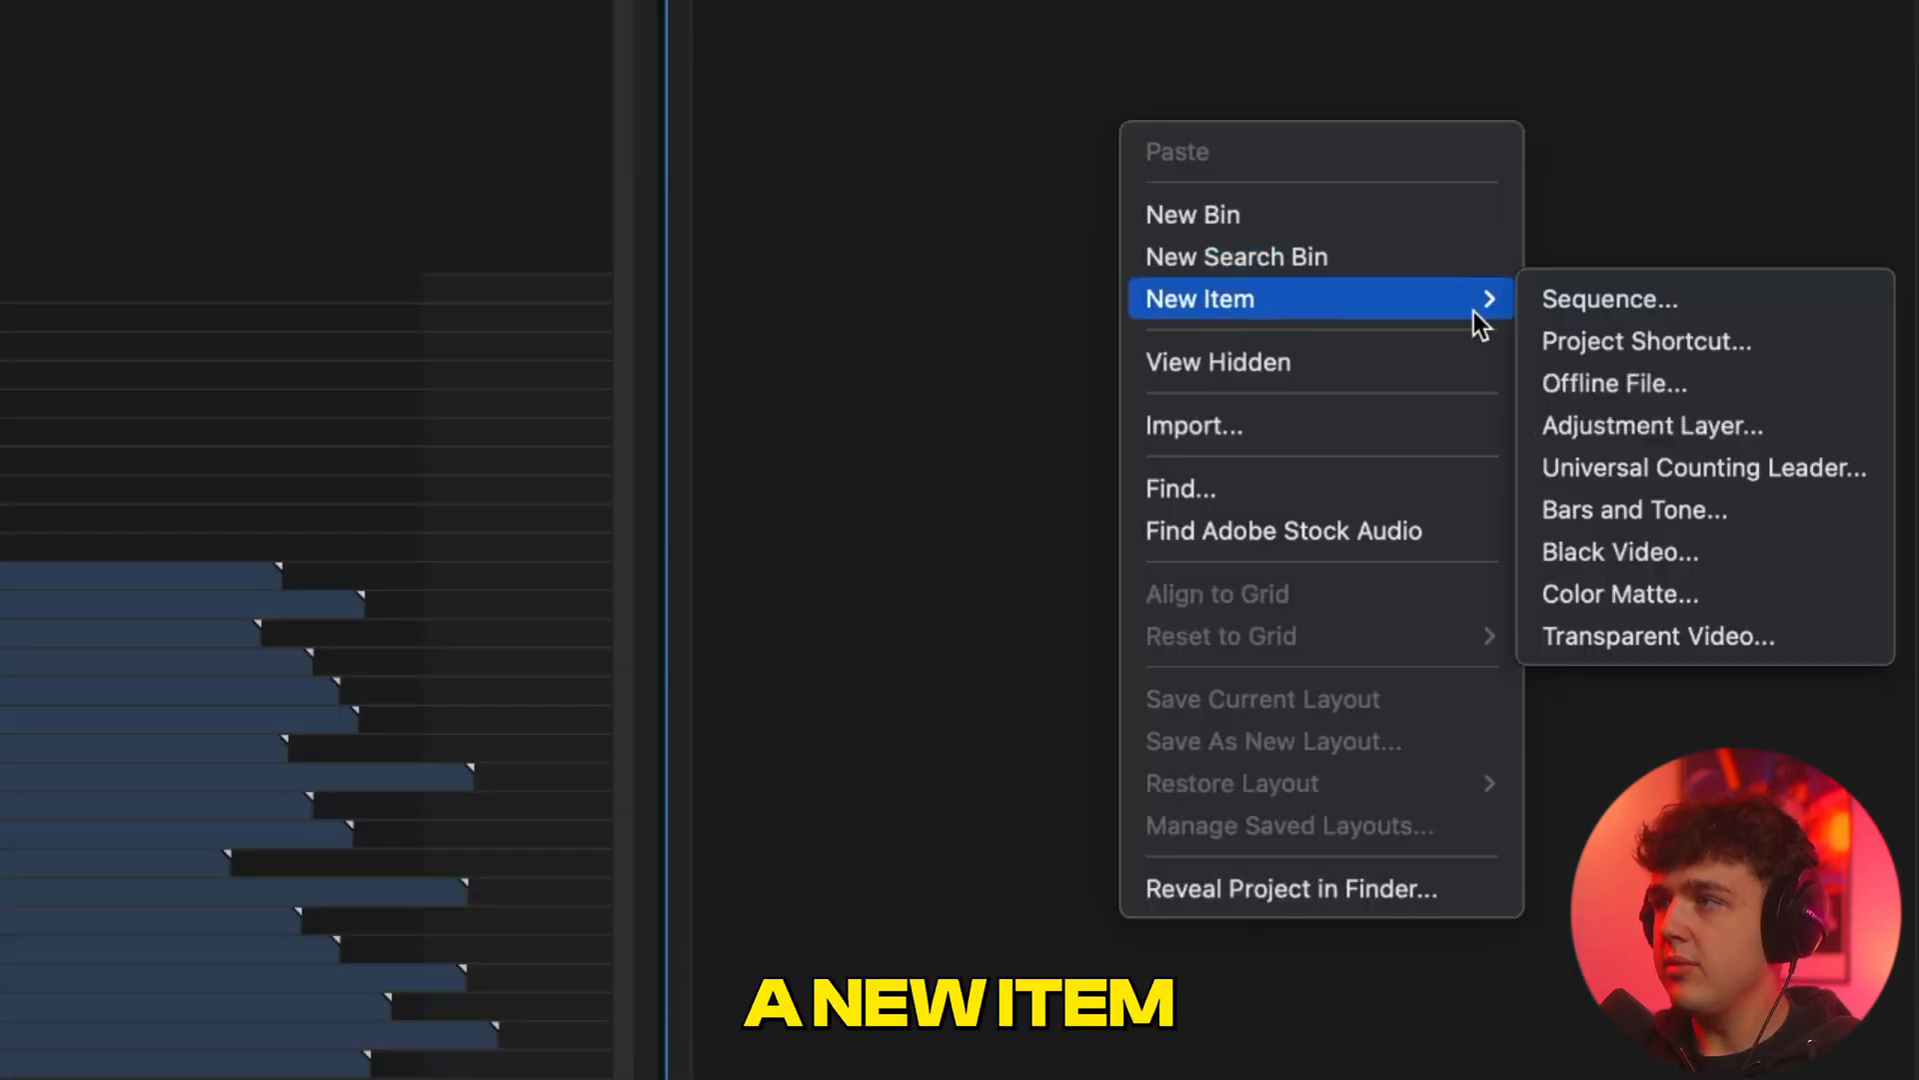
# Step: Create a 1920×1080 adjustment layer and place it above all the clips
pyautogui.click(1652, 425)
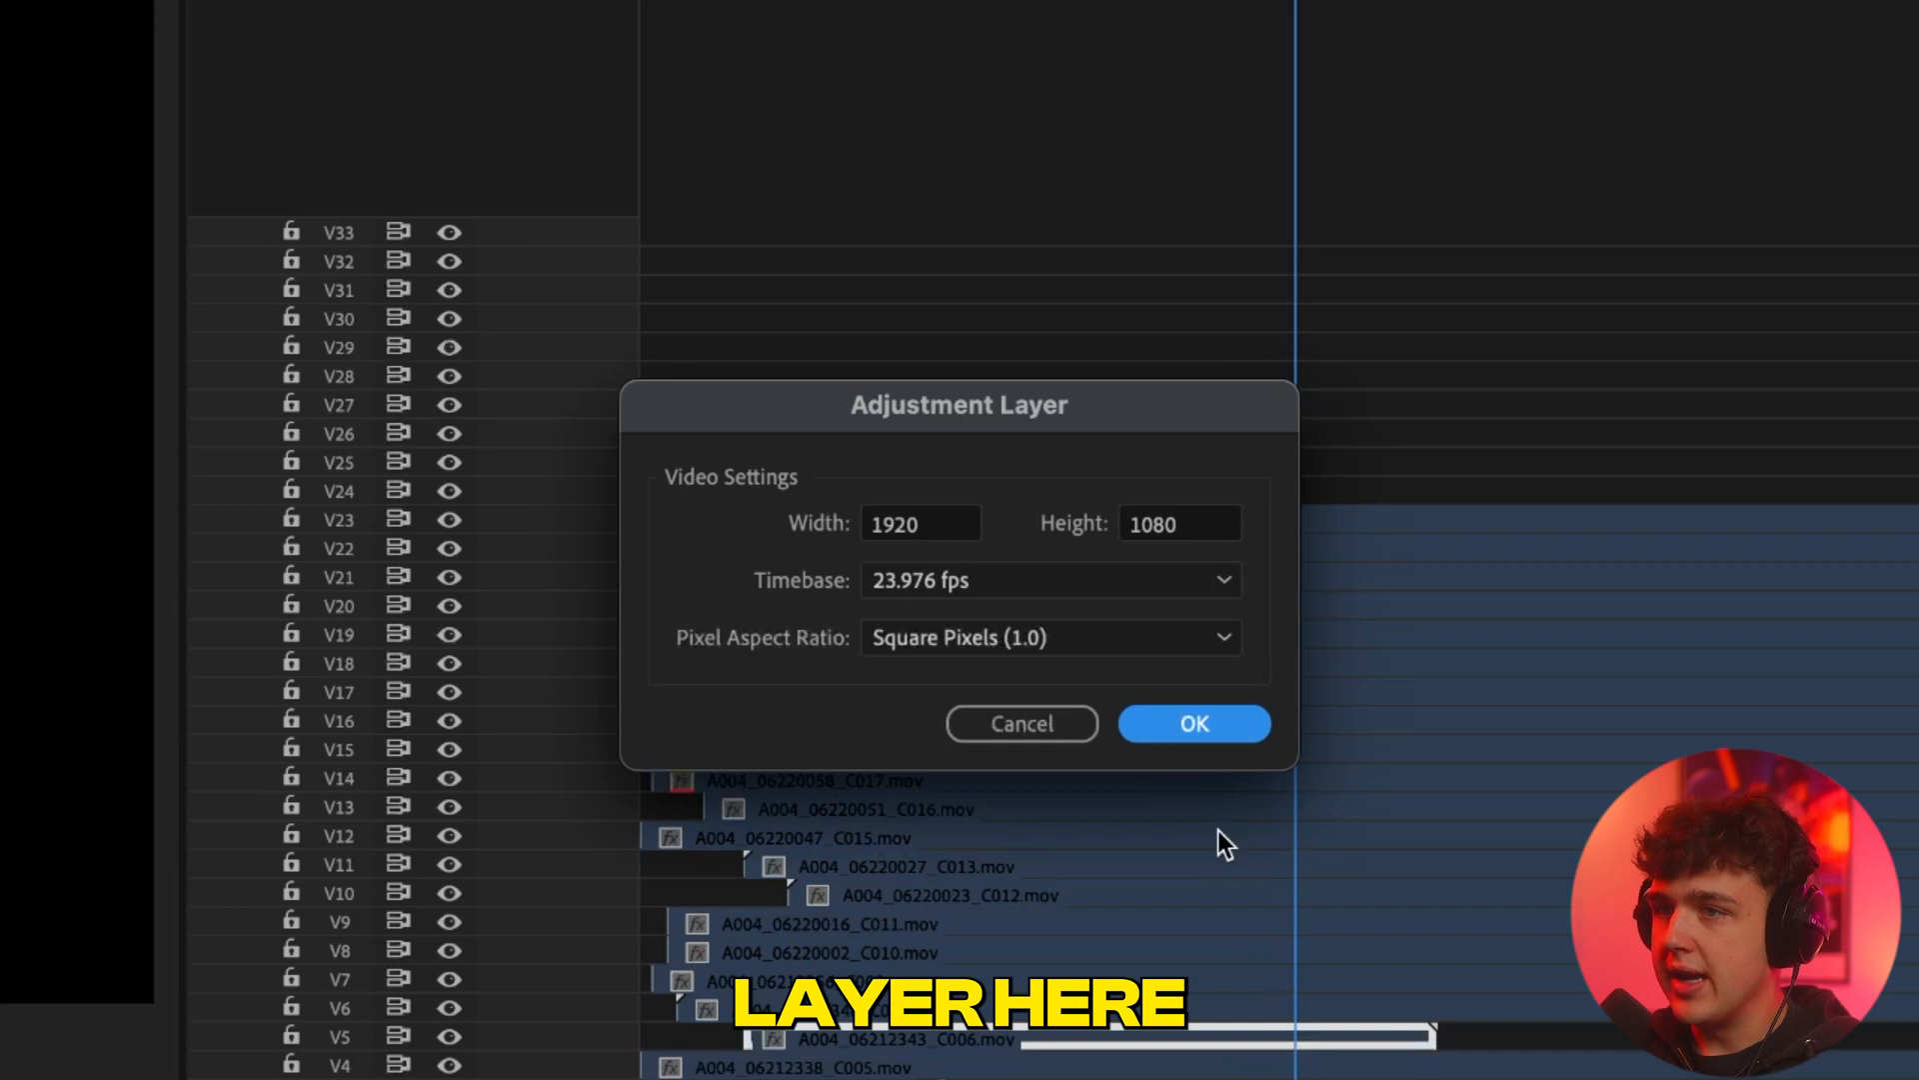
pyautogui.click(1192, 722)
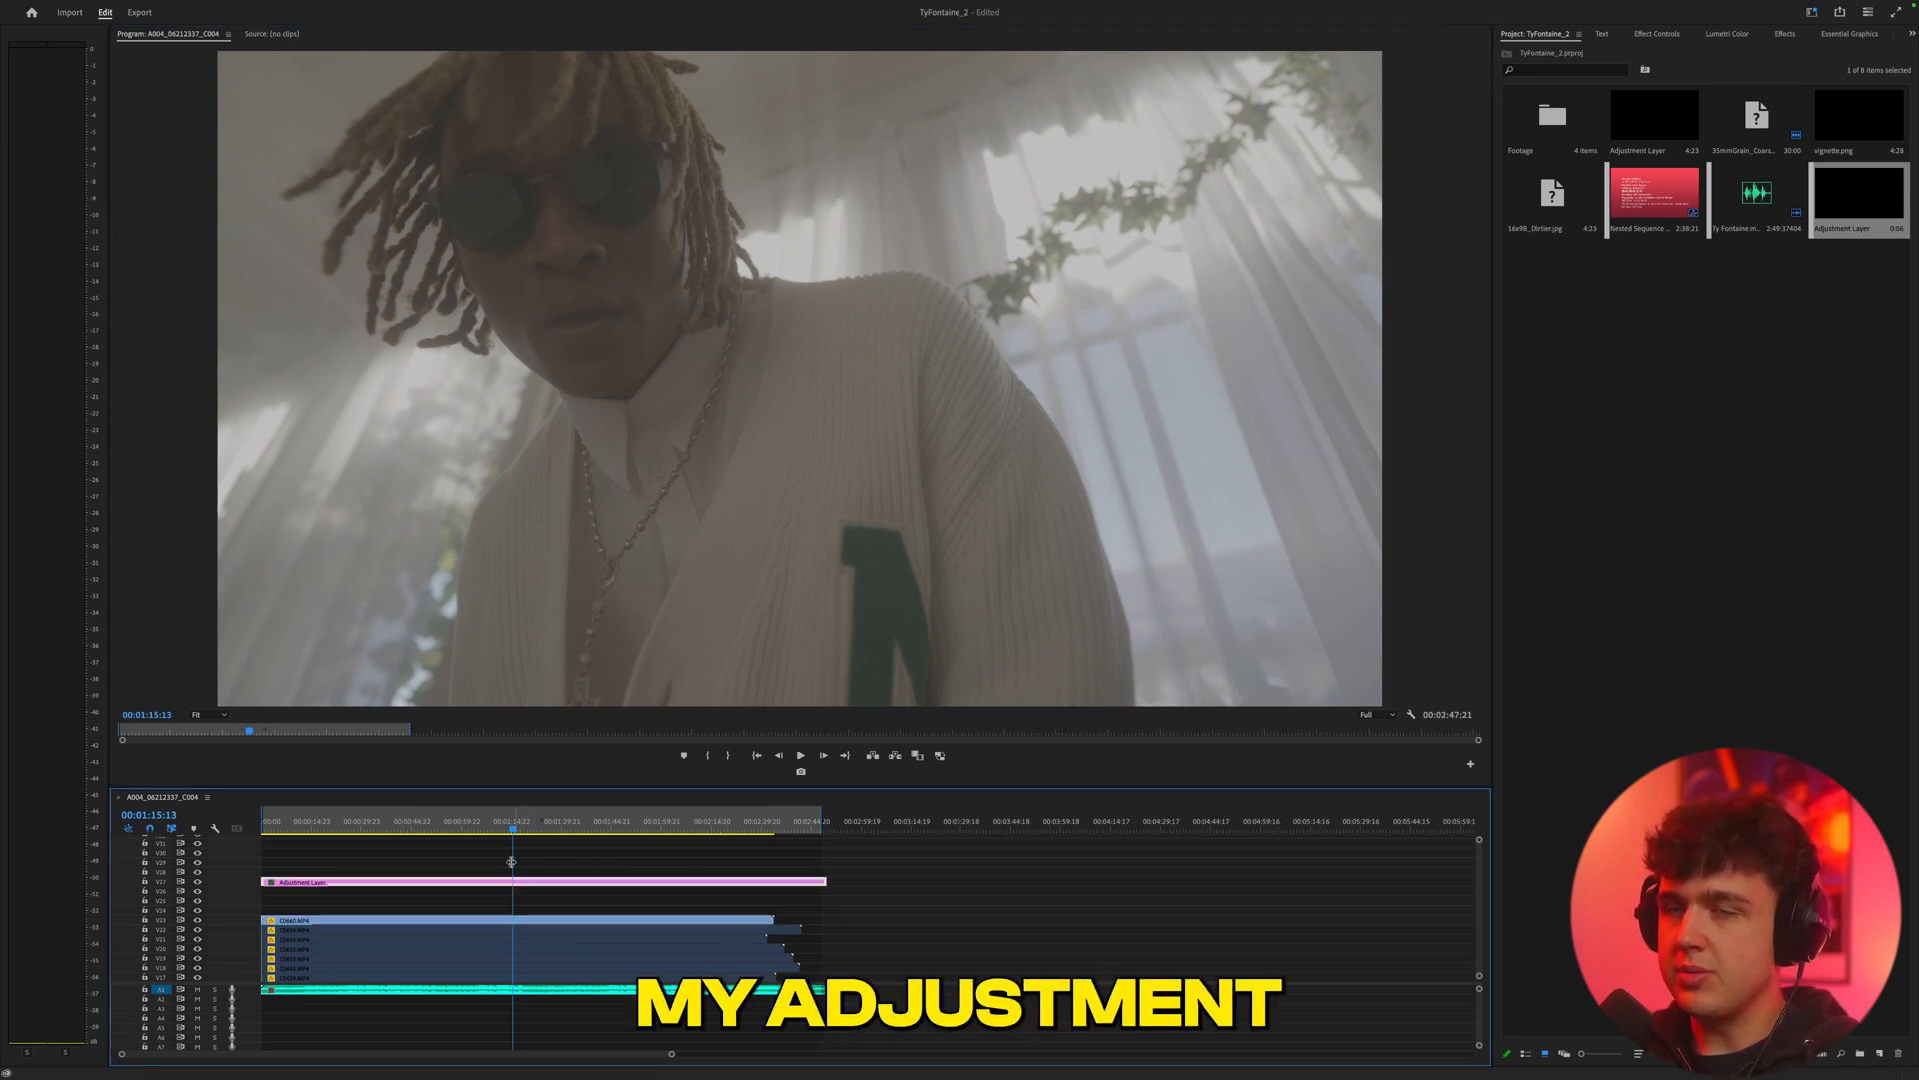
# Step: Open Lumetri Color for the adjustment layer and browse the Creative Look list
pyautogui.click(1550, 65)
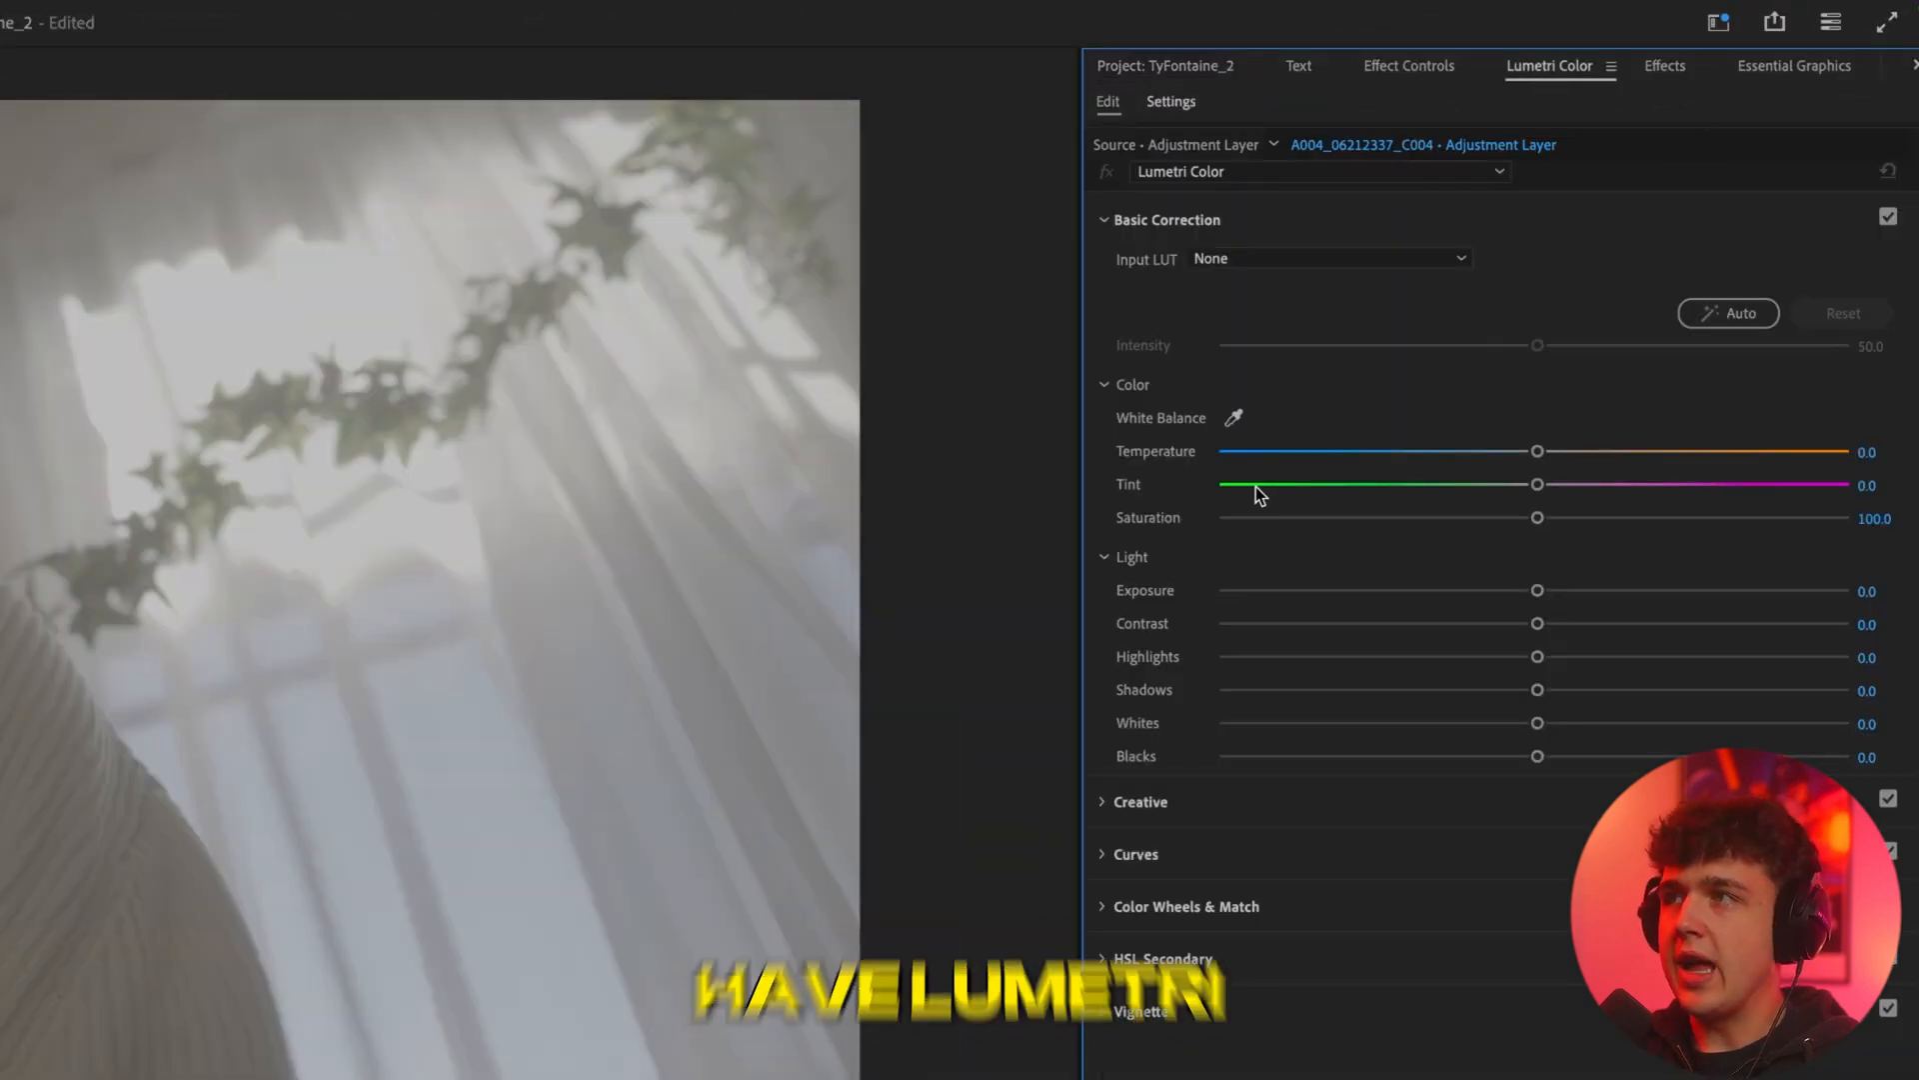
pyautogui.click(1664, 65)
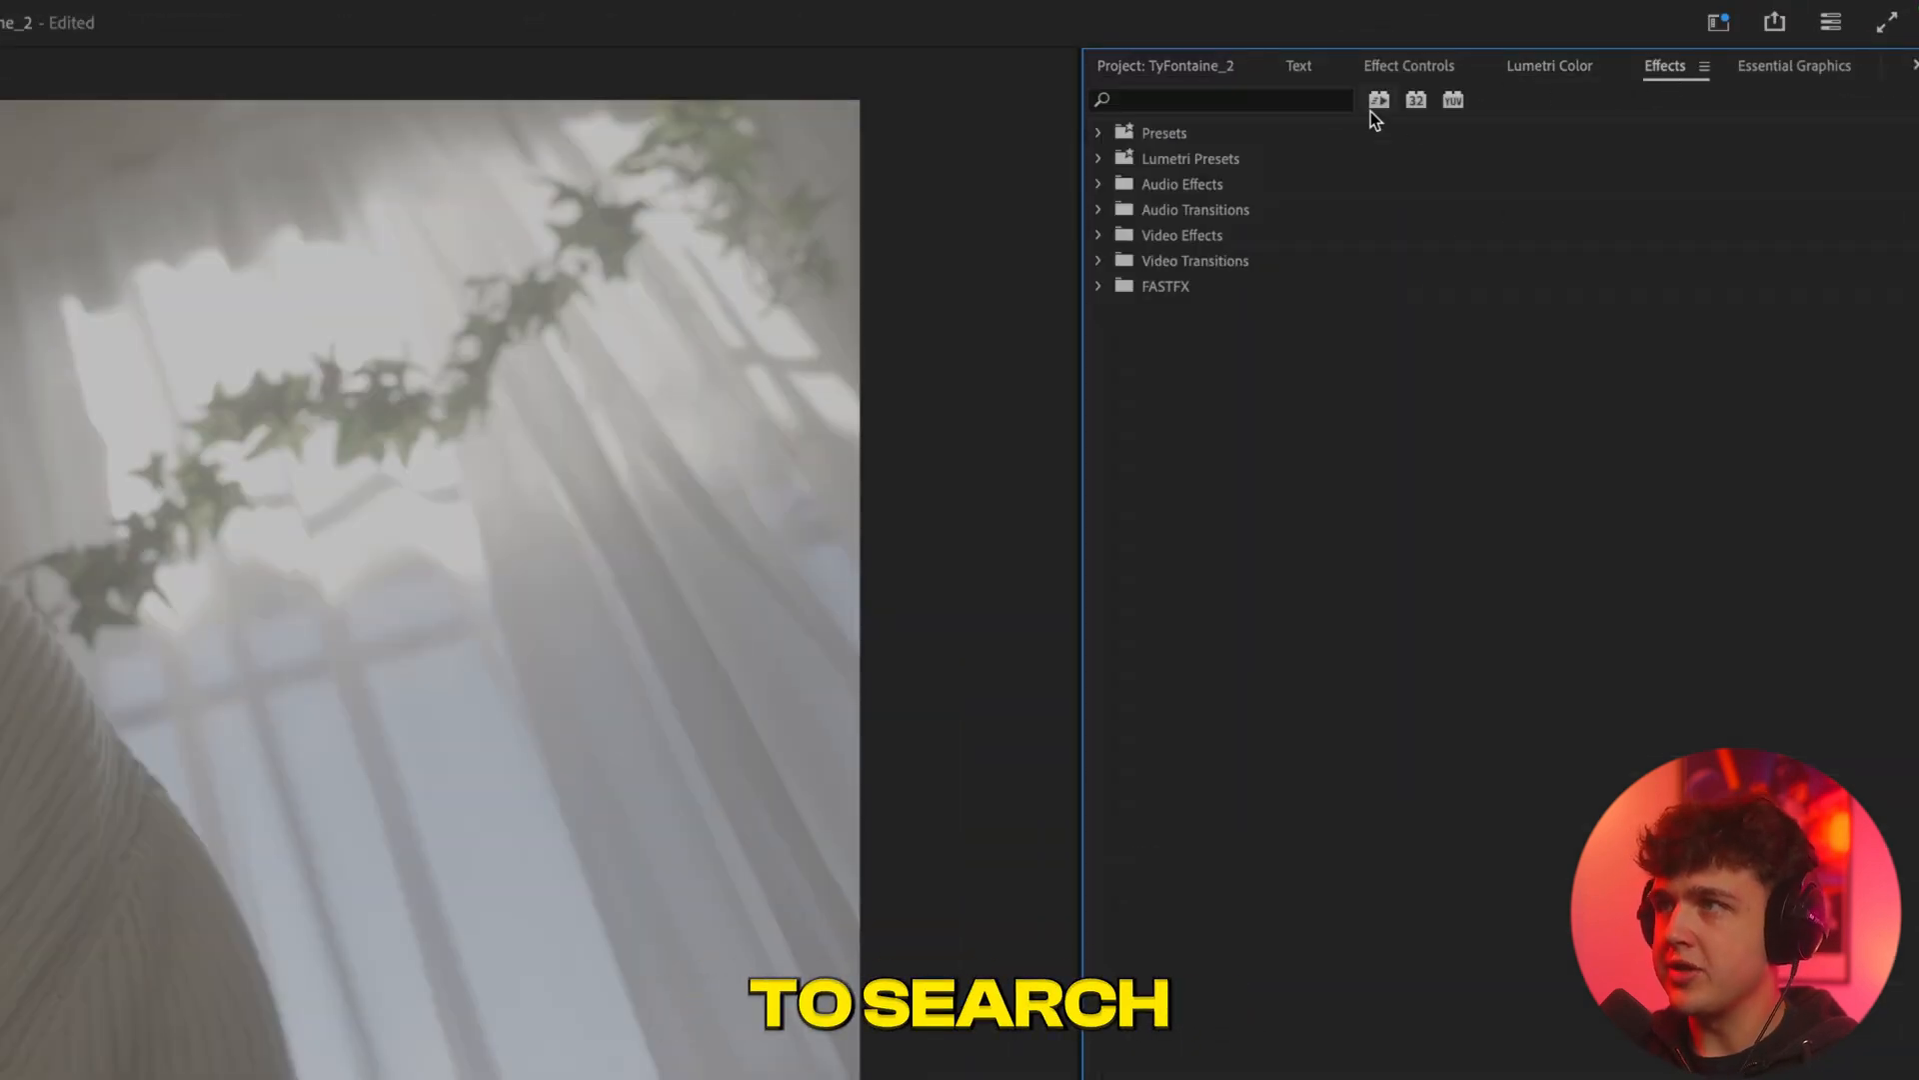
pyautogui.click(809, 24)
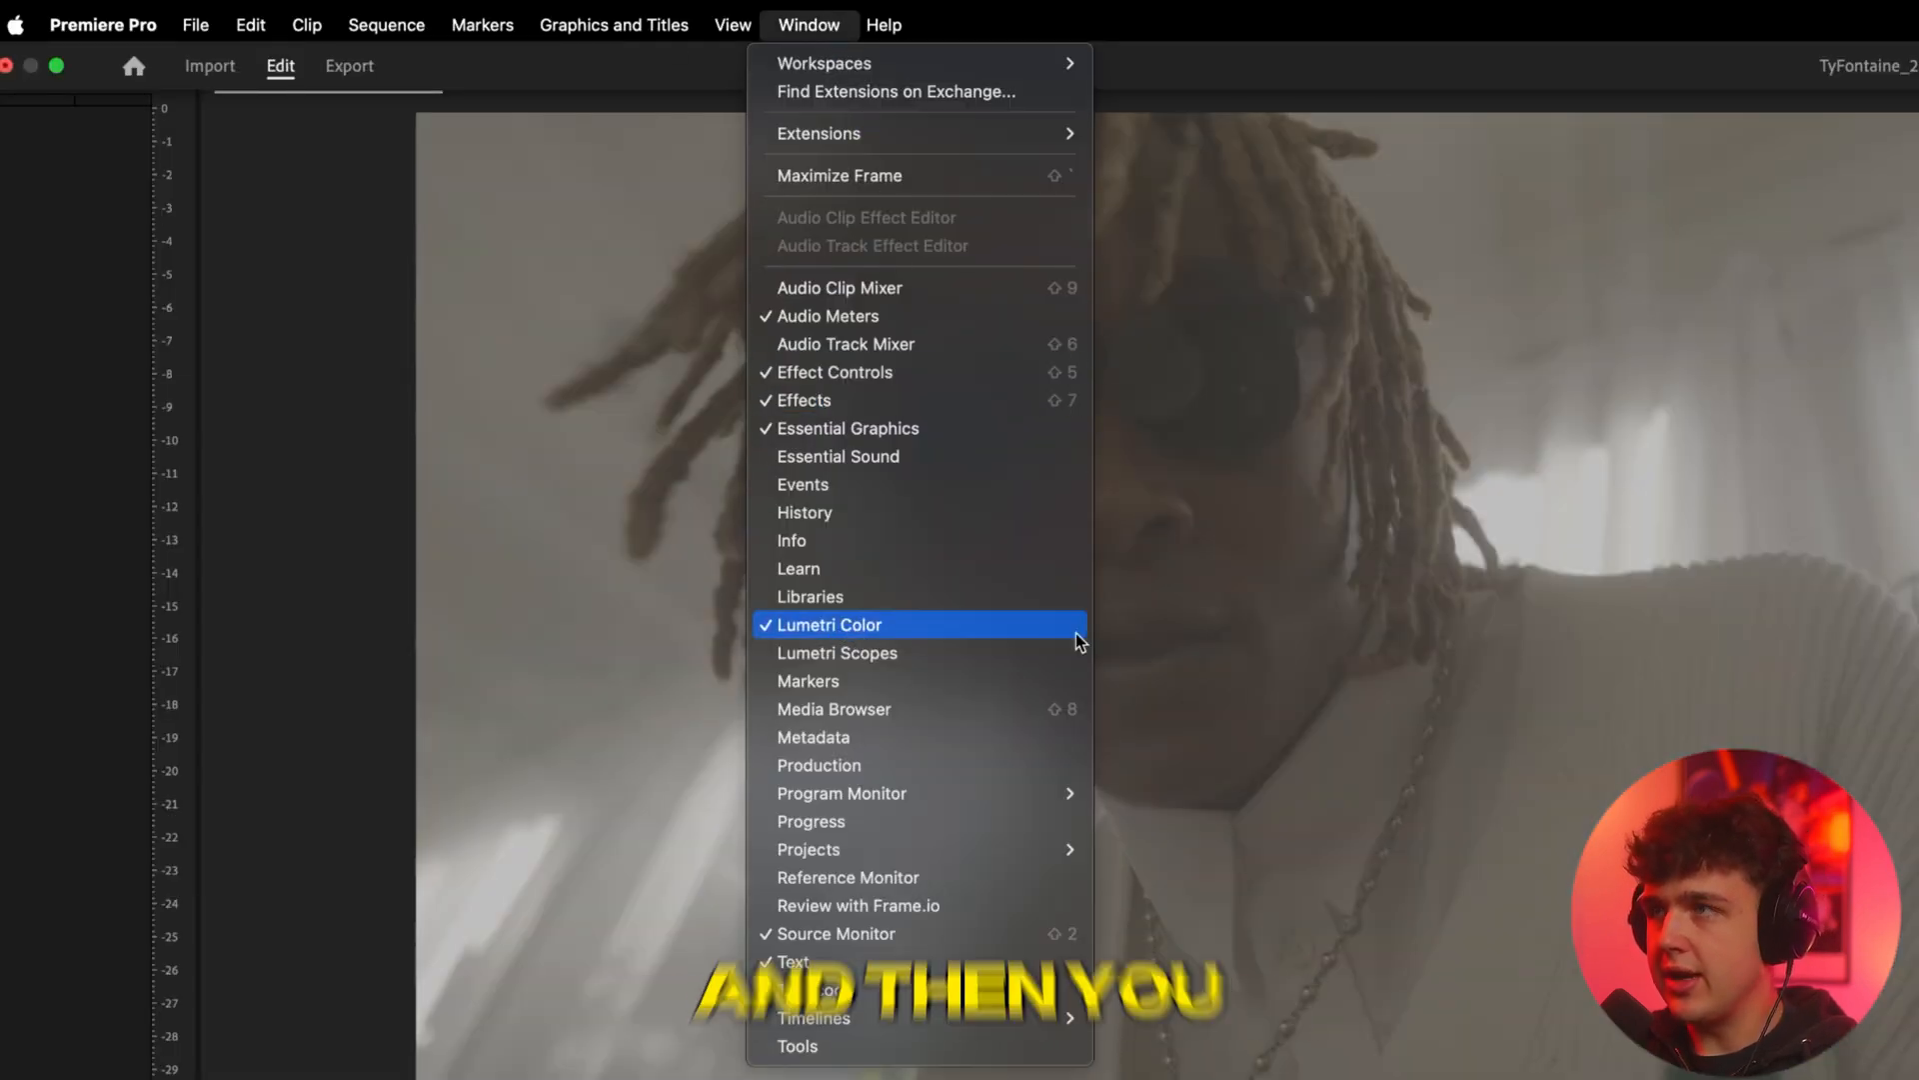
pyautogui.click(829, 624)
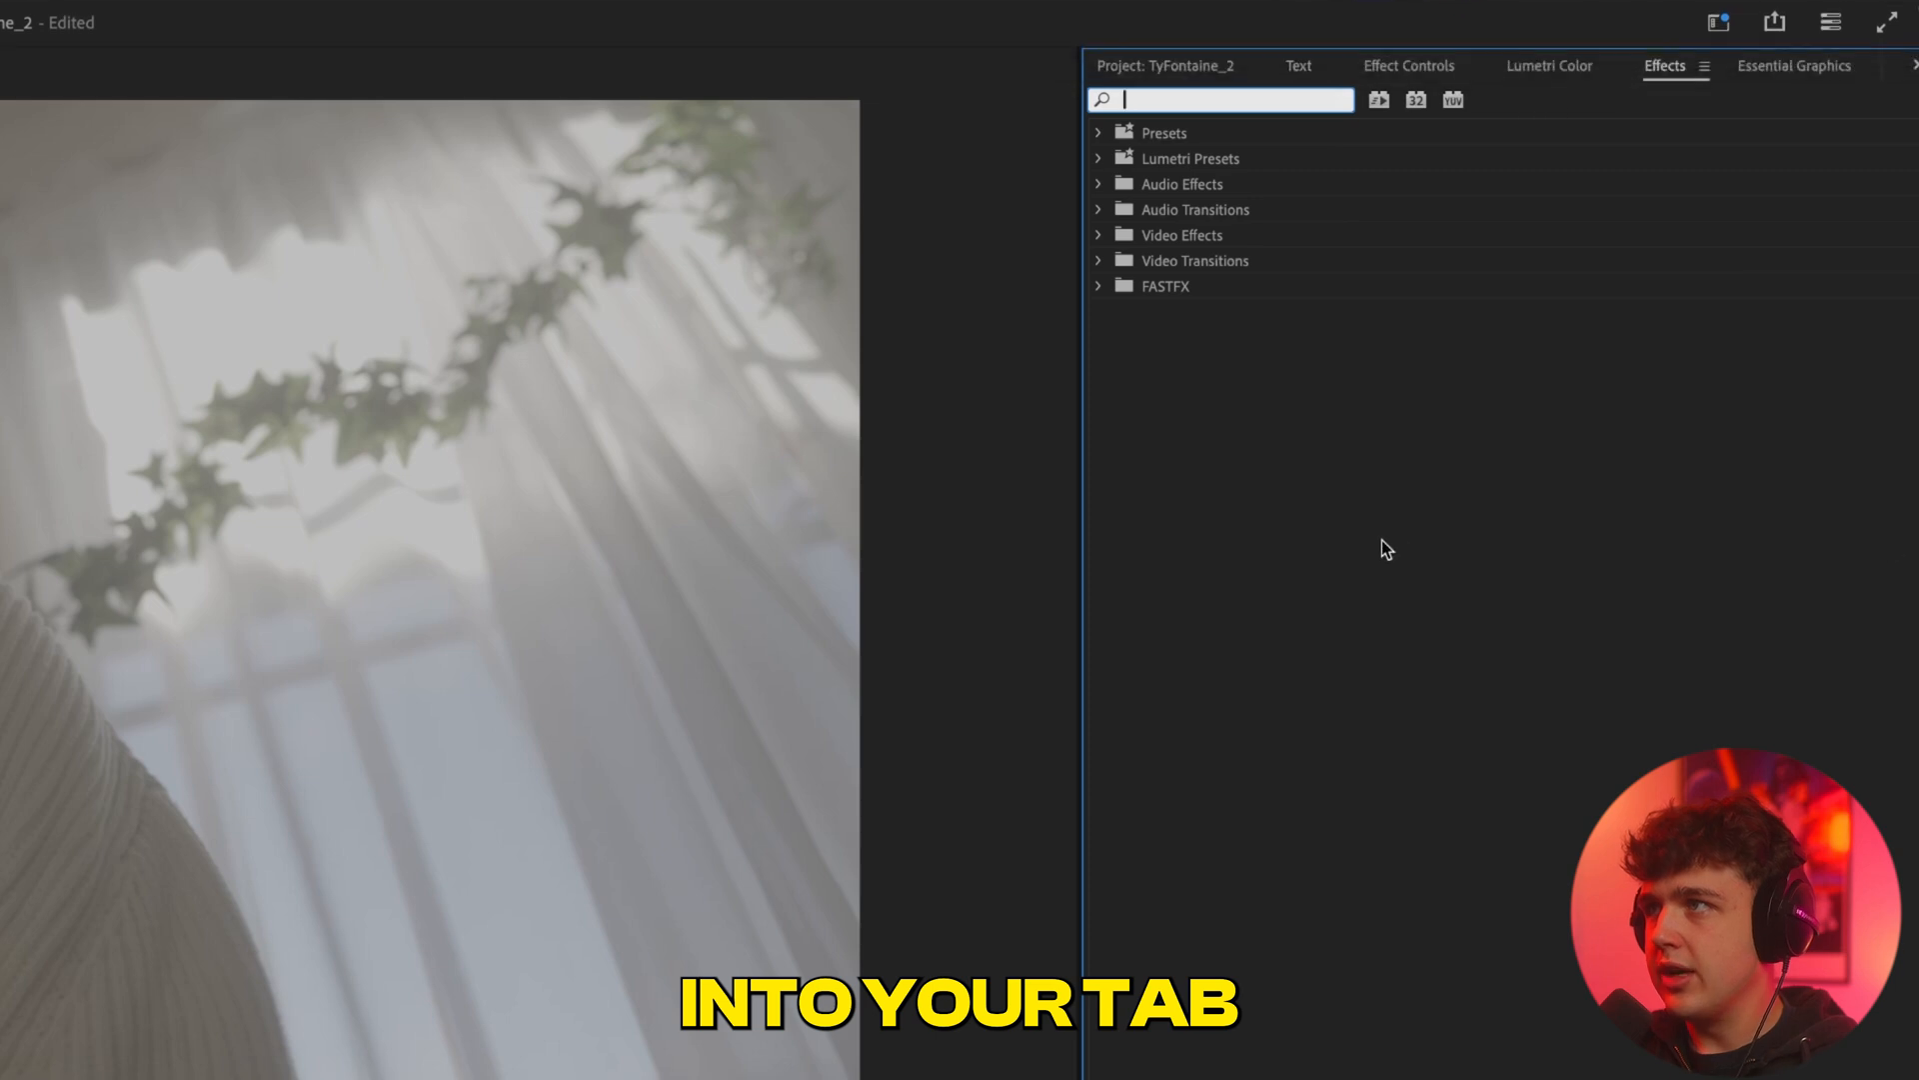
pyautogui.click(1549, 66)
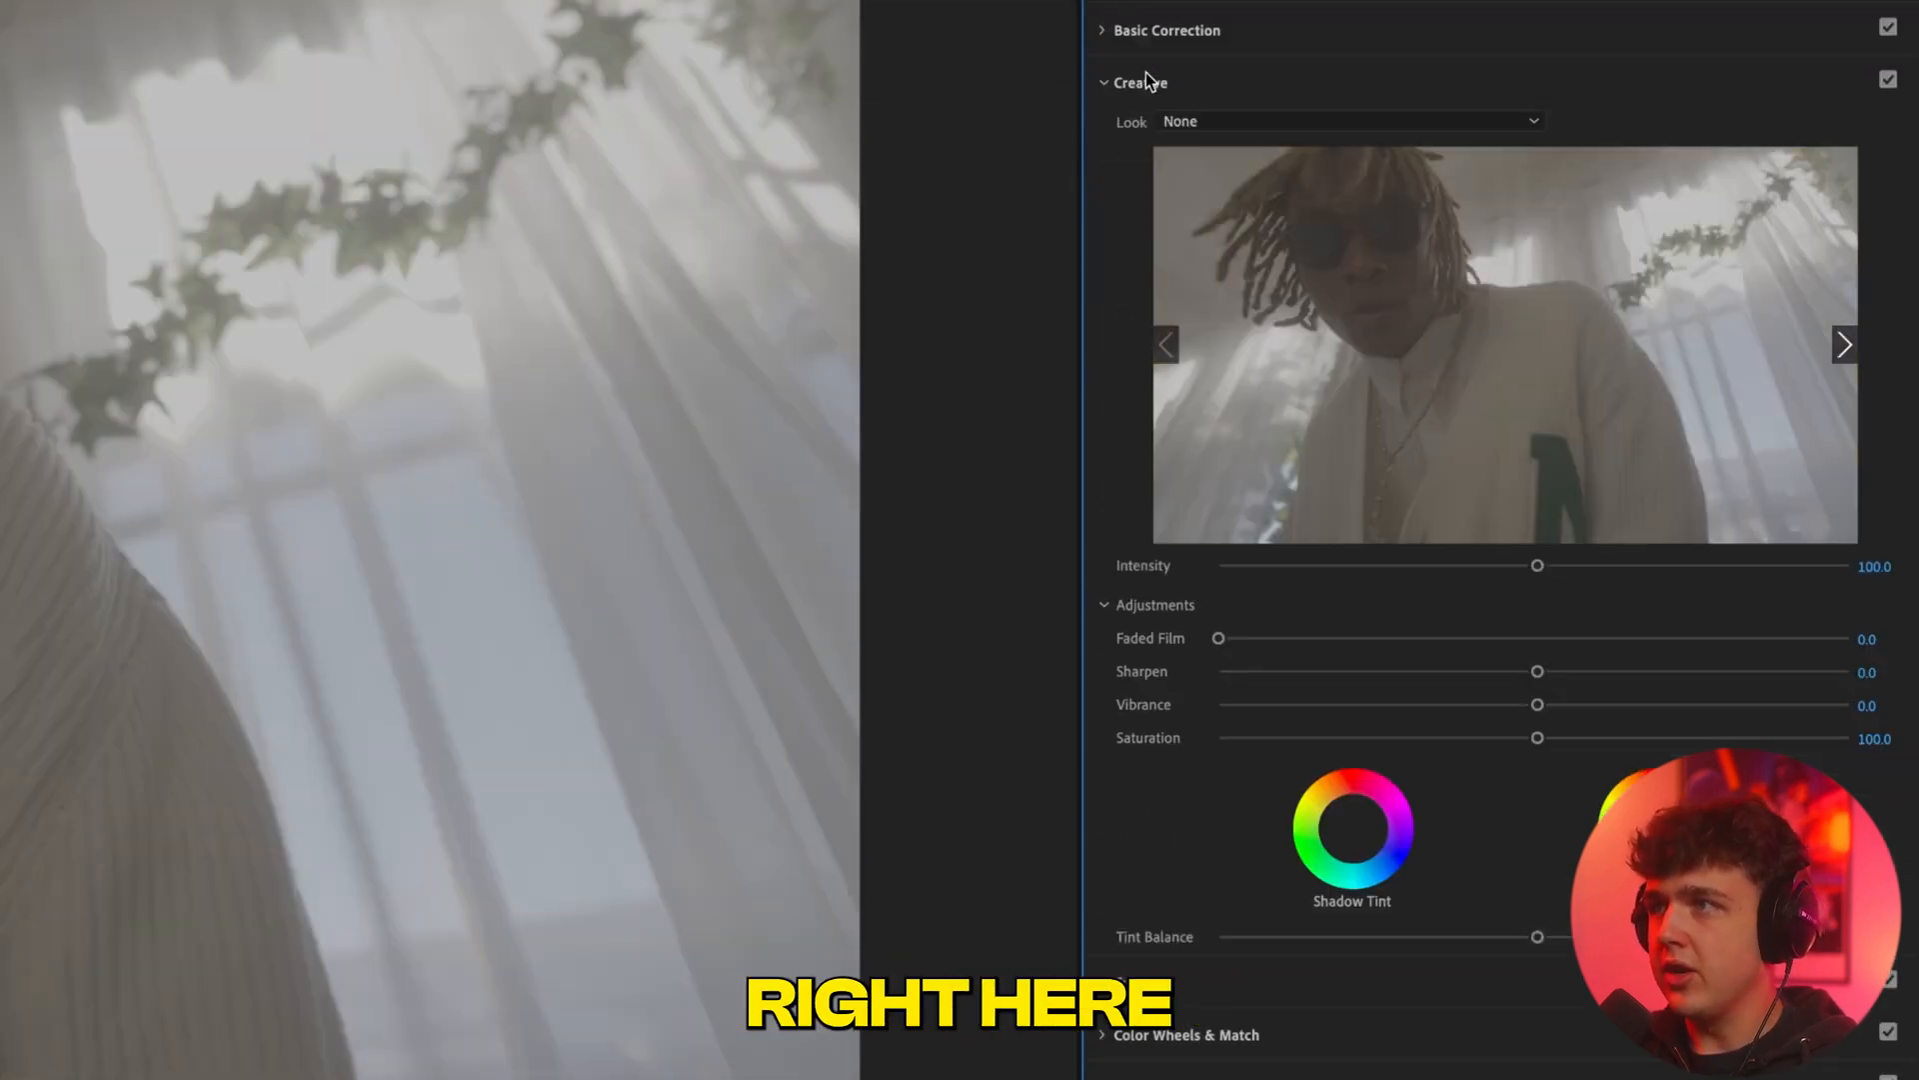
pyautogui.click(1346, 121)
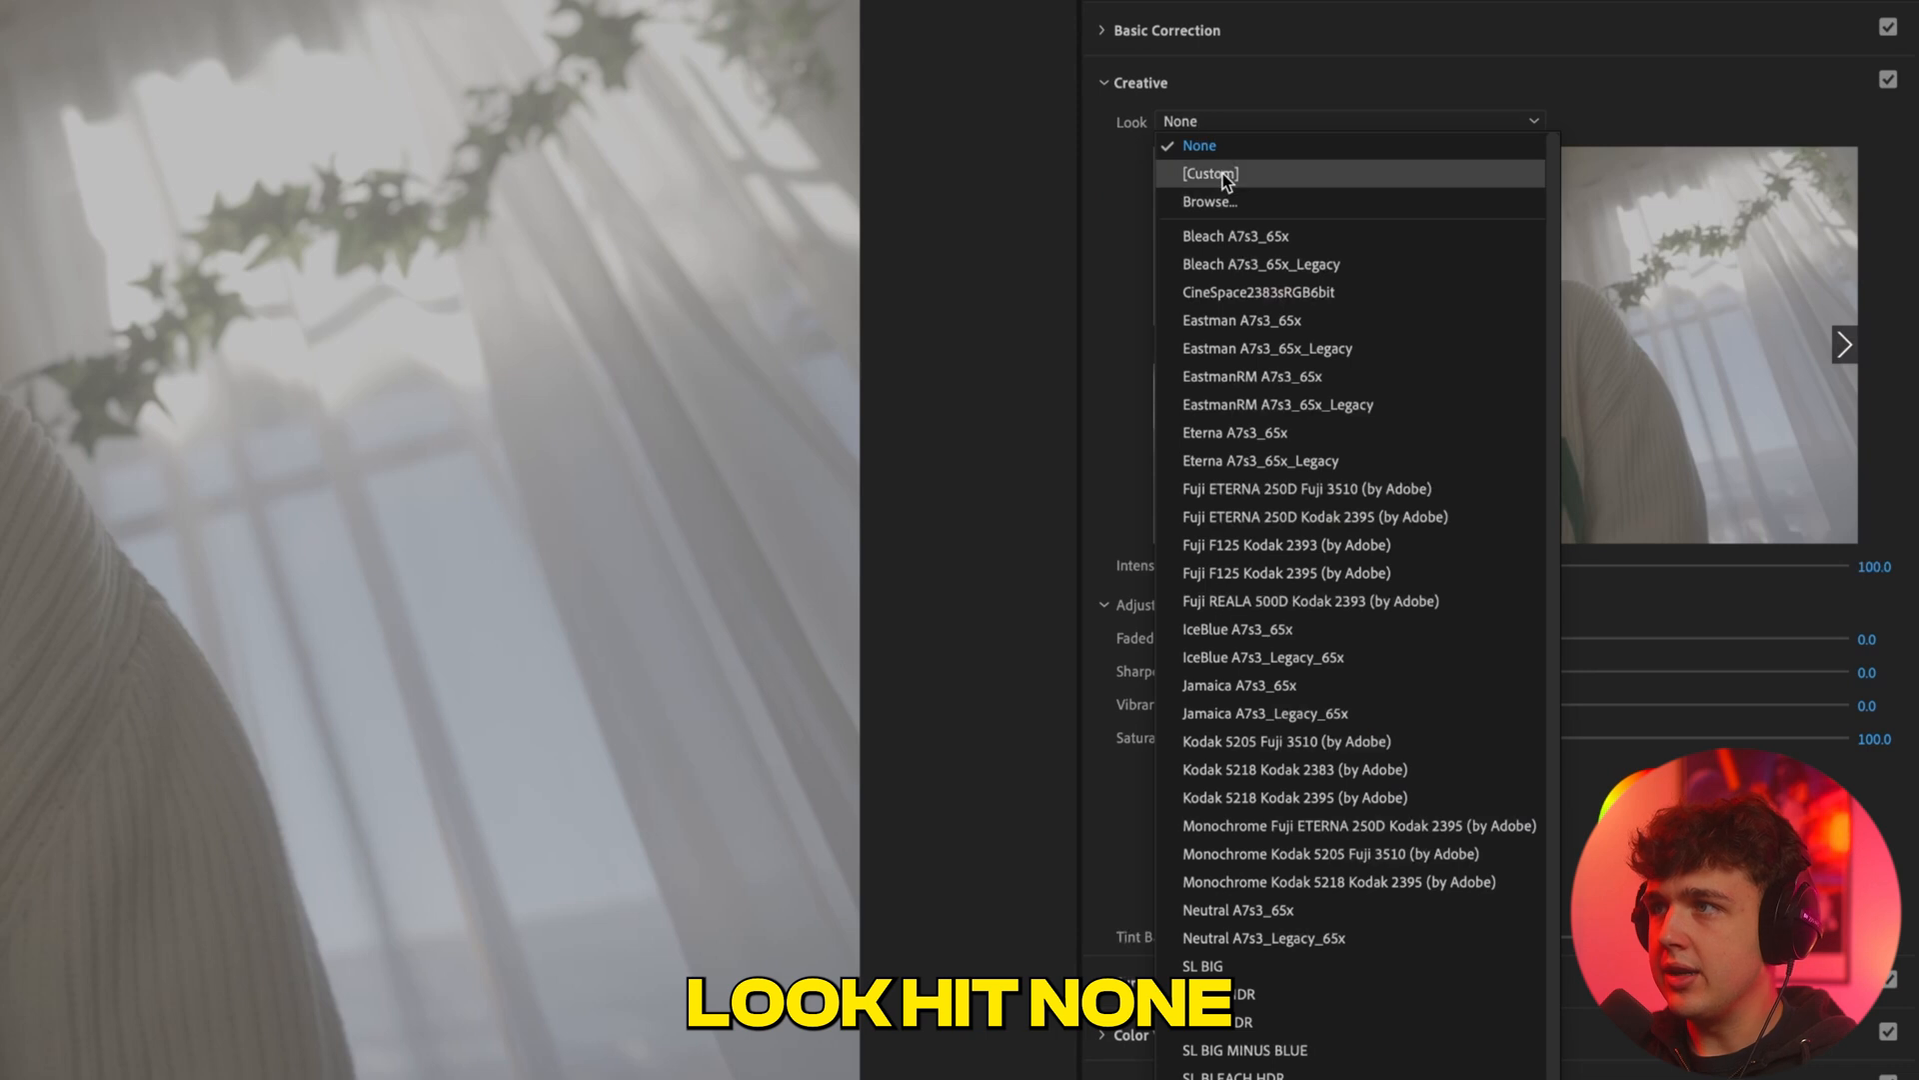
pyautogui.click(1208, 201)
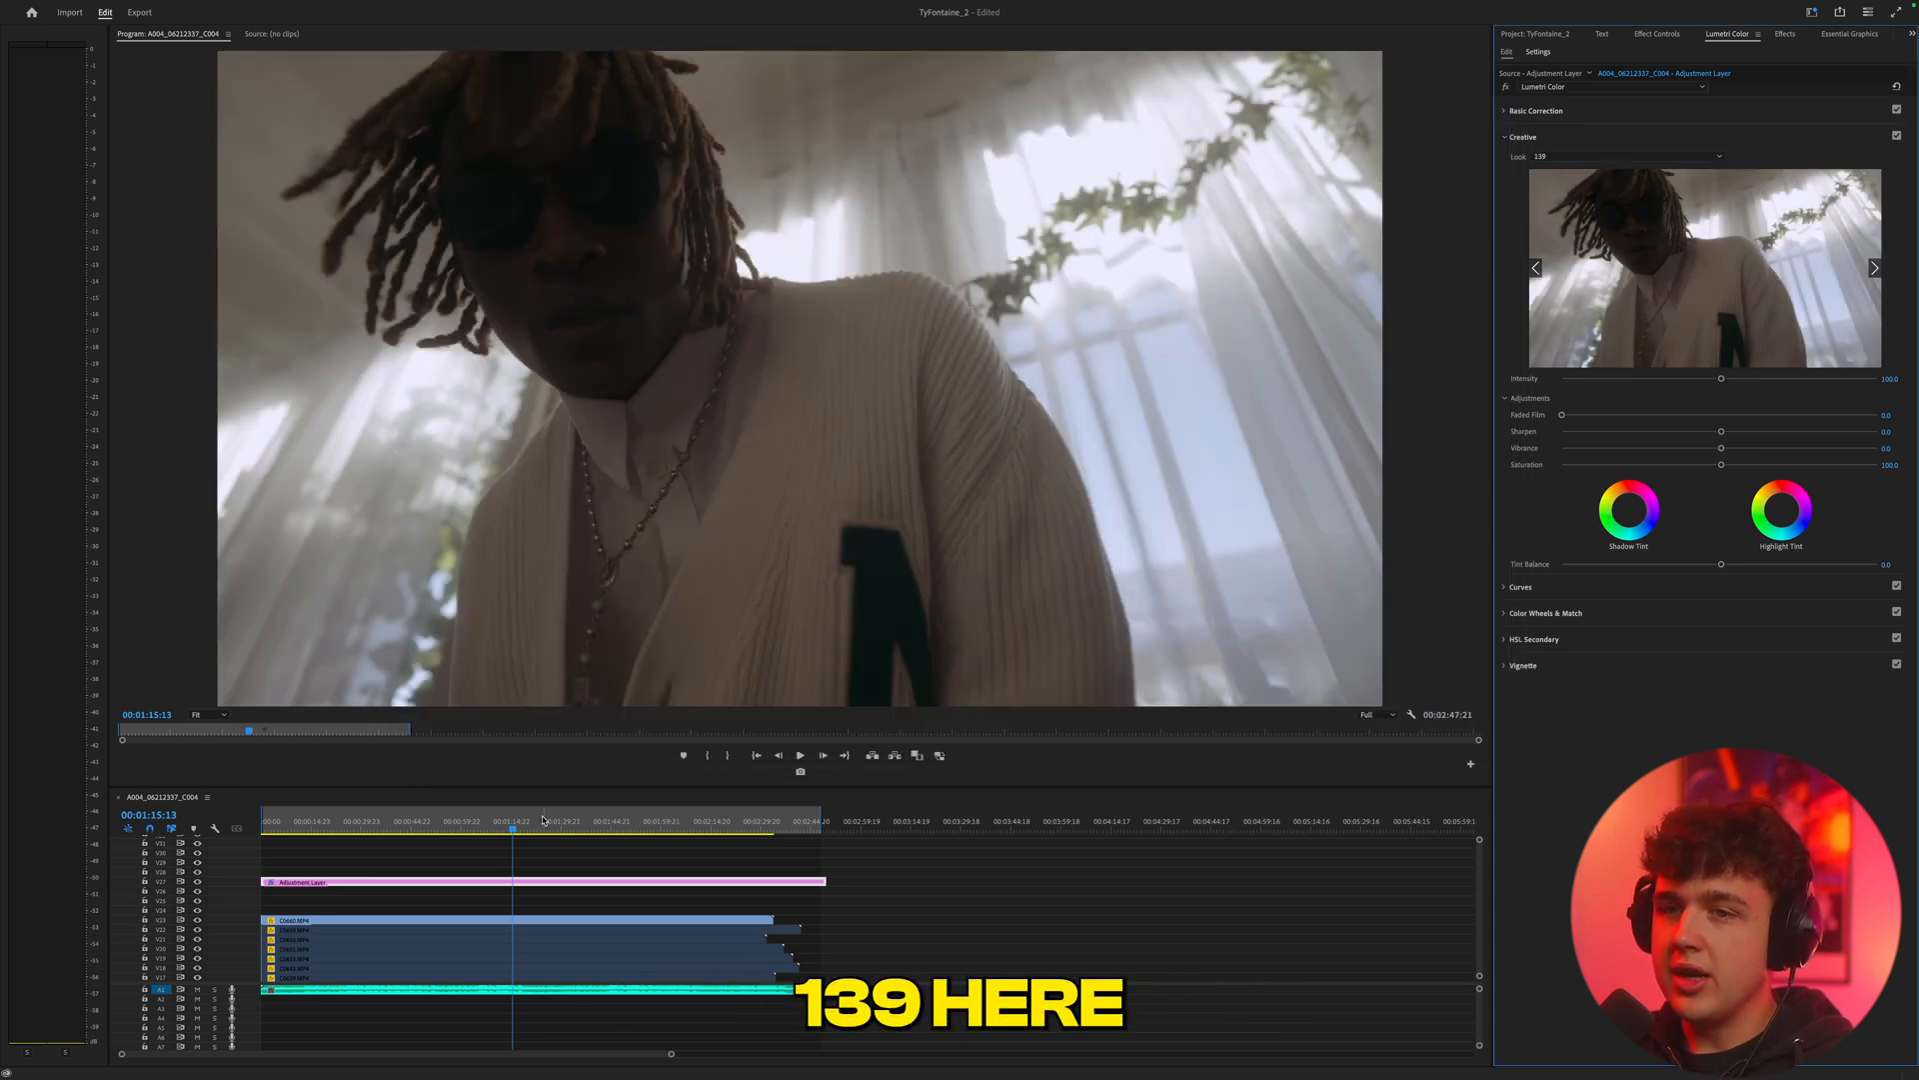
# Step: Load the 139 LUT as the Creative look and expand Basic Correction
pyautogui.click(552, 829)
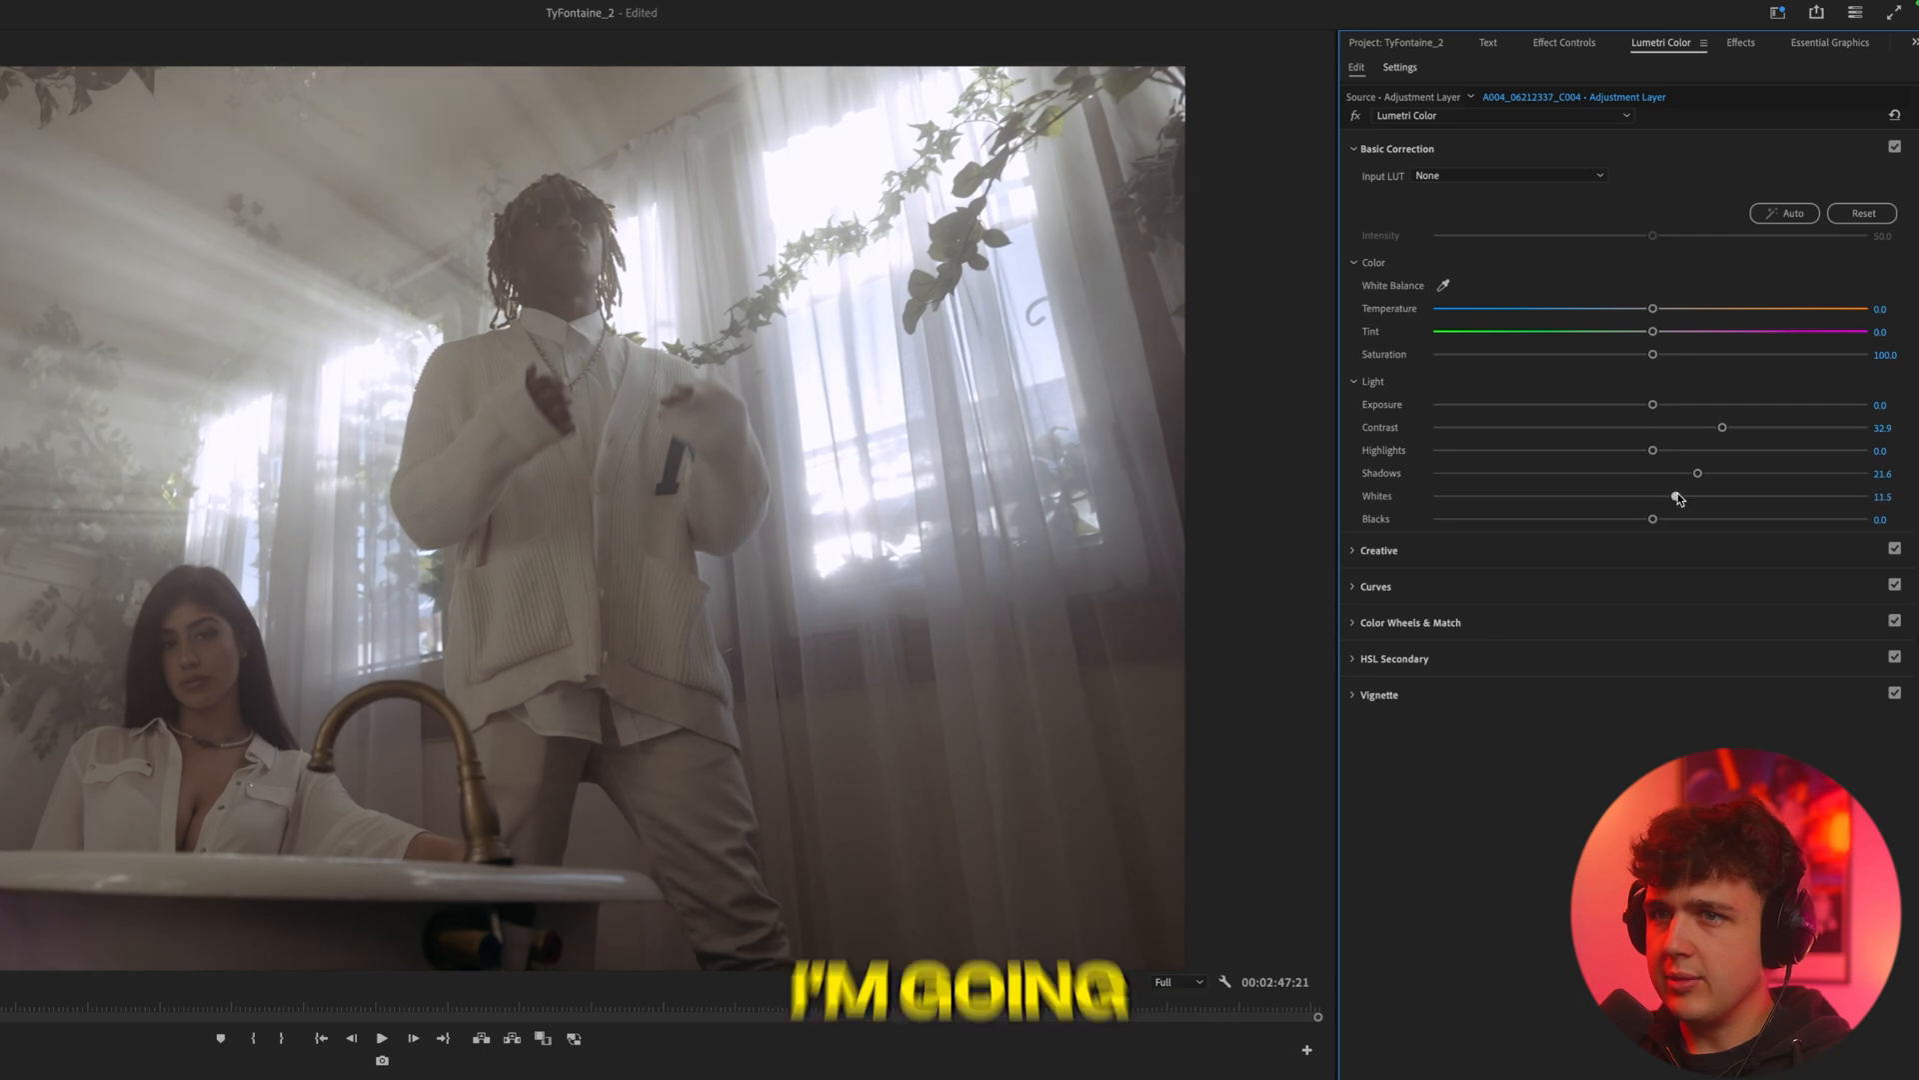
# Step: Warm and punch up the grade: whites 19.2, contrast 65.7, temperature 18.4, tint −10.7
pyautogui.moveTo(1656, 518); pyautogui.dragTo(1620, 518)
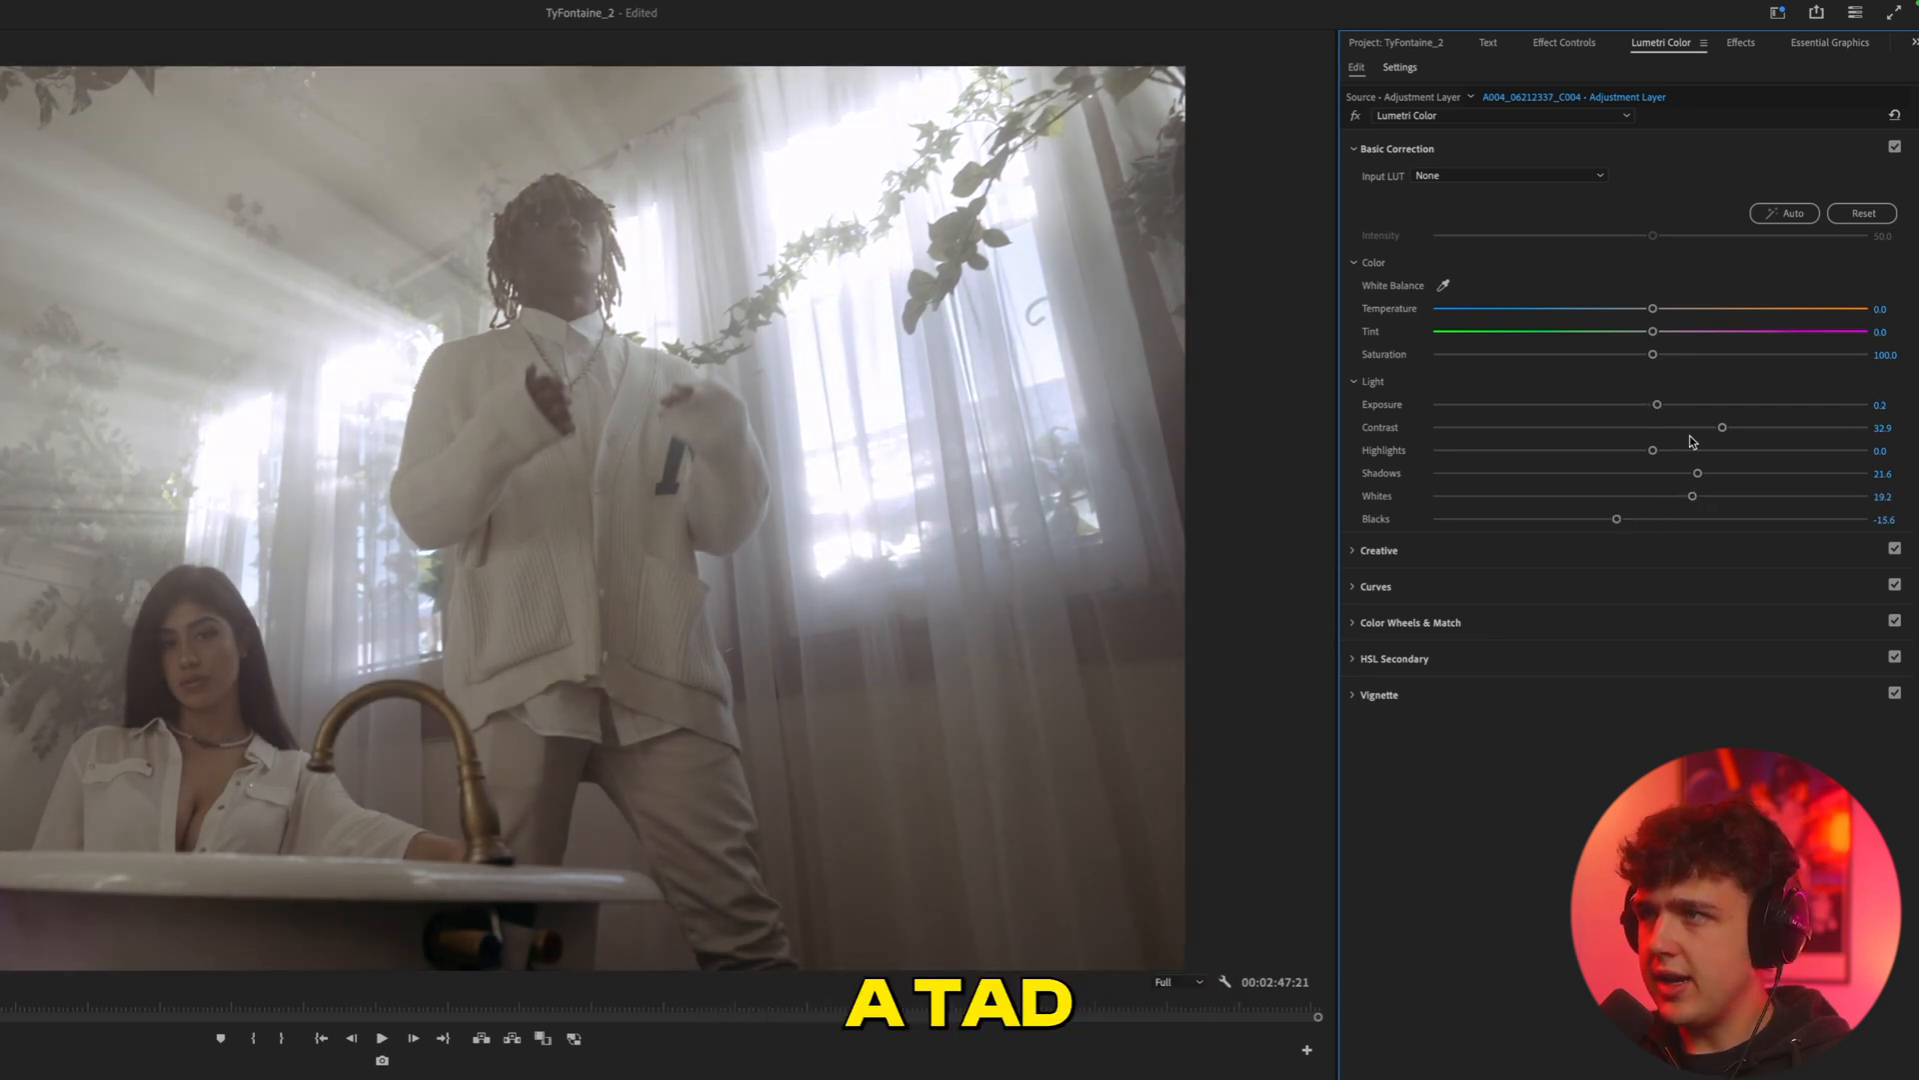
pyautogui.moveTo(1722, 427); pyautogui.dragTo(1765, 426)
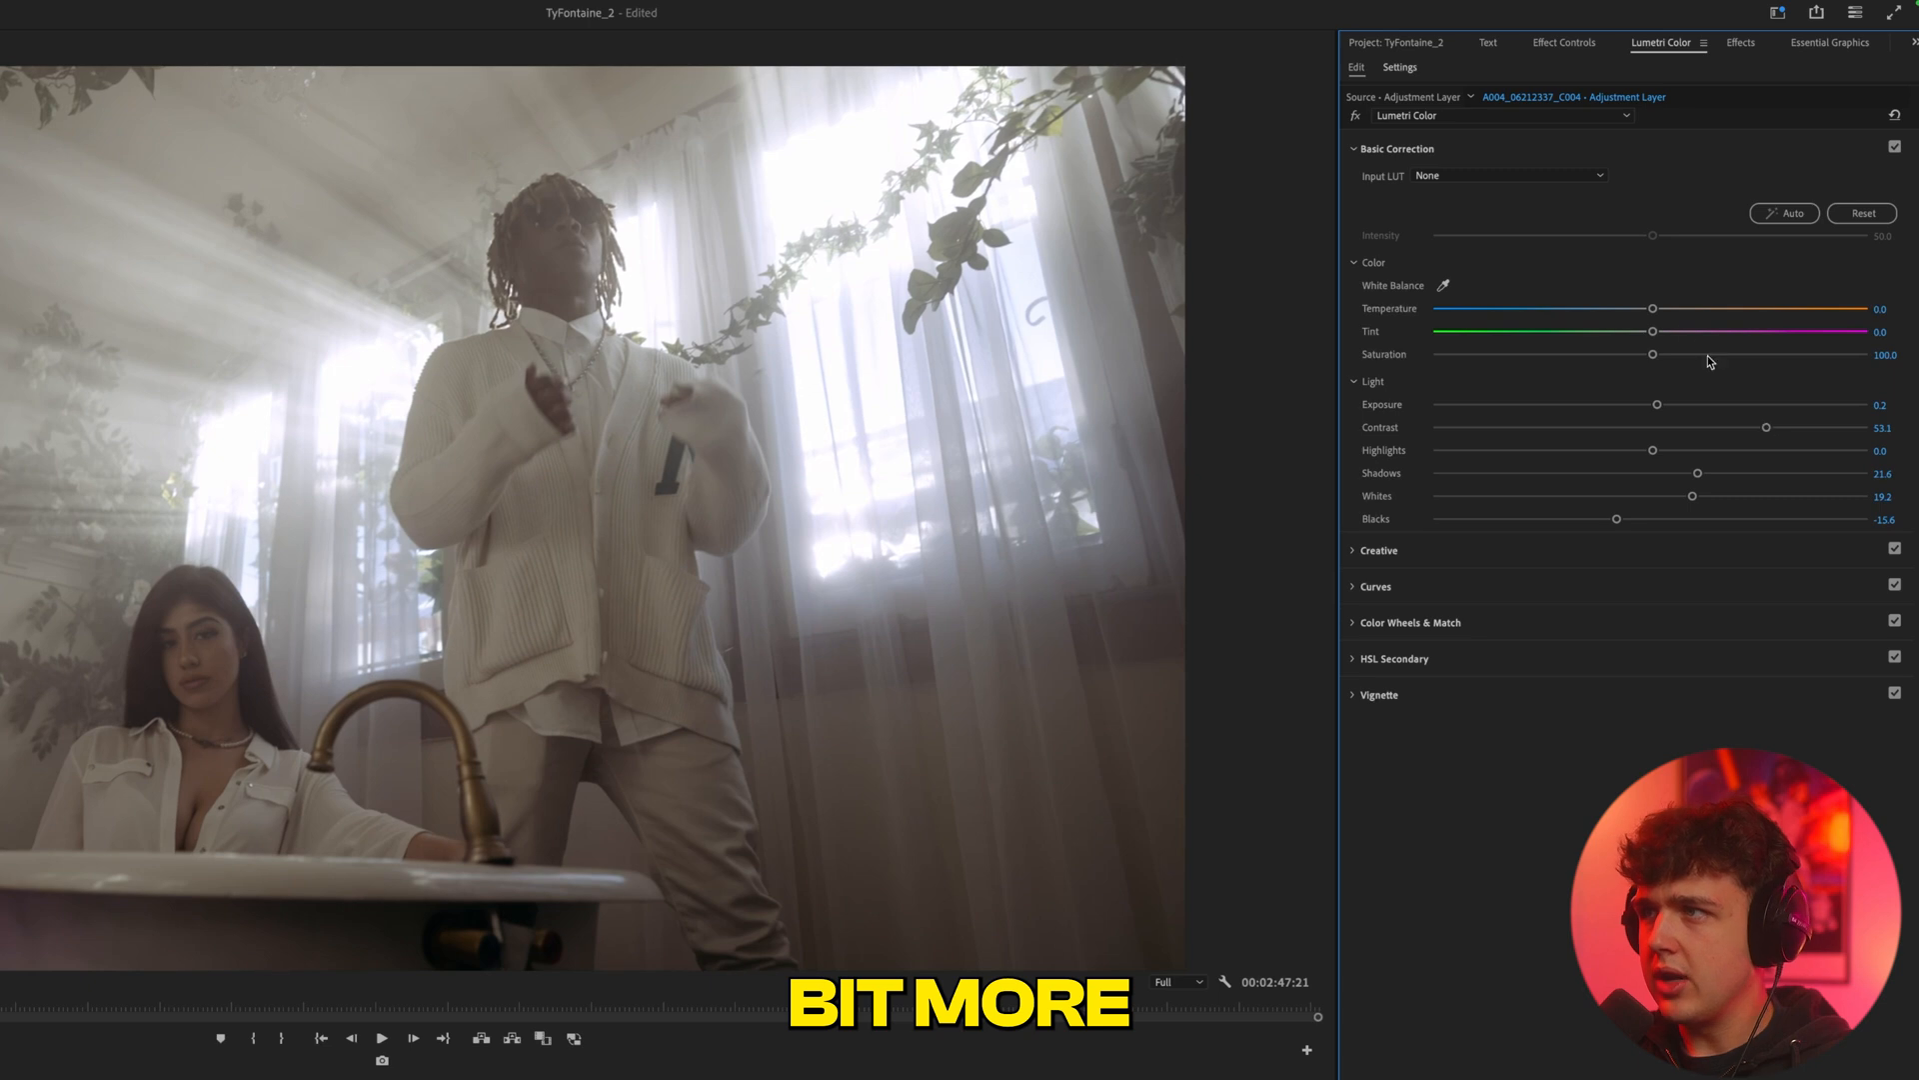
pyautogui.moveTo(1652, 309); pyautogui.dragTo(1692, 309)
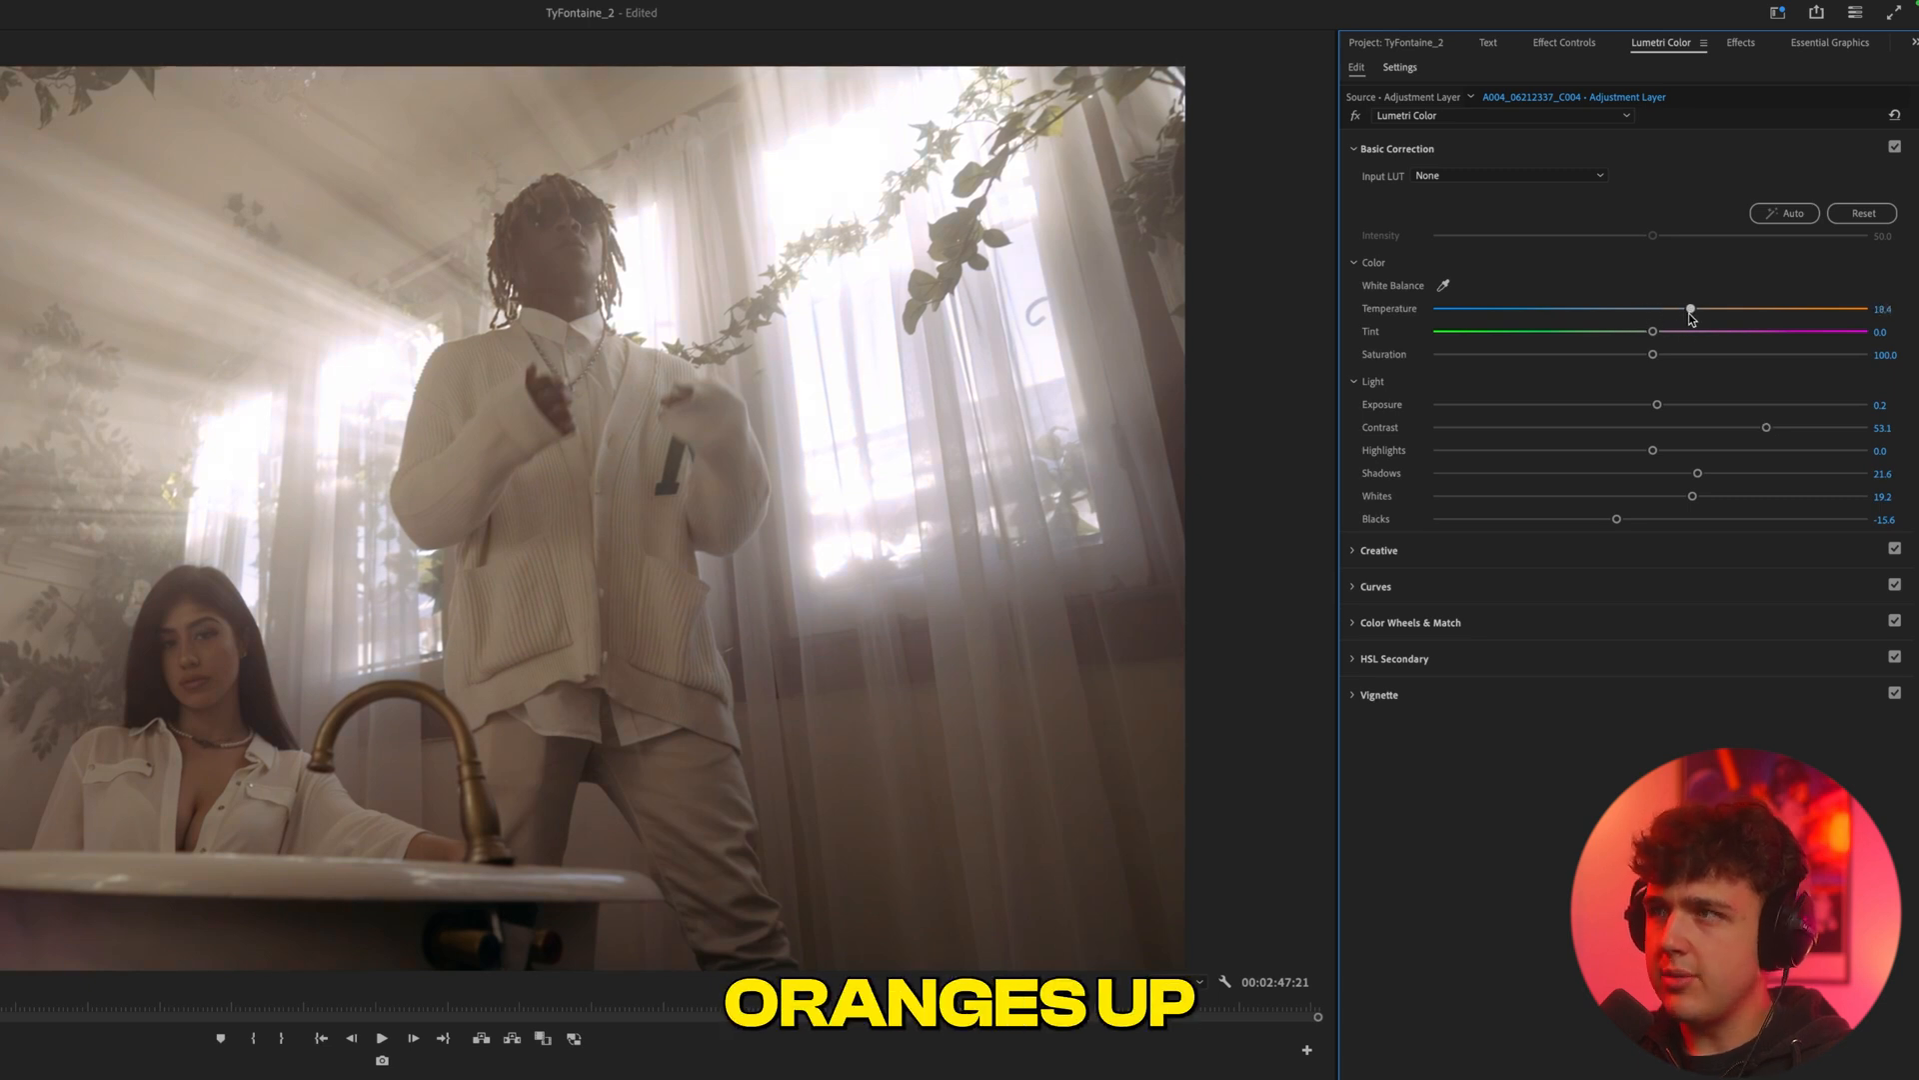
pyautogui.moveTo(1651, 332); pyautogui.dragTo(1626, 332)
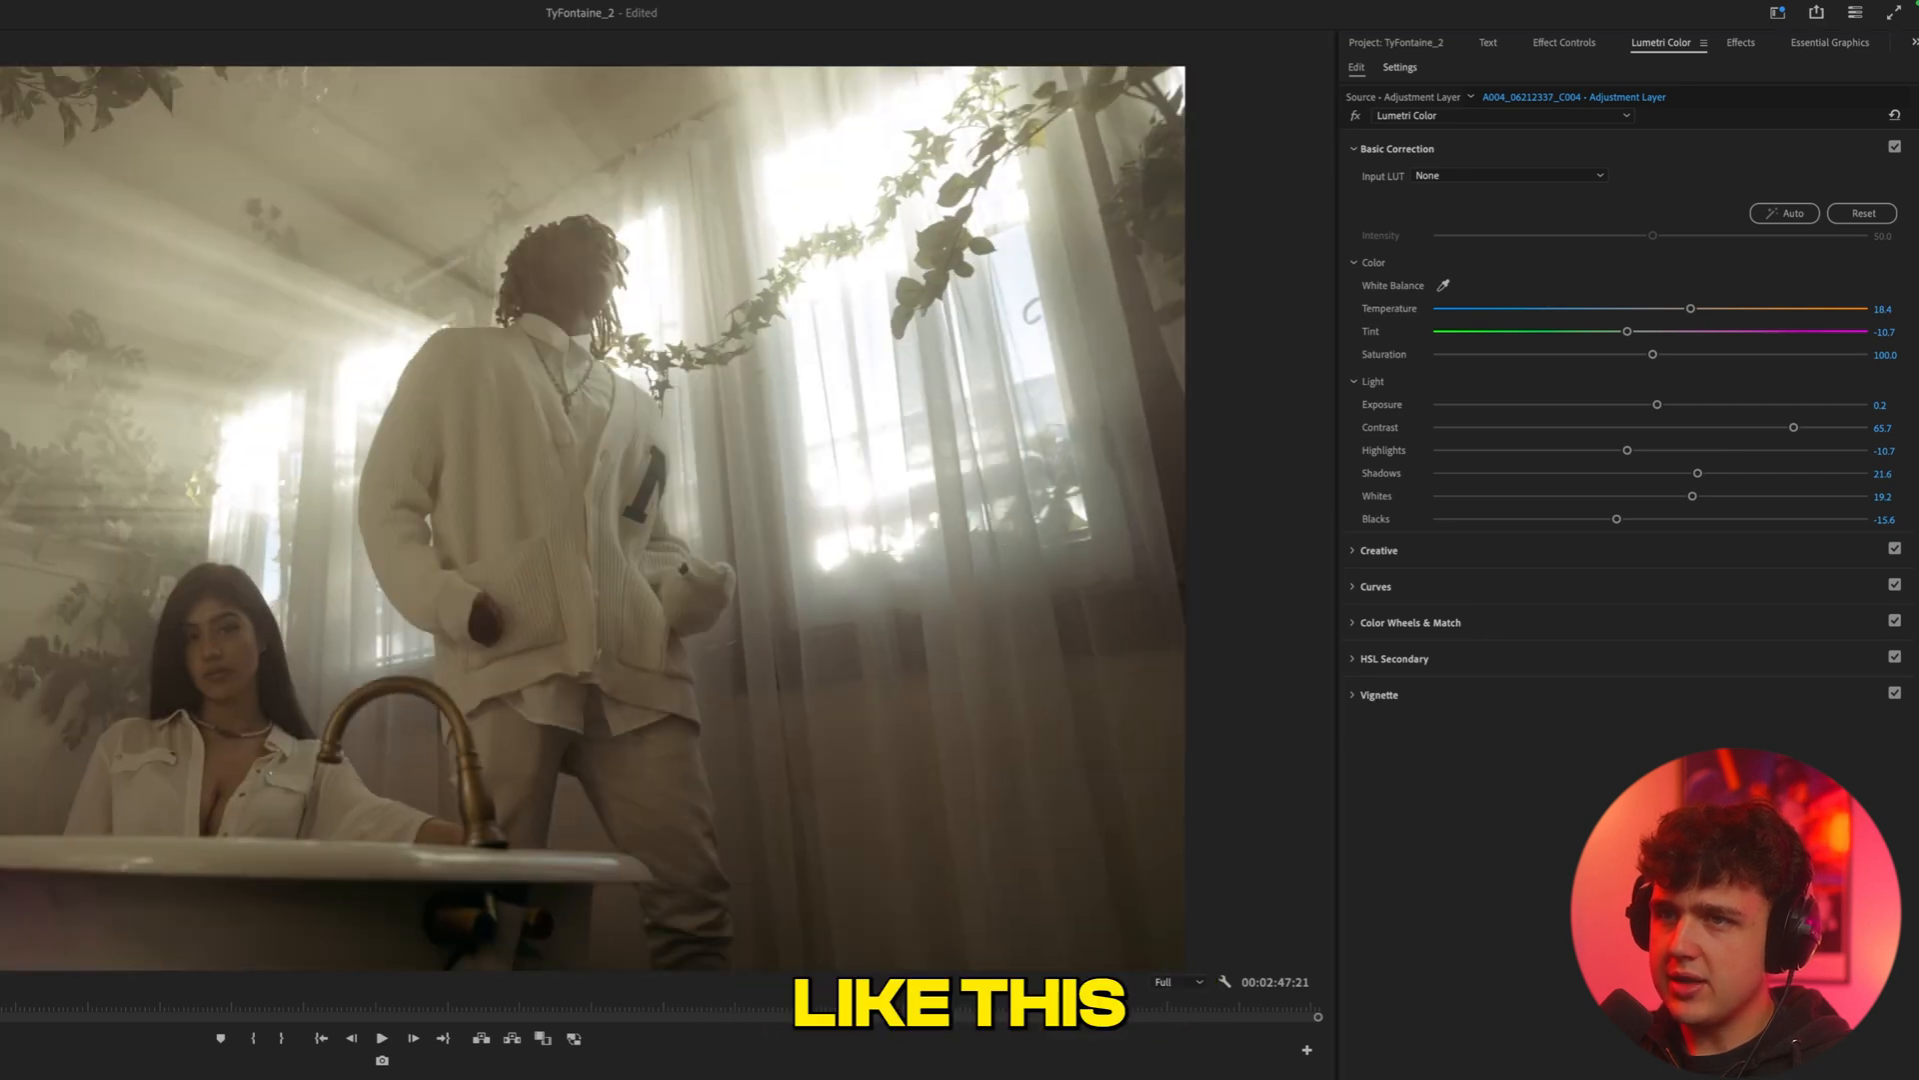
pyautogui.moveTo(1652, 354); pyautogui.dragTo(1719, 354)
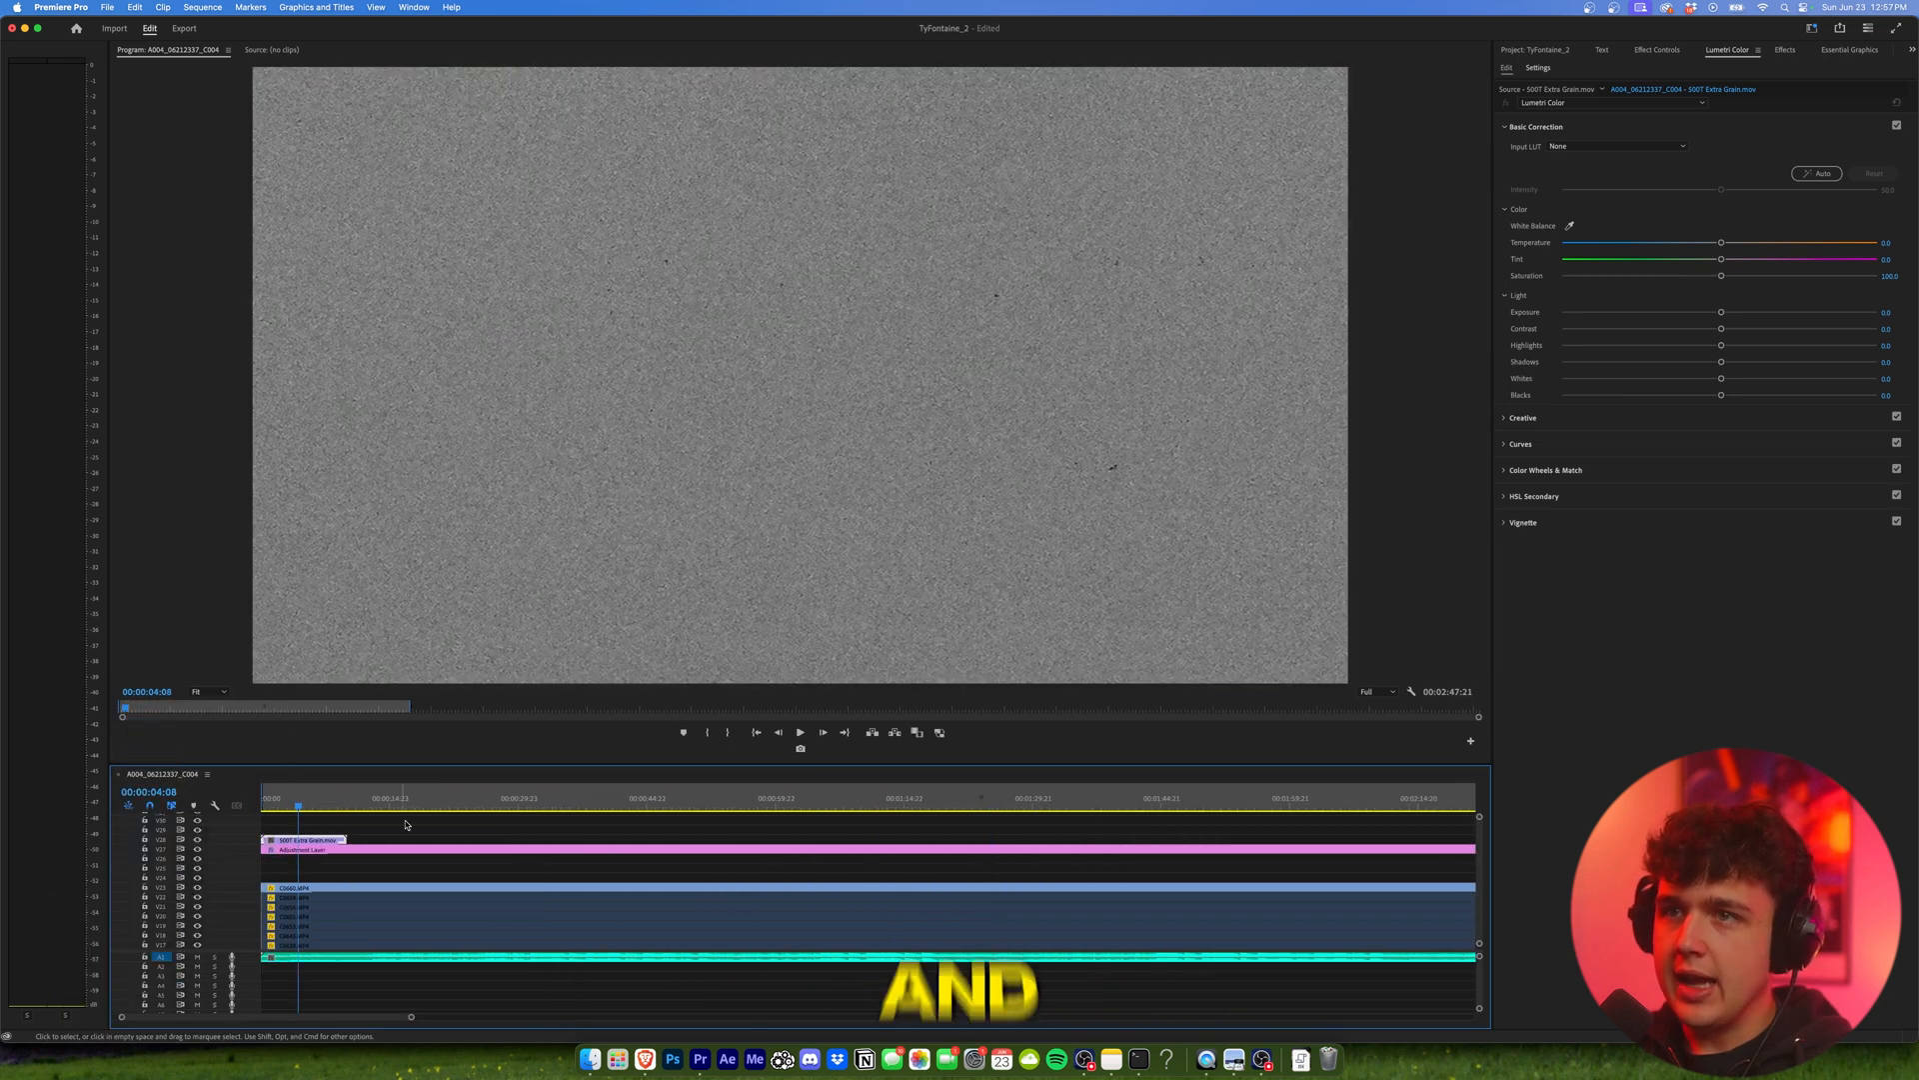
# Step: Duplicate the film-grain clip along the top track and review a later shot
pyautogui.click(1658, 49)
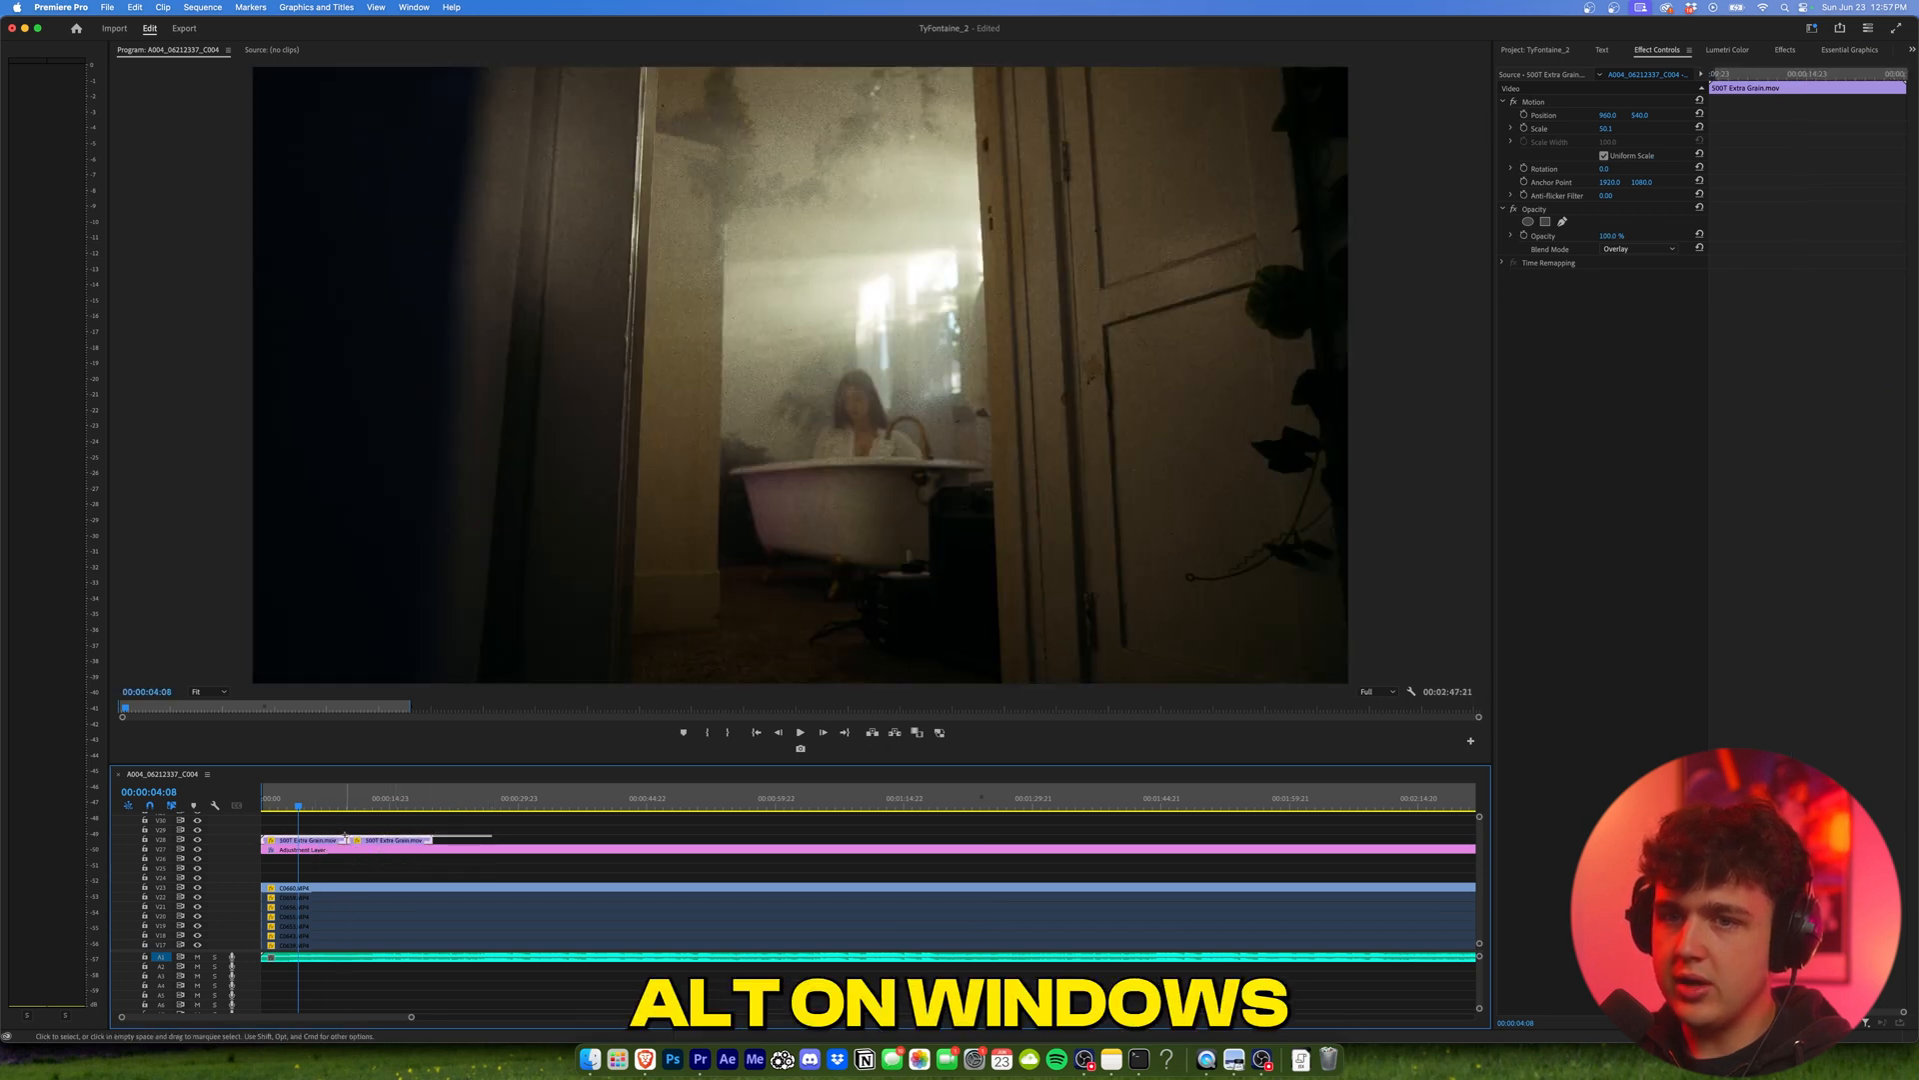
pyautogui.moveTo(311, 828); pyautogui.dragTo(649, 842)
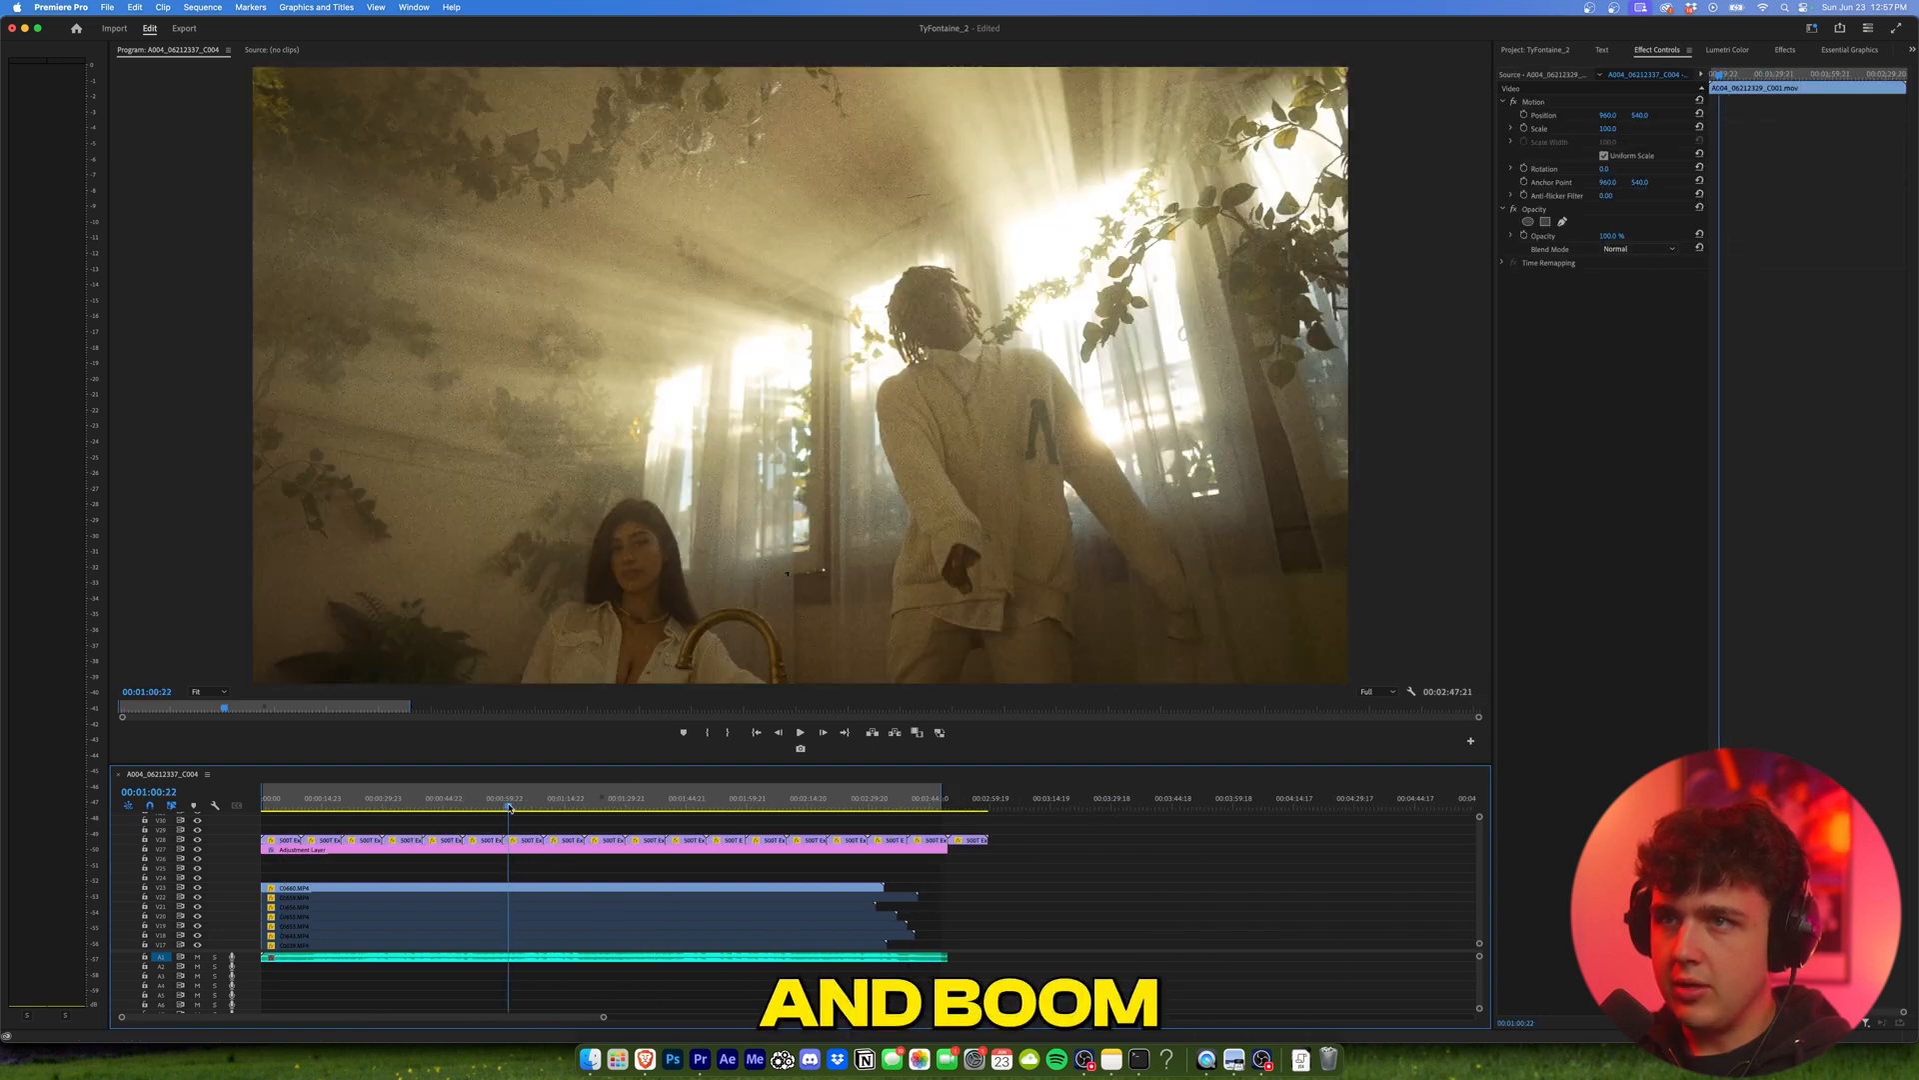
pyautogui.click(800, 731)
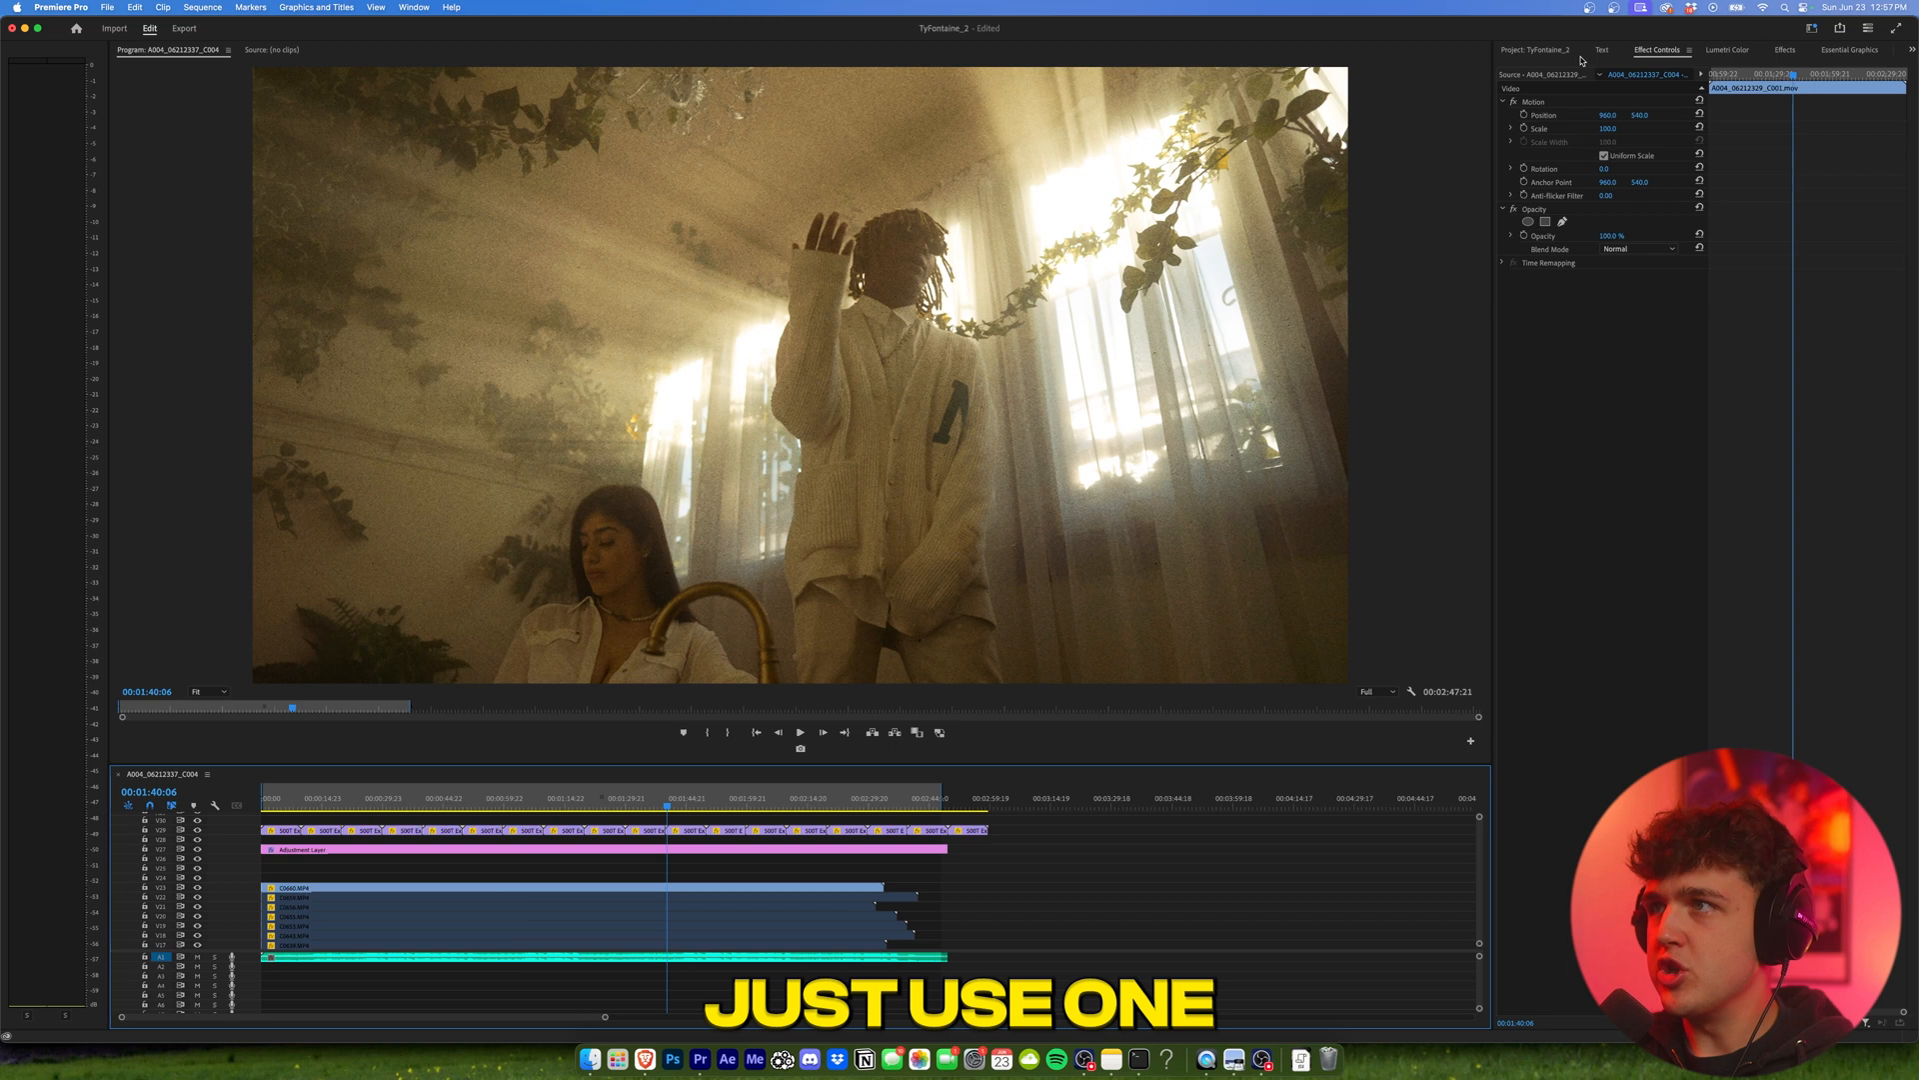
# Step: Add a second adjustment layer with a Creative look at about 47 intensity
pyautogui.click(1522, 49)
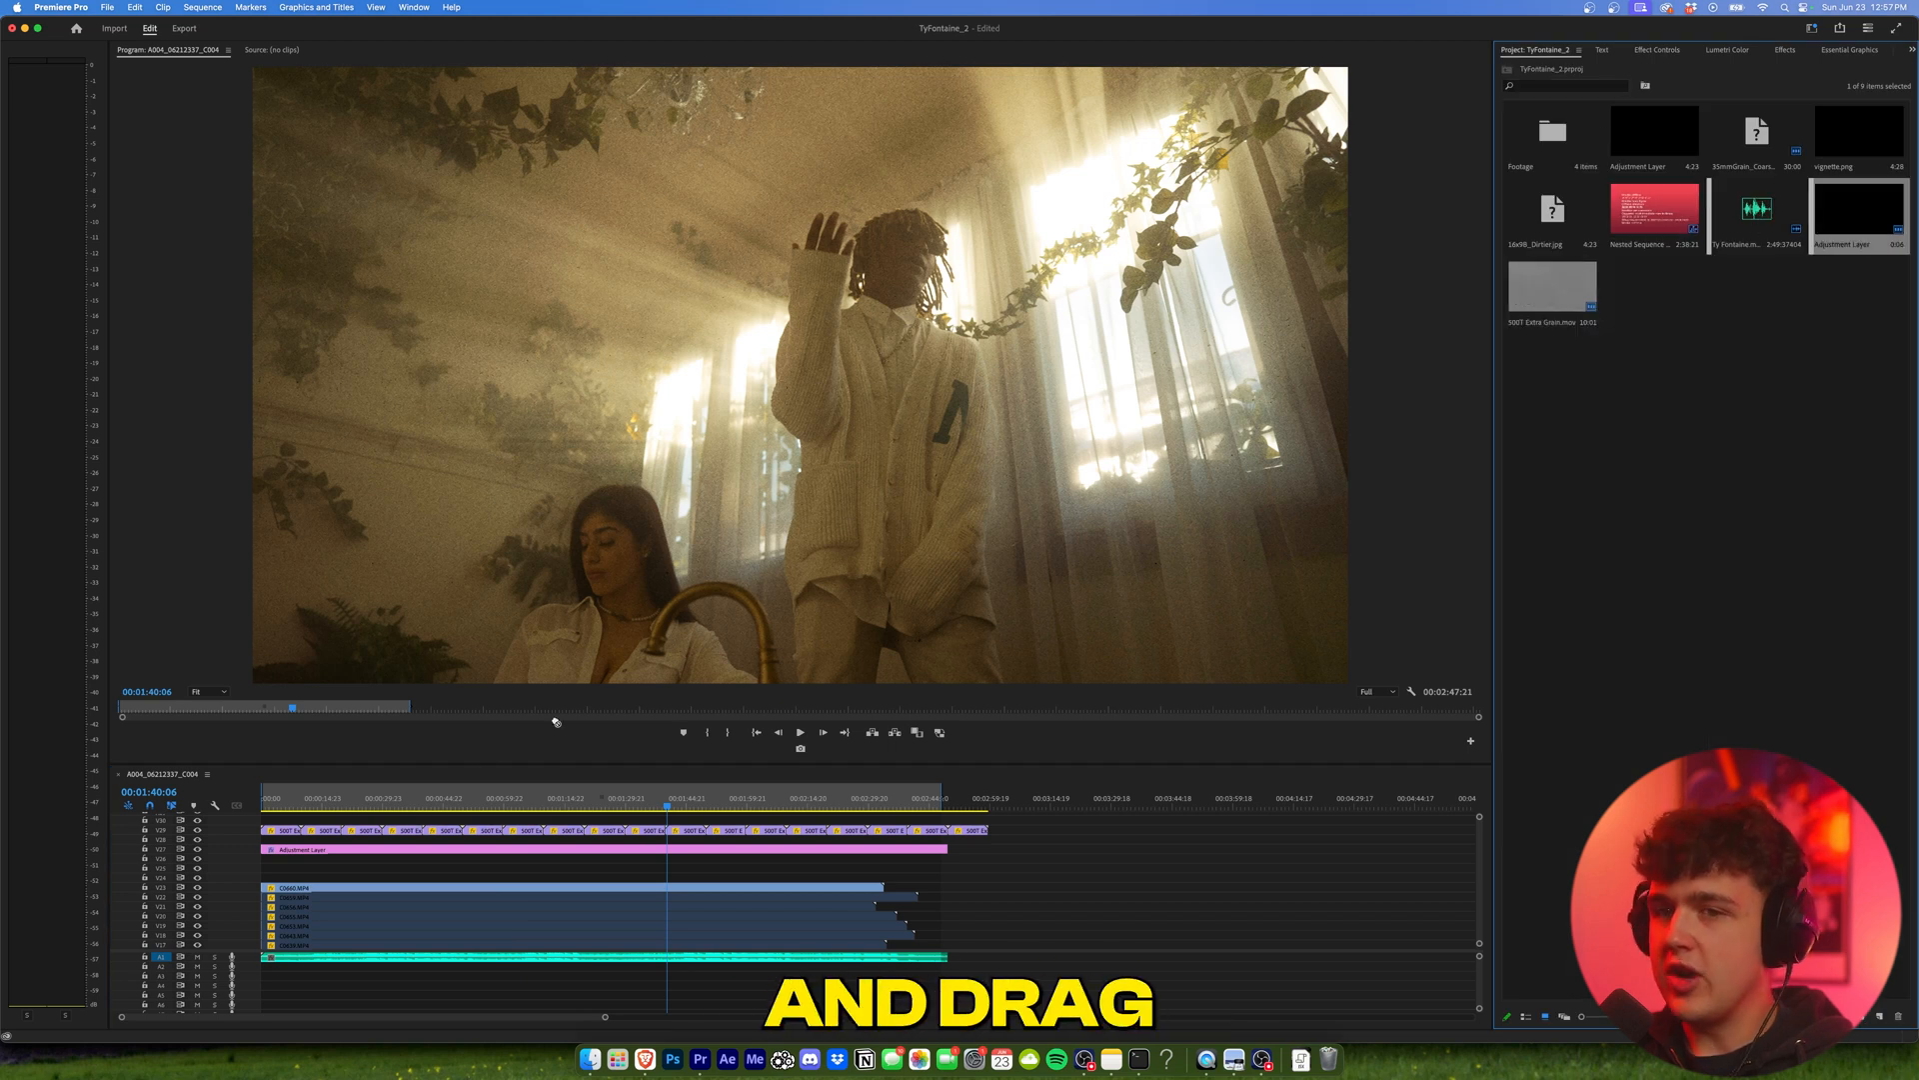
pyautogui.moveTo(949, 850); pyautogui.dragTo(986, 850)
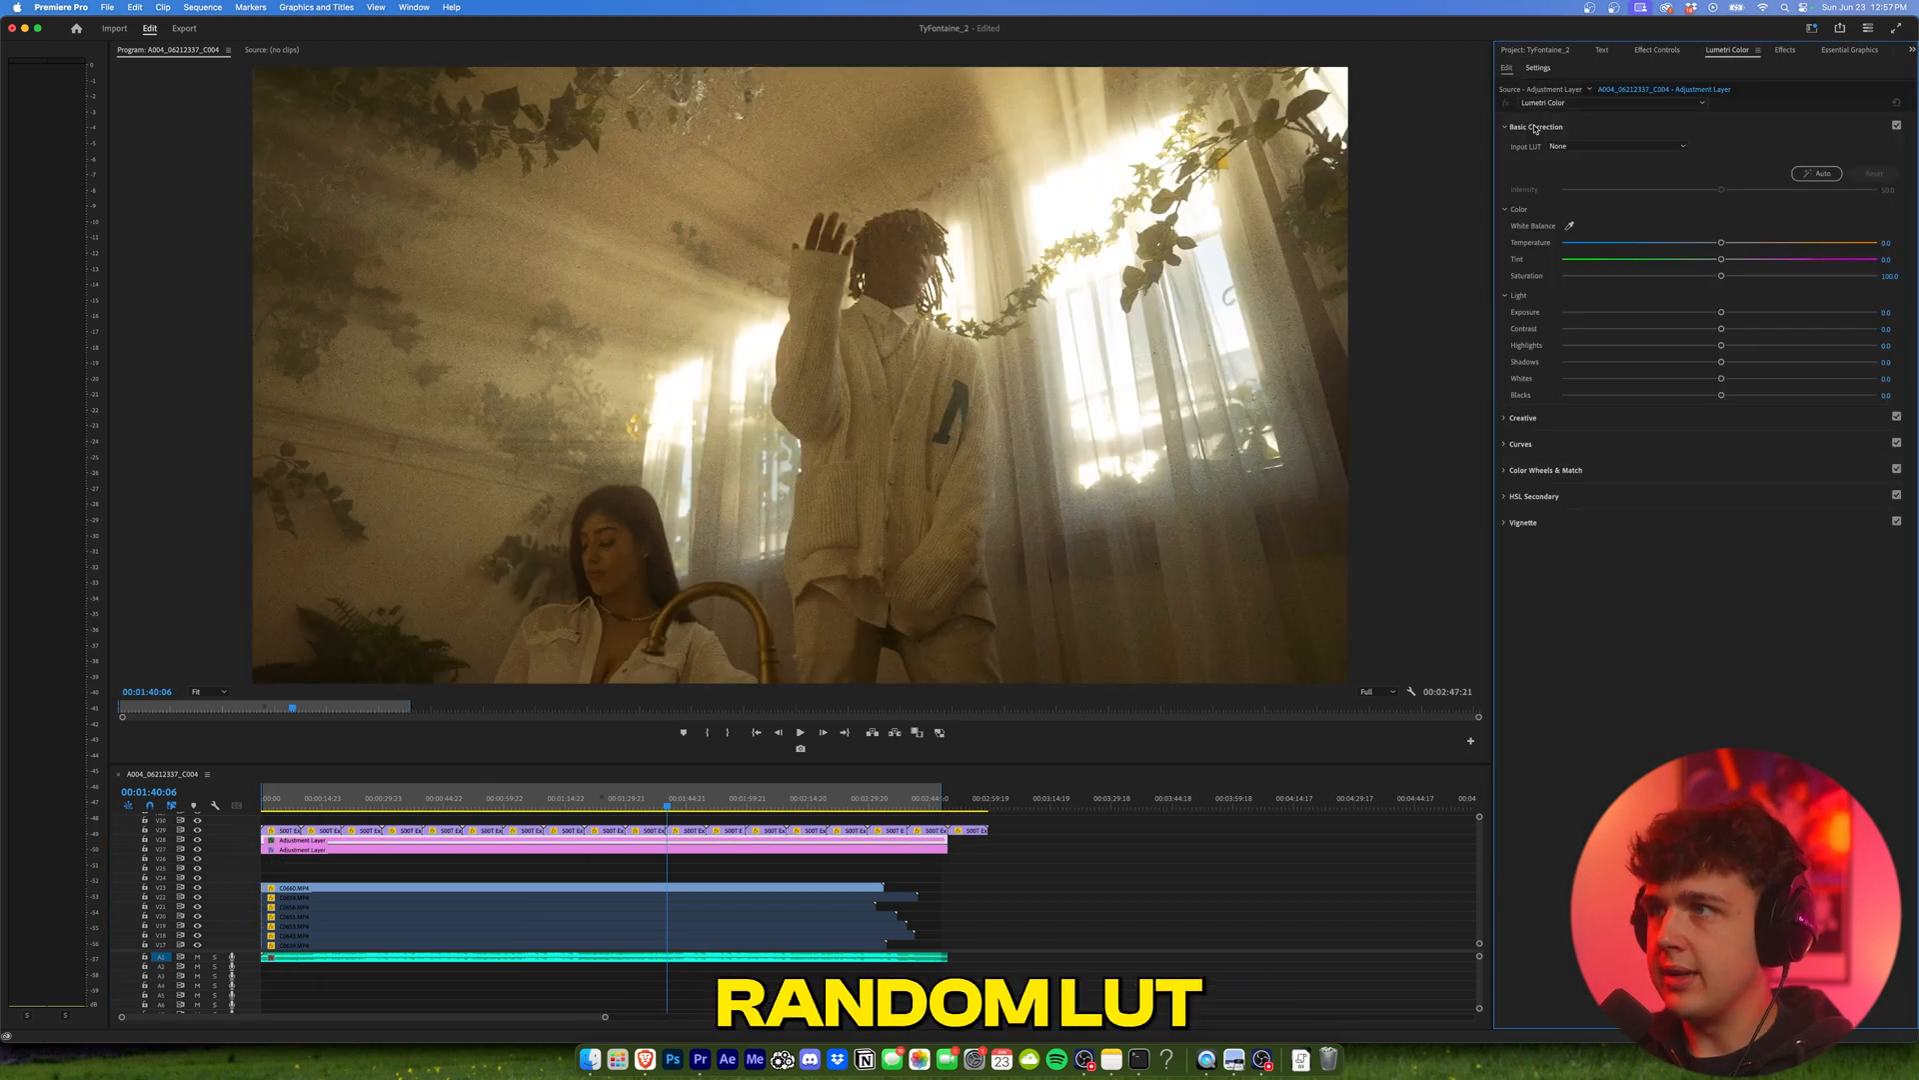
pyautogui.click(1616, 146)
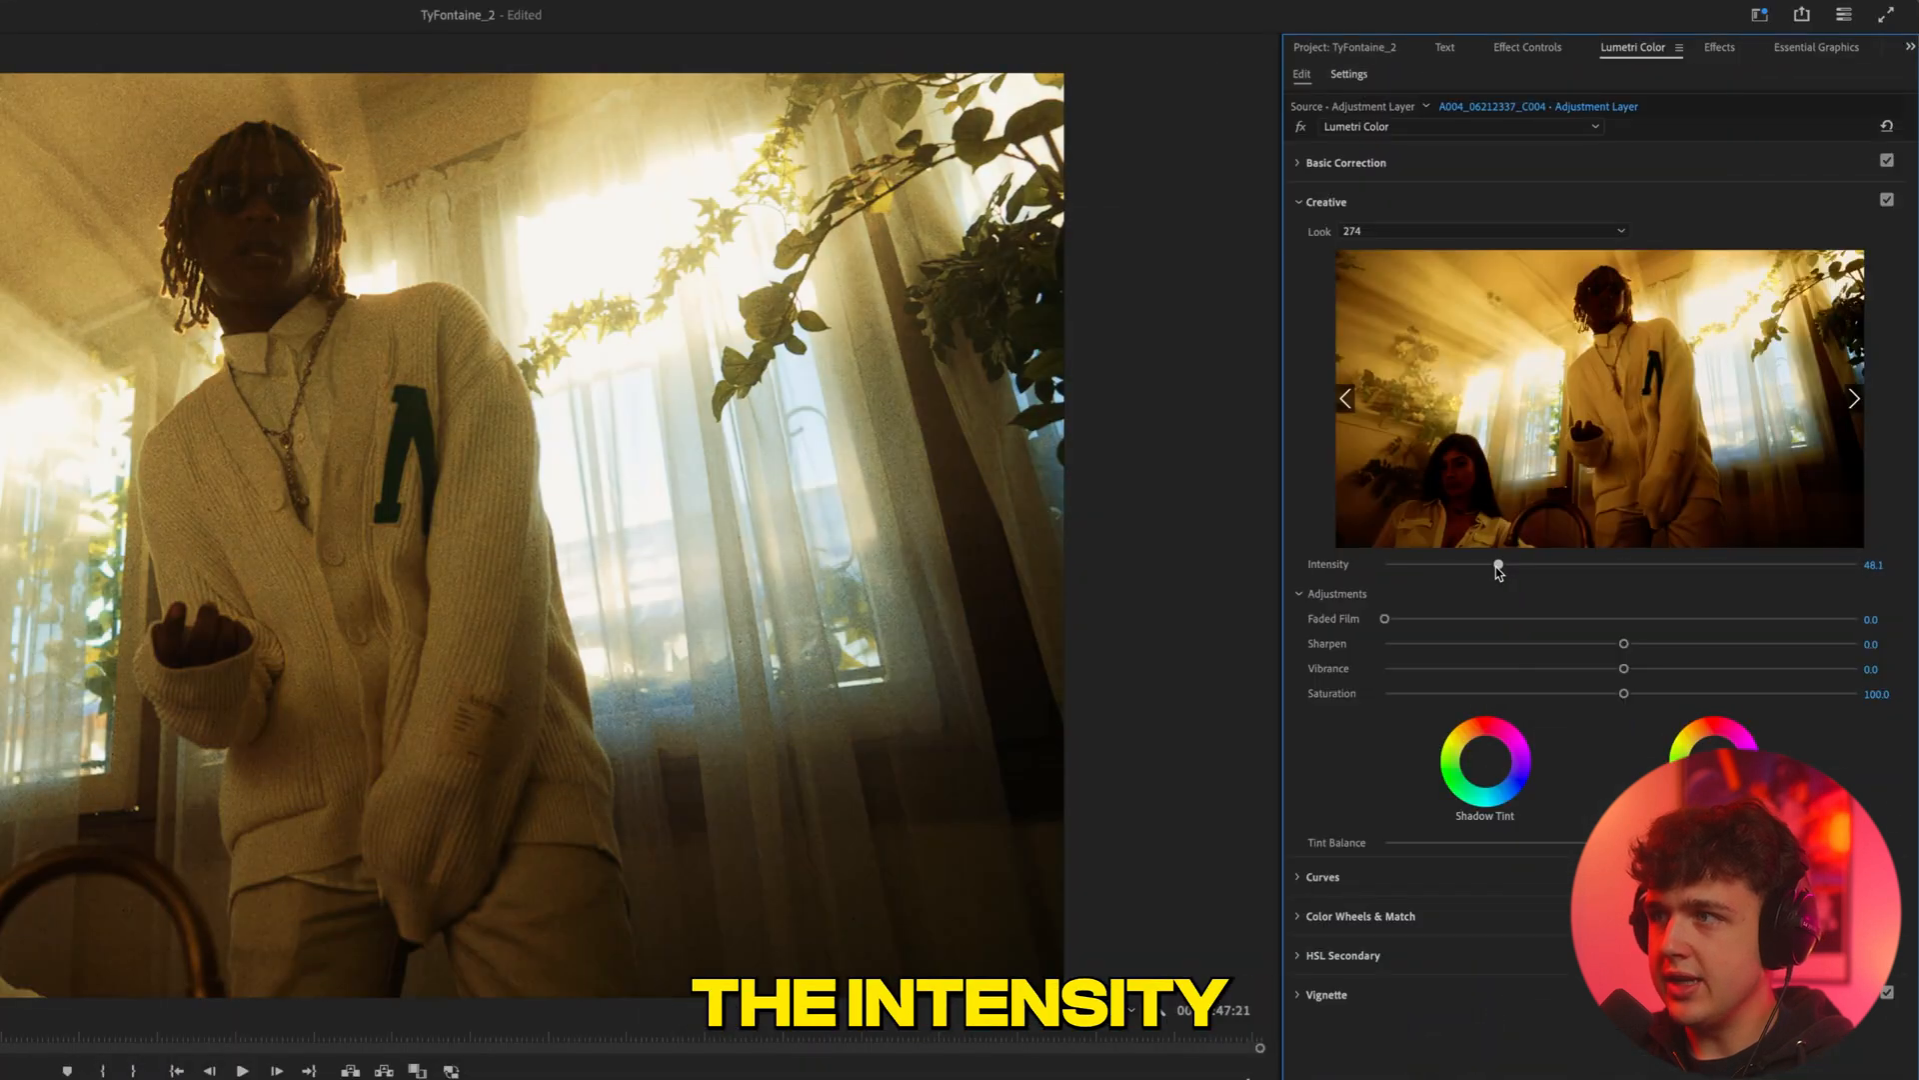
pyautogui.moveTo(1494, 564); pyautogui.dragTo(1624, 563)
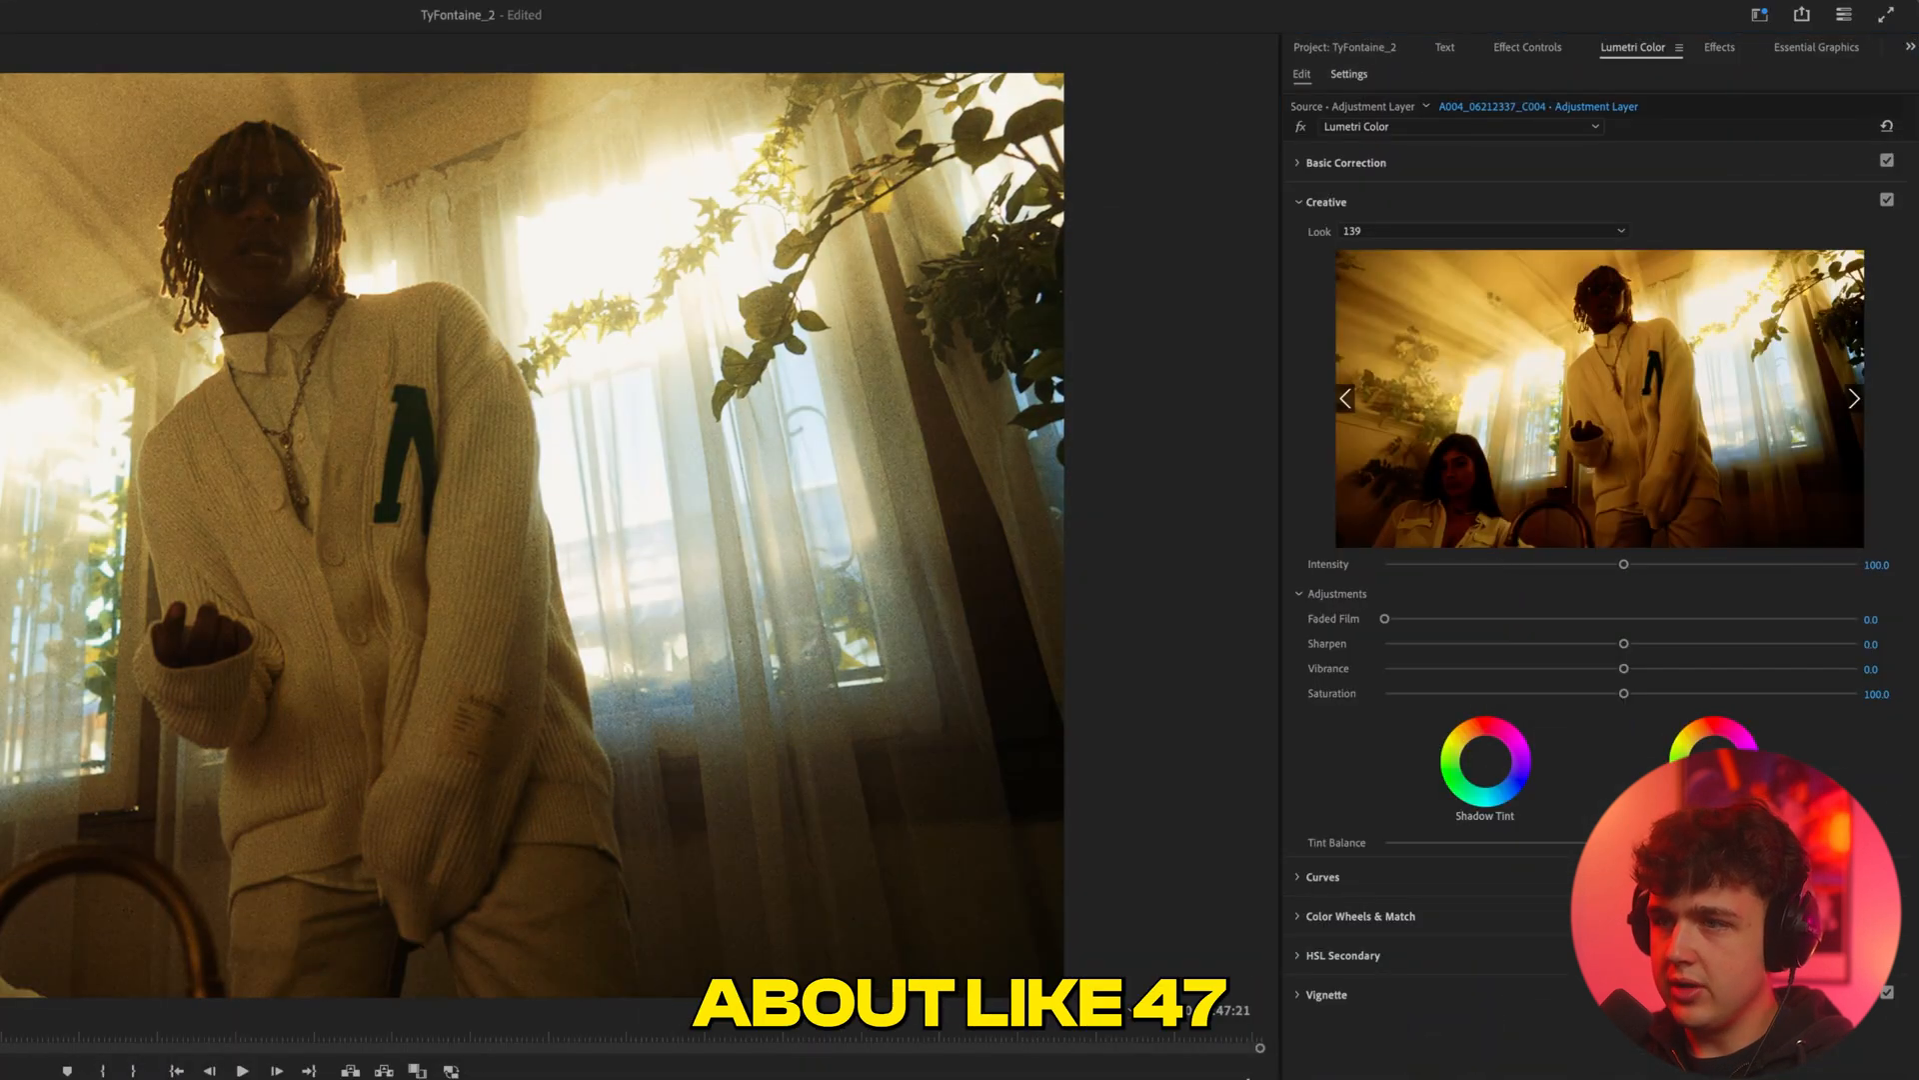
pyautogui.moveTo(1623, 564); pyautogui.dragTo(1486, 563)
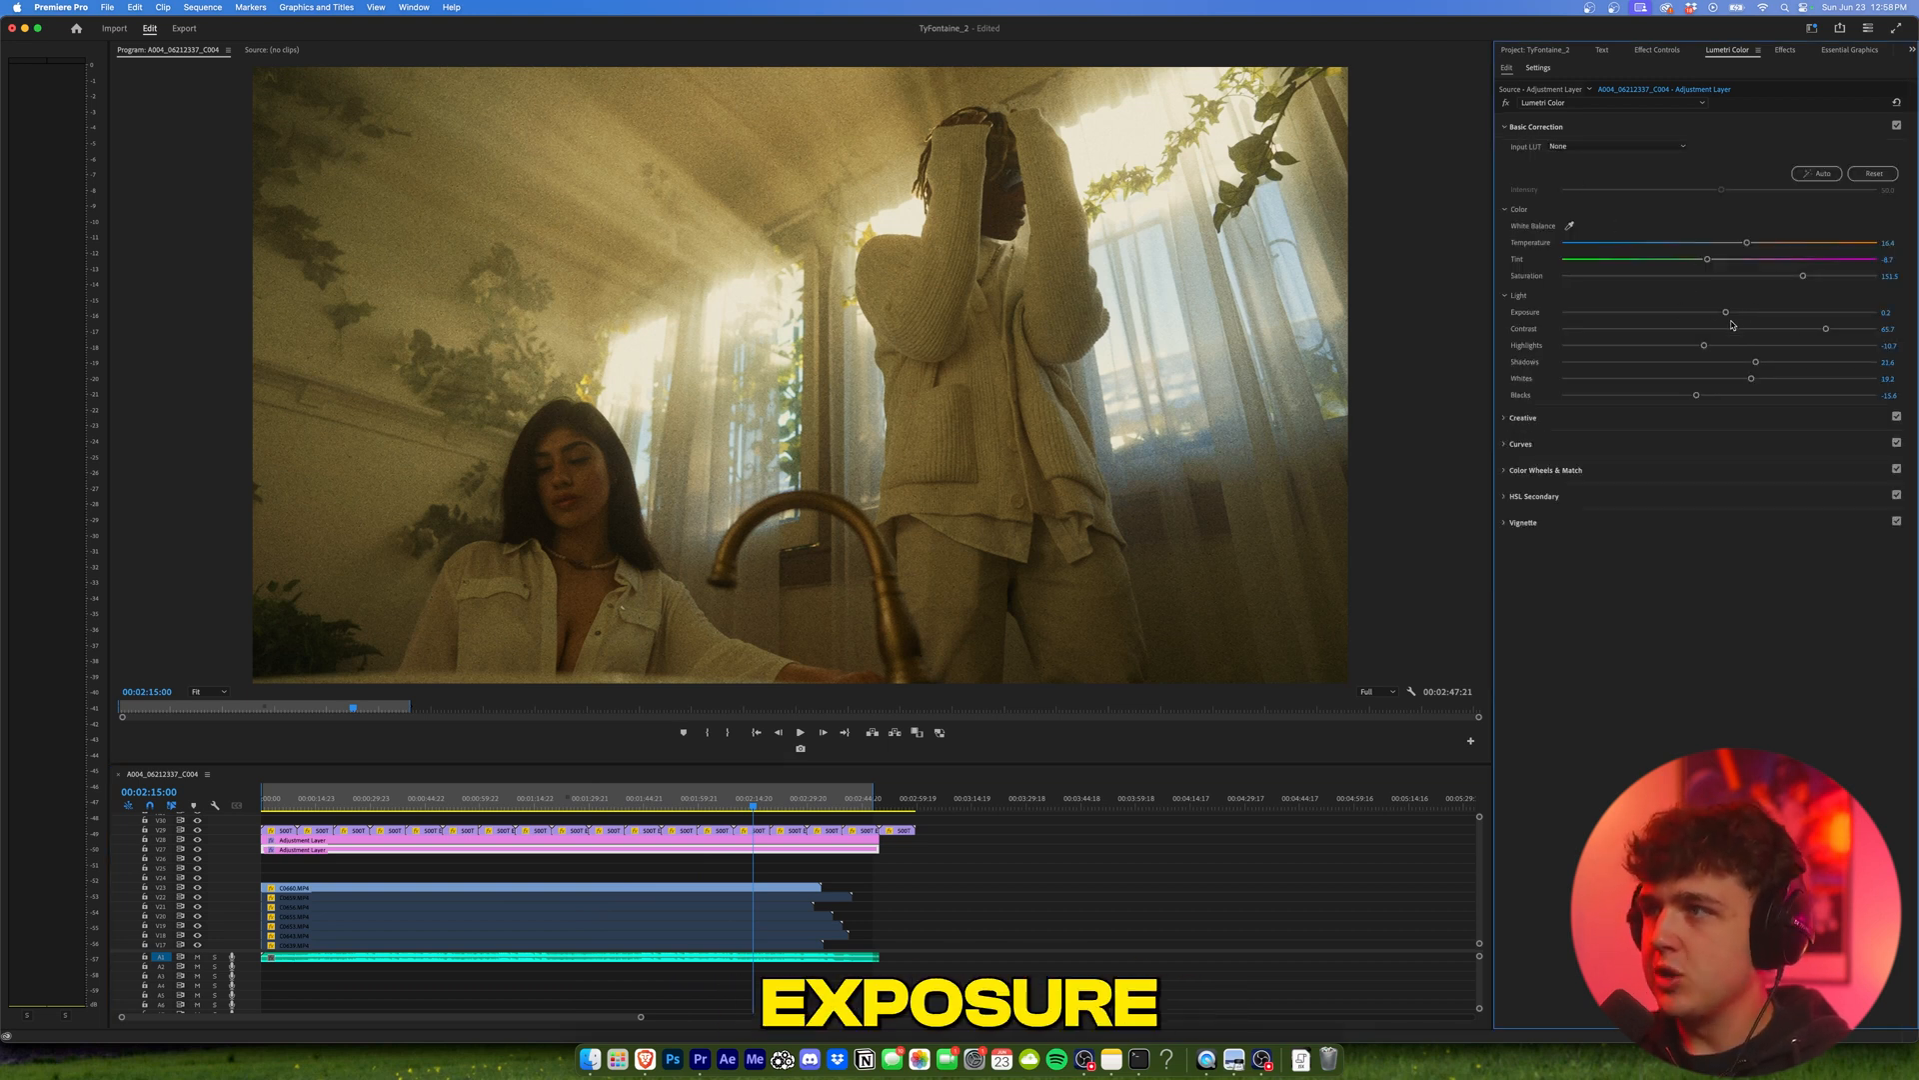
# Step: Retune exposure and lift highlights, shadows and whites, then check an earlier shot
pyautogui.moveTo(1726, 312); pyautogui.dragTo(1756, 312)
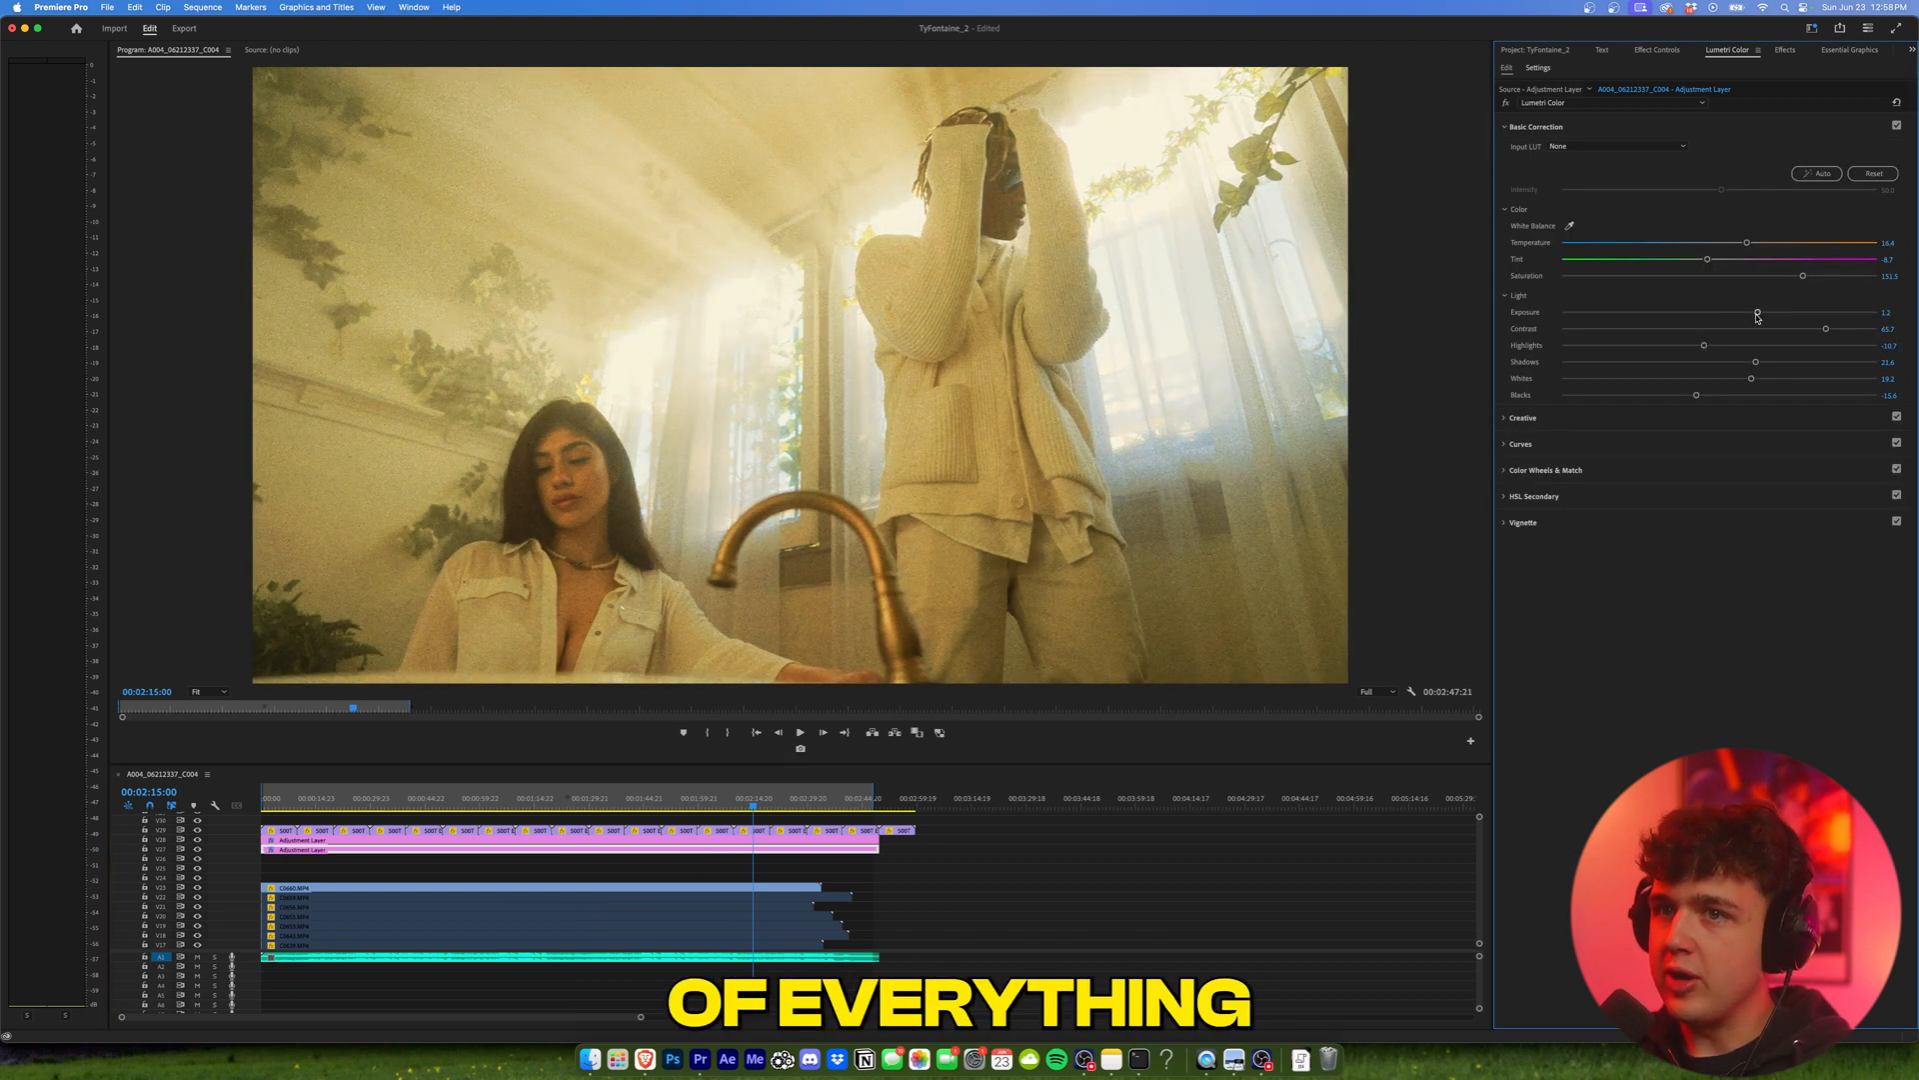
pyautogui.moveTo(1757, 312); pyautogui.dragTo(1726, 312)
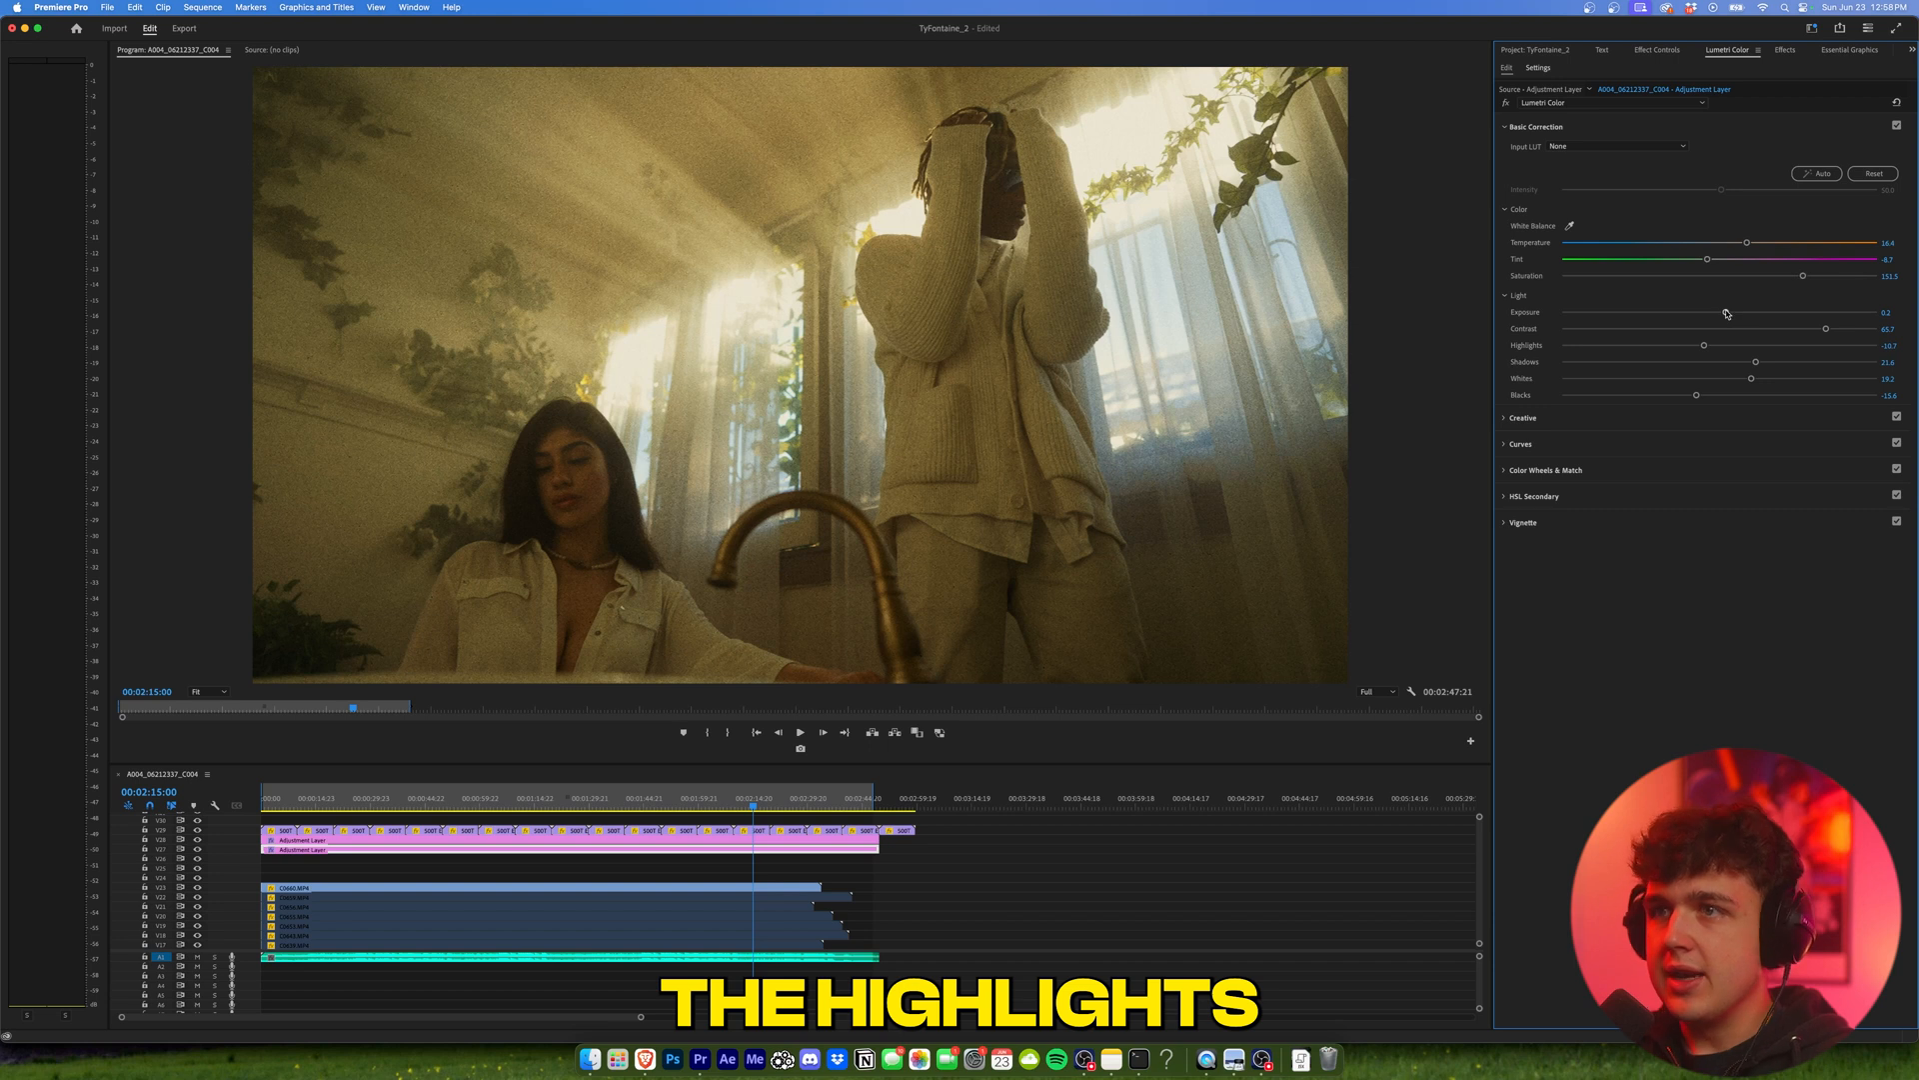
pyautogui.moveTo(1719, 315); pyautogui.dragTo(1761, 315)
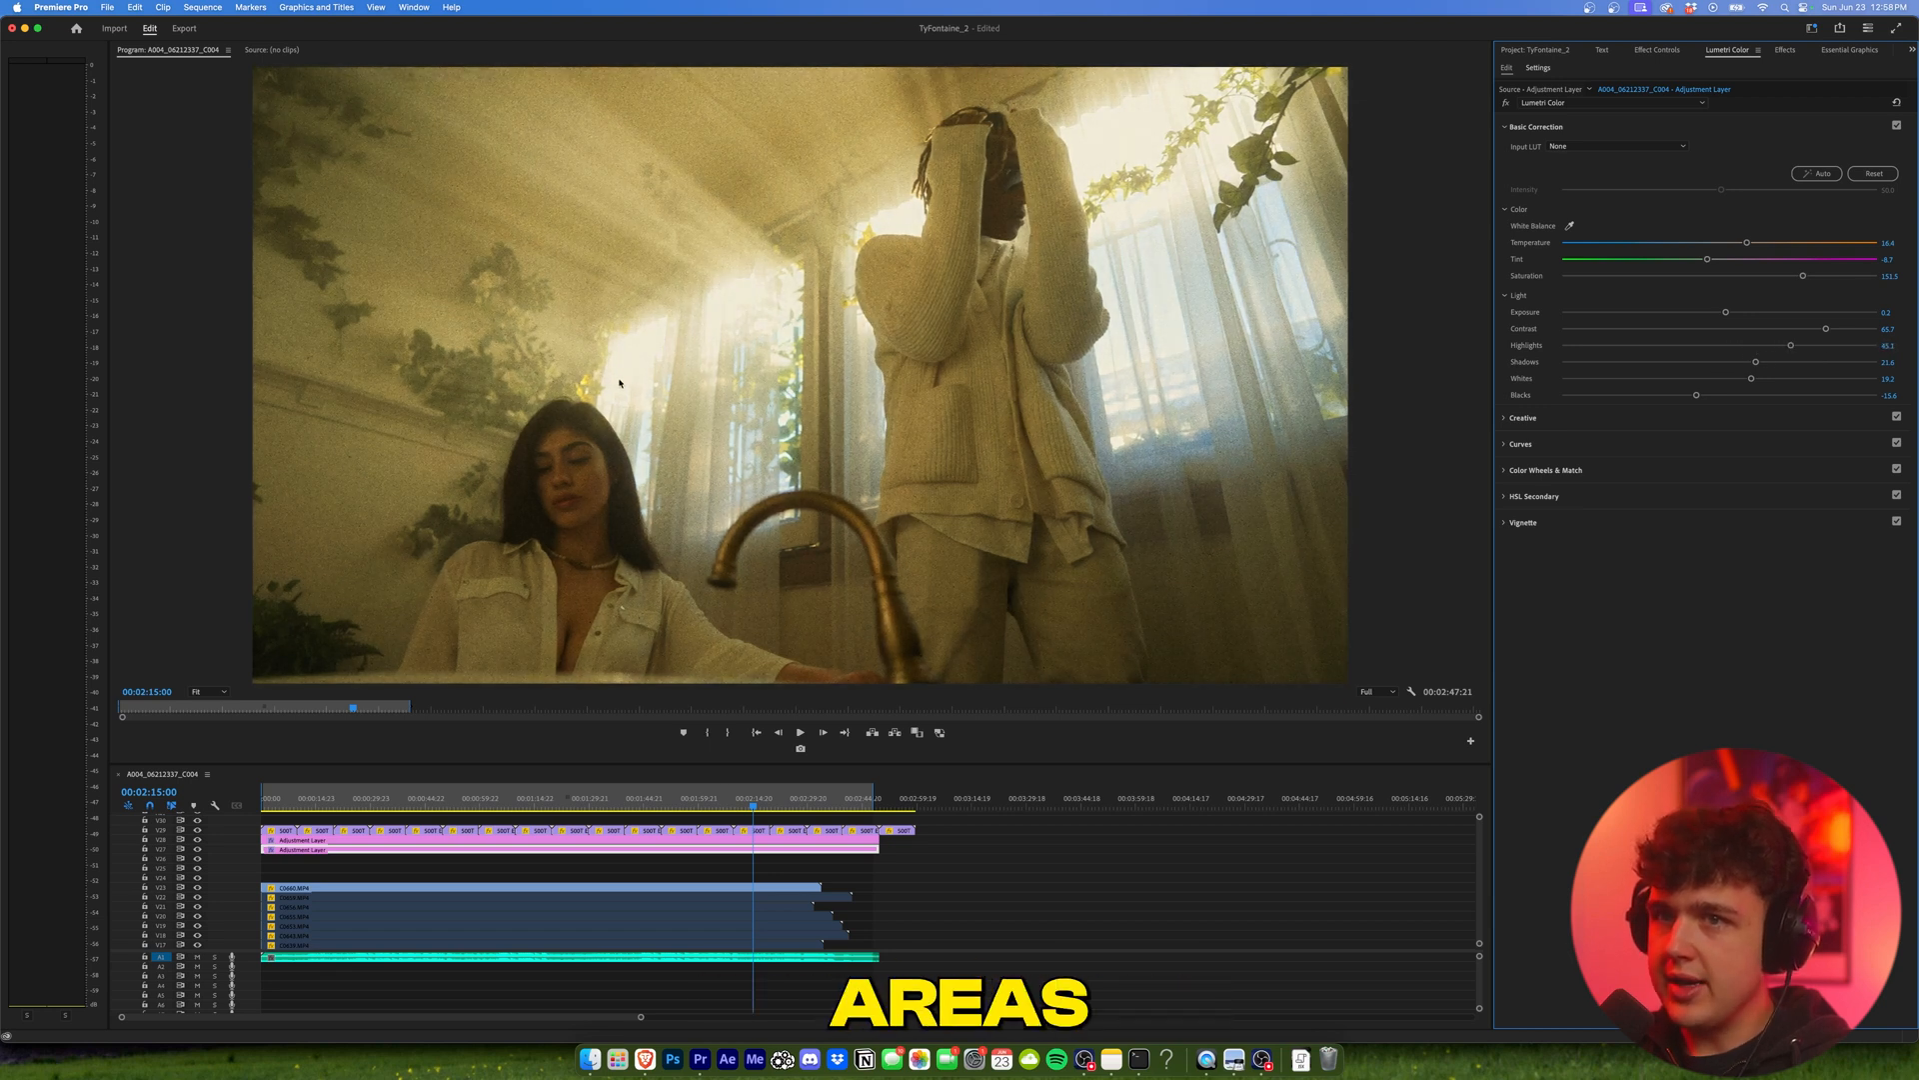
pyautogui.moveTo(1754, 345); pyautogui.dragTo(1699, 345)
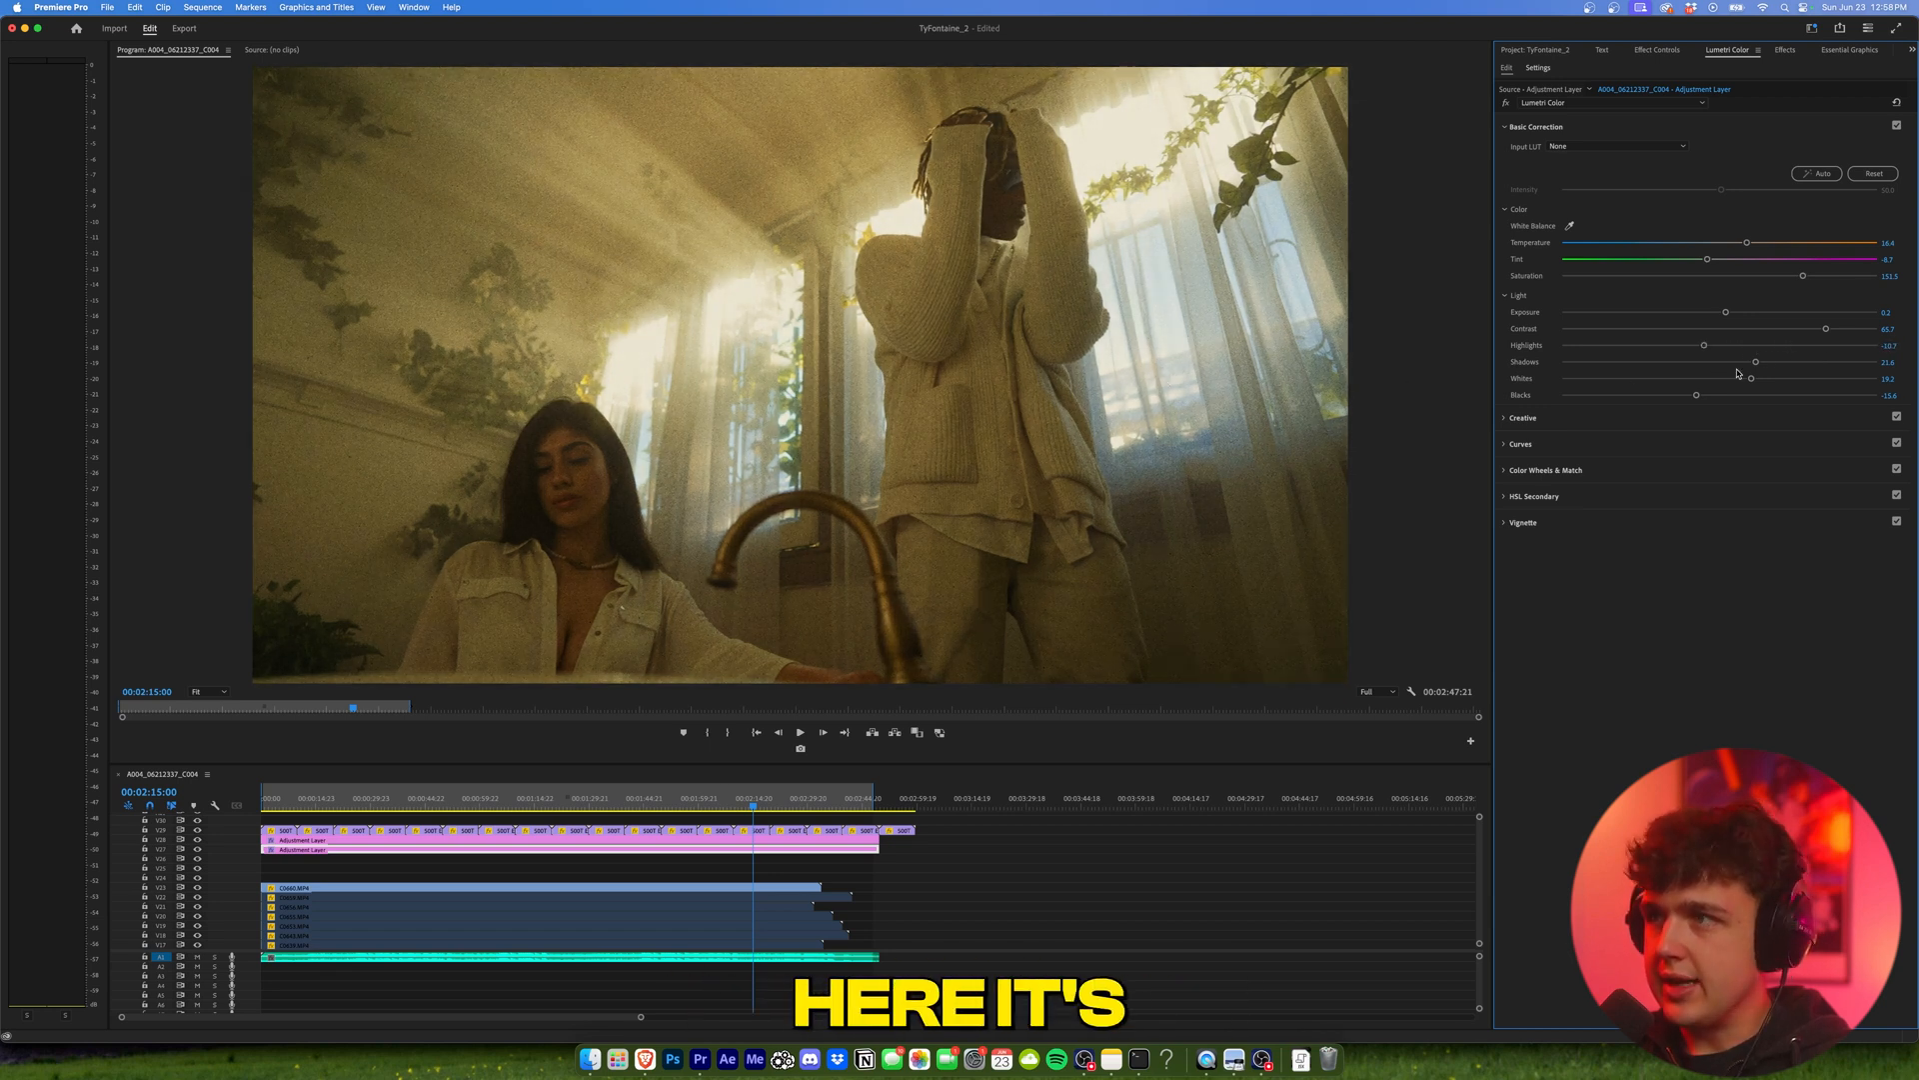
pyautogui.moveTo(1700, 345); pyautogui.dragTo(1755, 345)
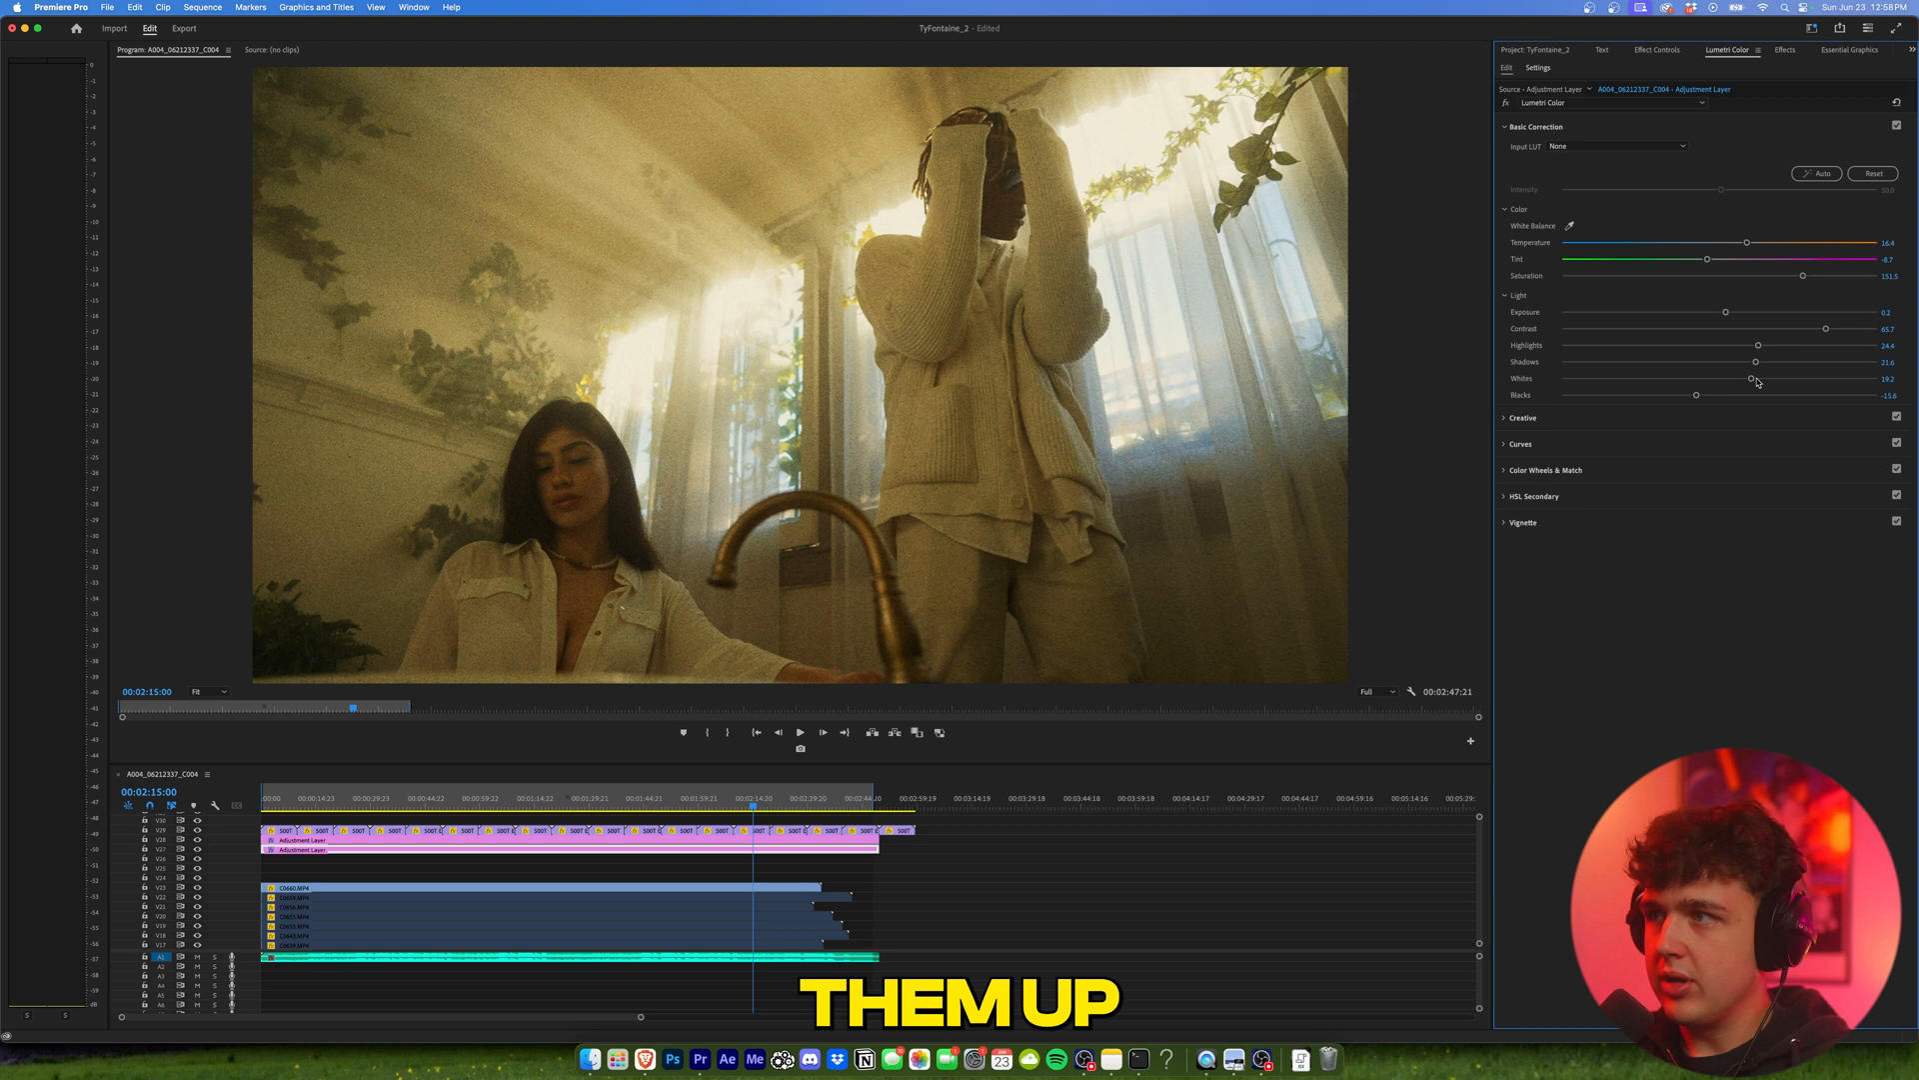
pyautogui.moveTo(1763, 361); pyautogui.dragTo(1752, 361)
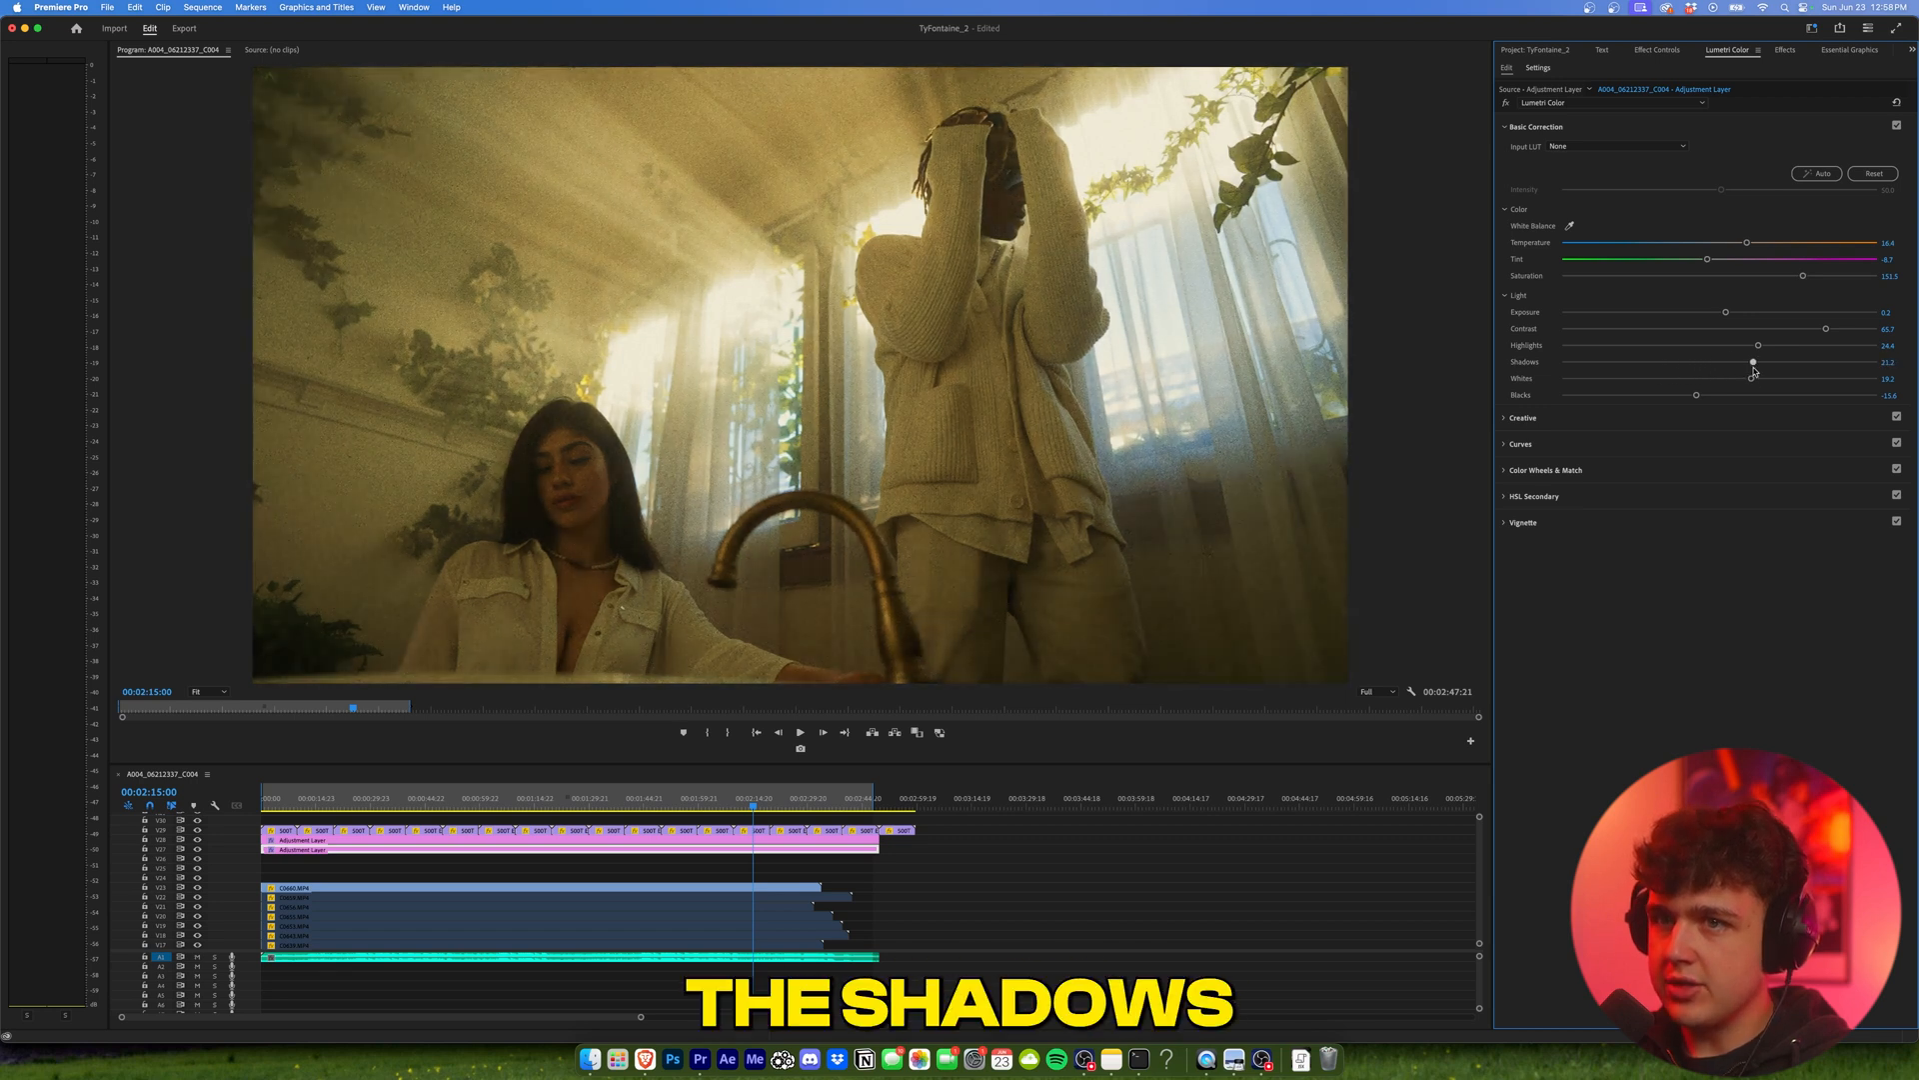
pyautogui.moveTo(1696, 378); pyautogui.dragTo(1761, 378)
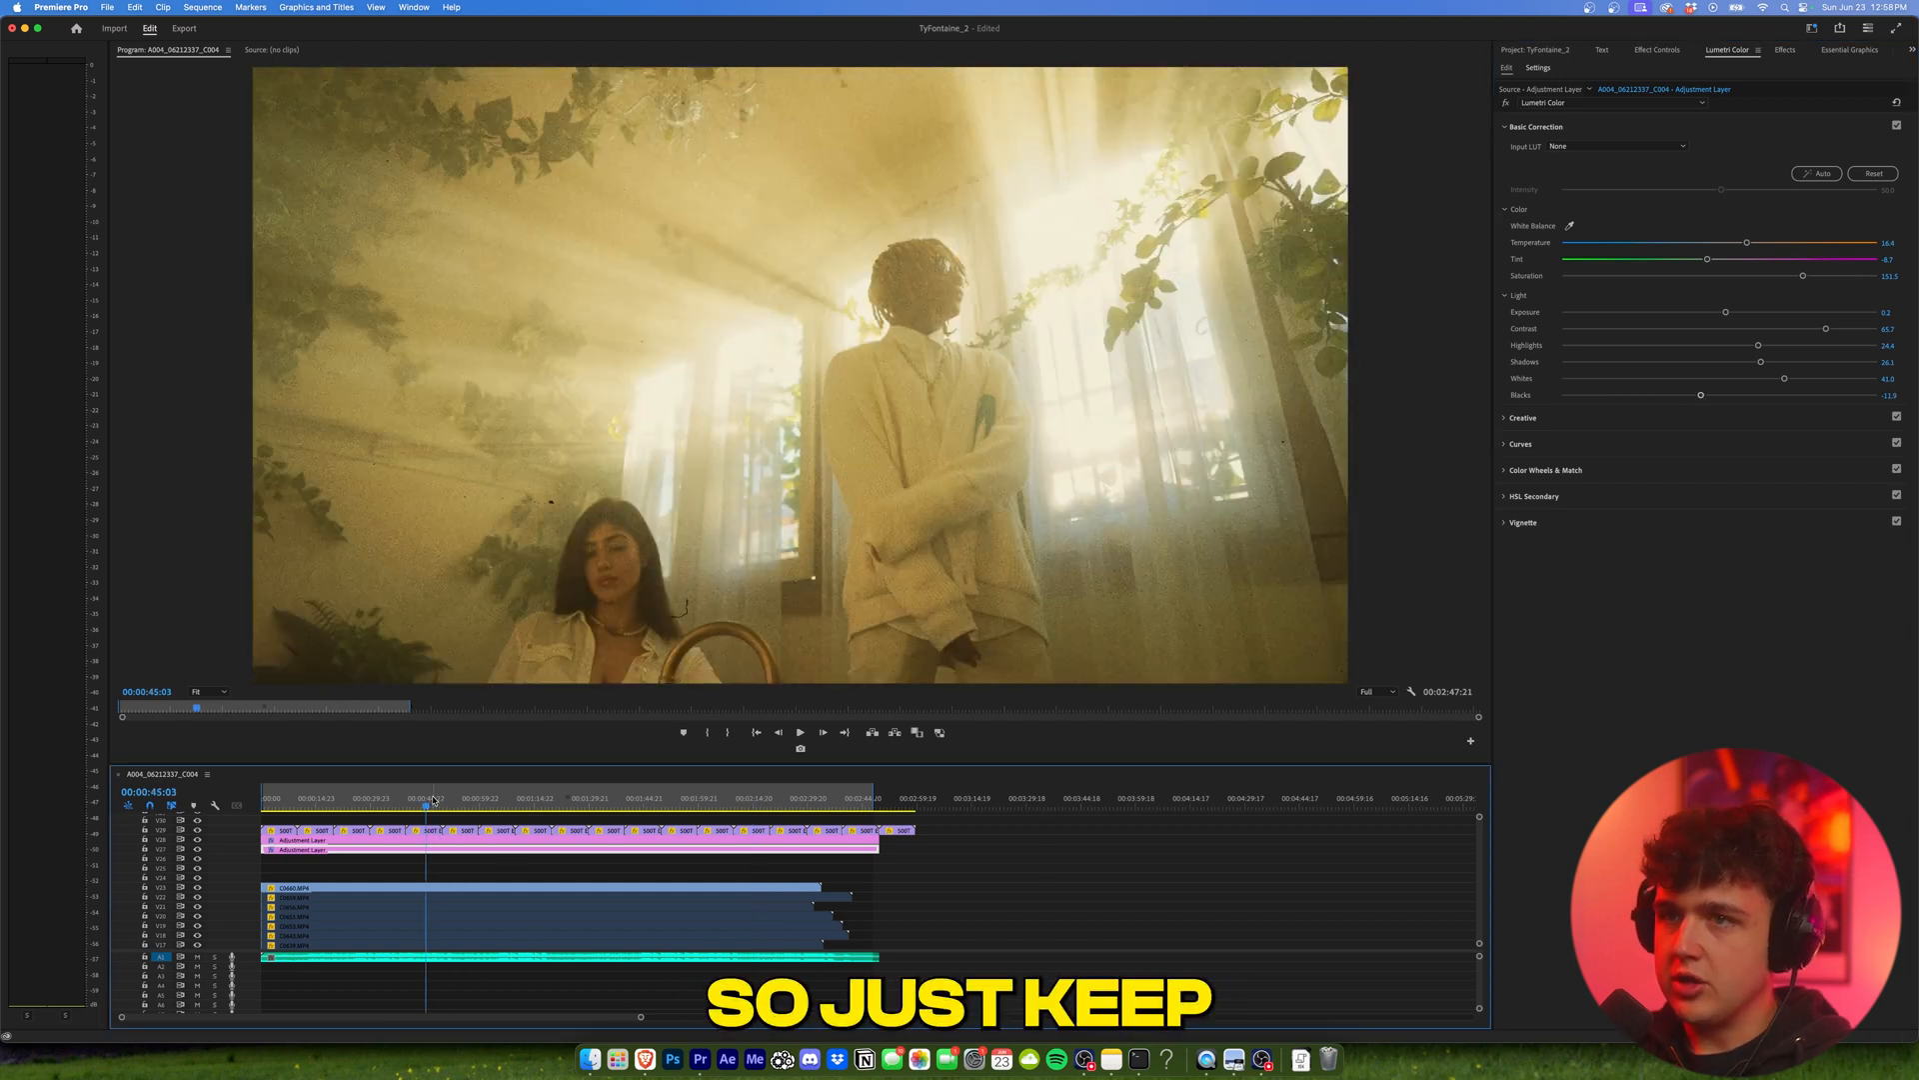
pyautogui.click(612, 798)
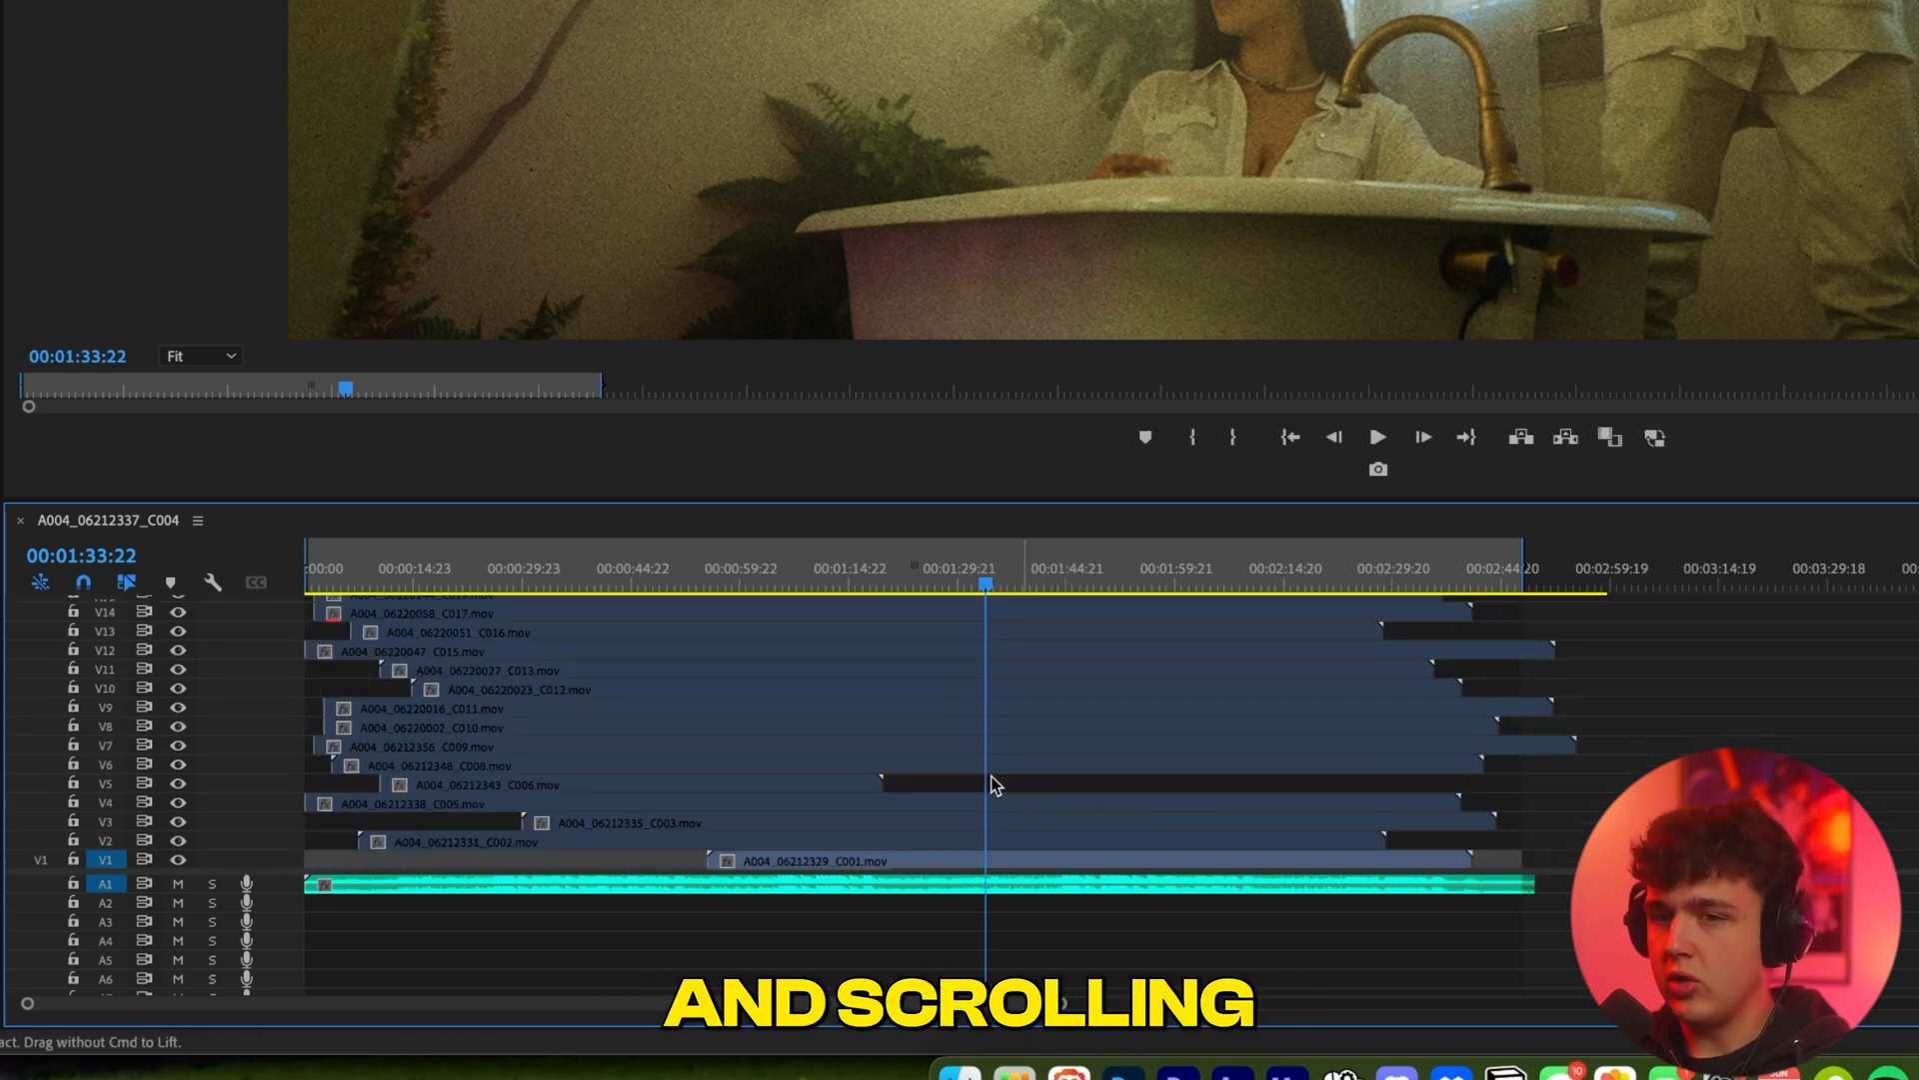
pyautogui.scroll(-3)
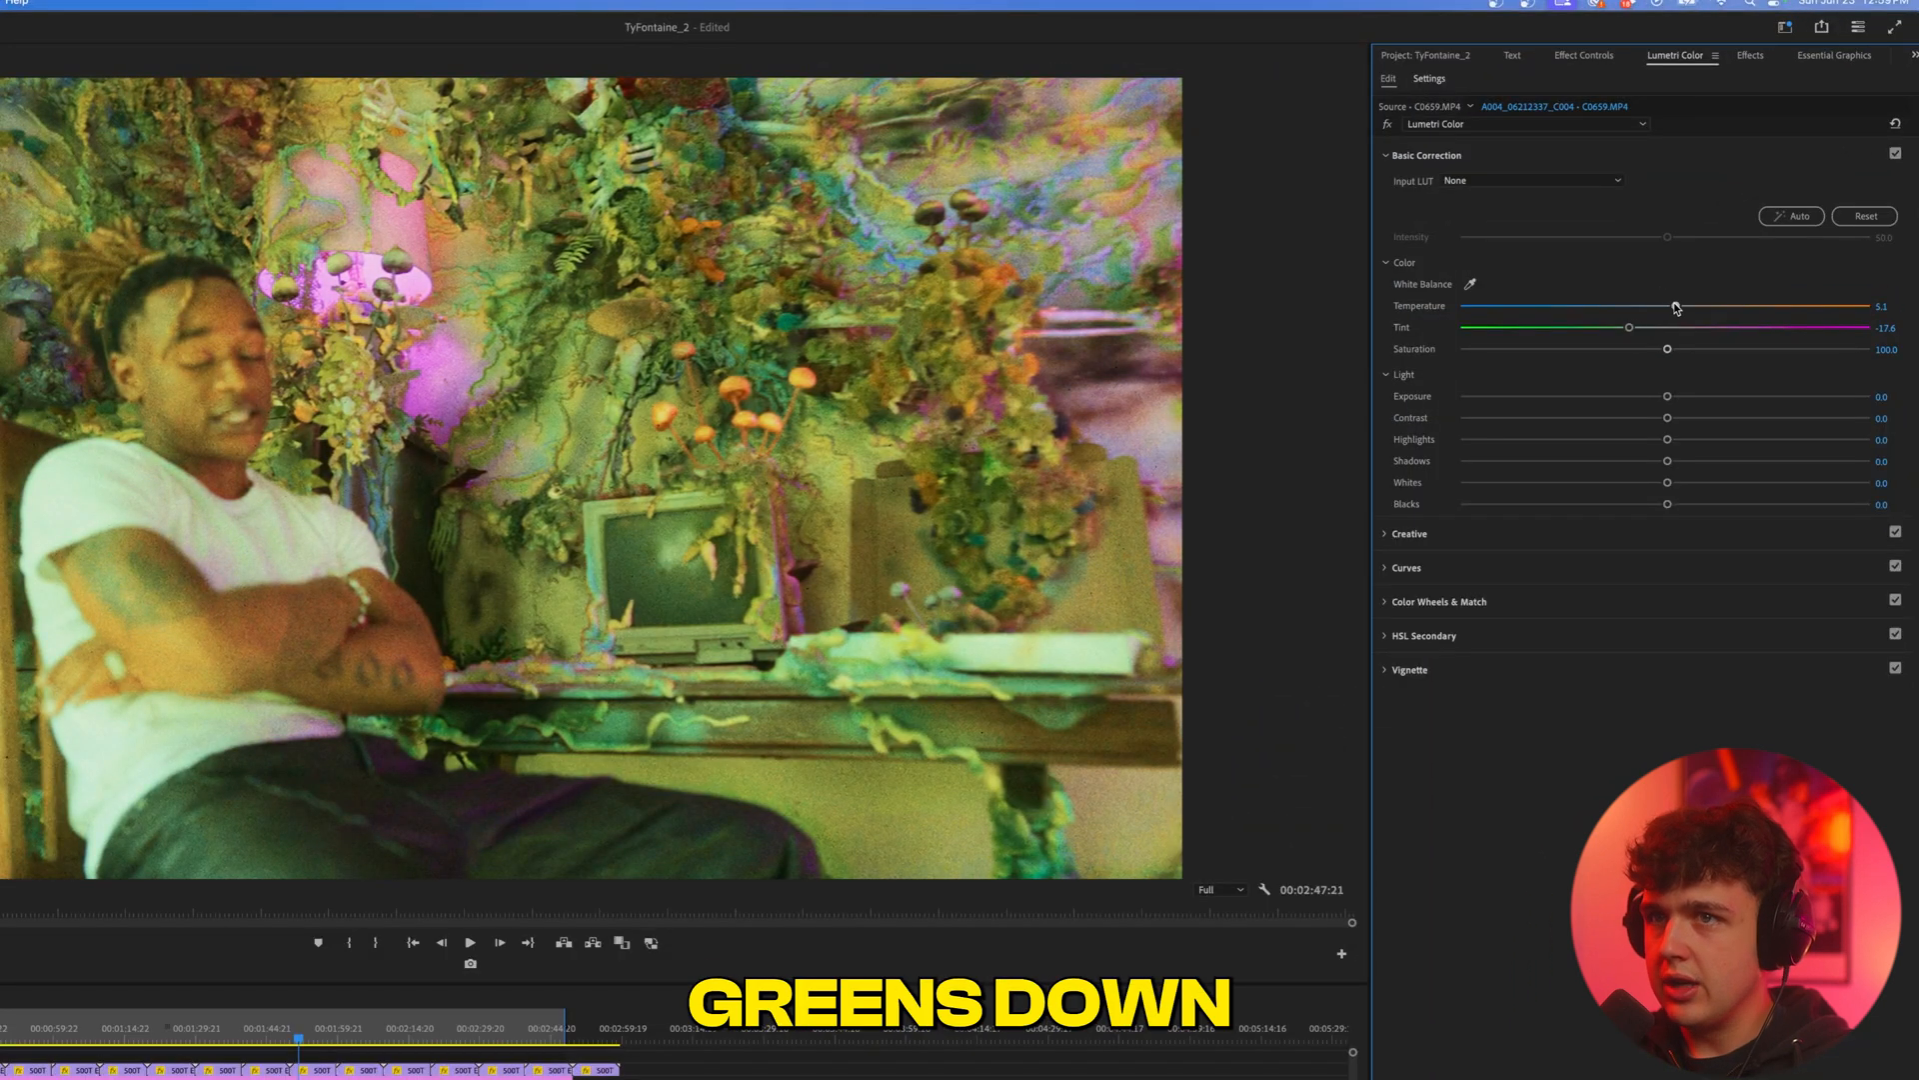
# Step: Warm the plant-room clip, raise contrast and highlights, deepen shadows, and play back
pyautogui.moveTo(1675, 306); pyautogui.dragTo(1690, 306)
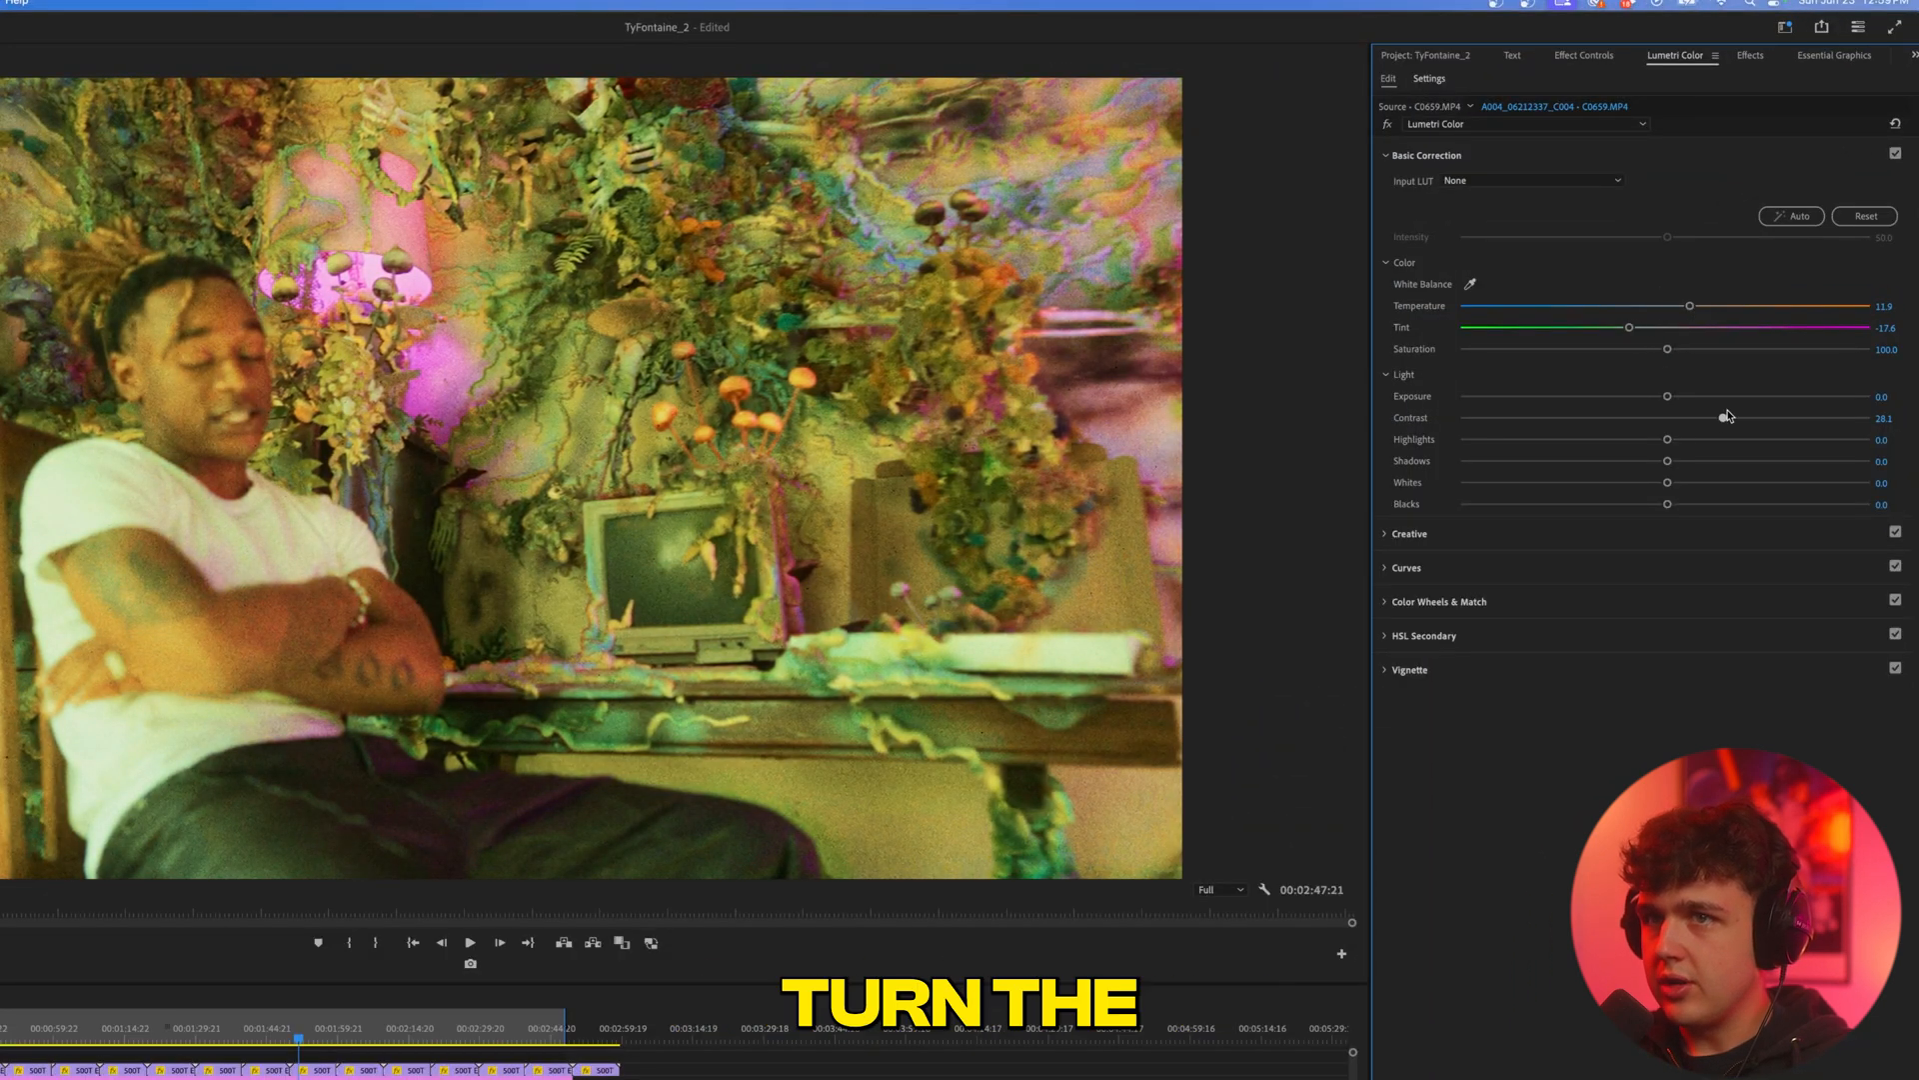
pyautogui.moveTo(1667, 460); pyautogui.dragTo(1605, 459)
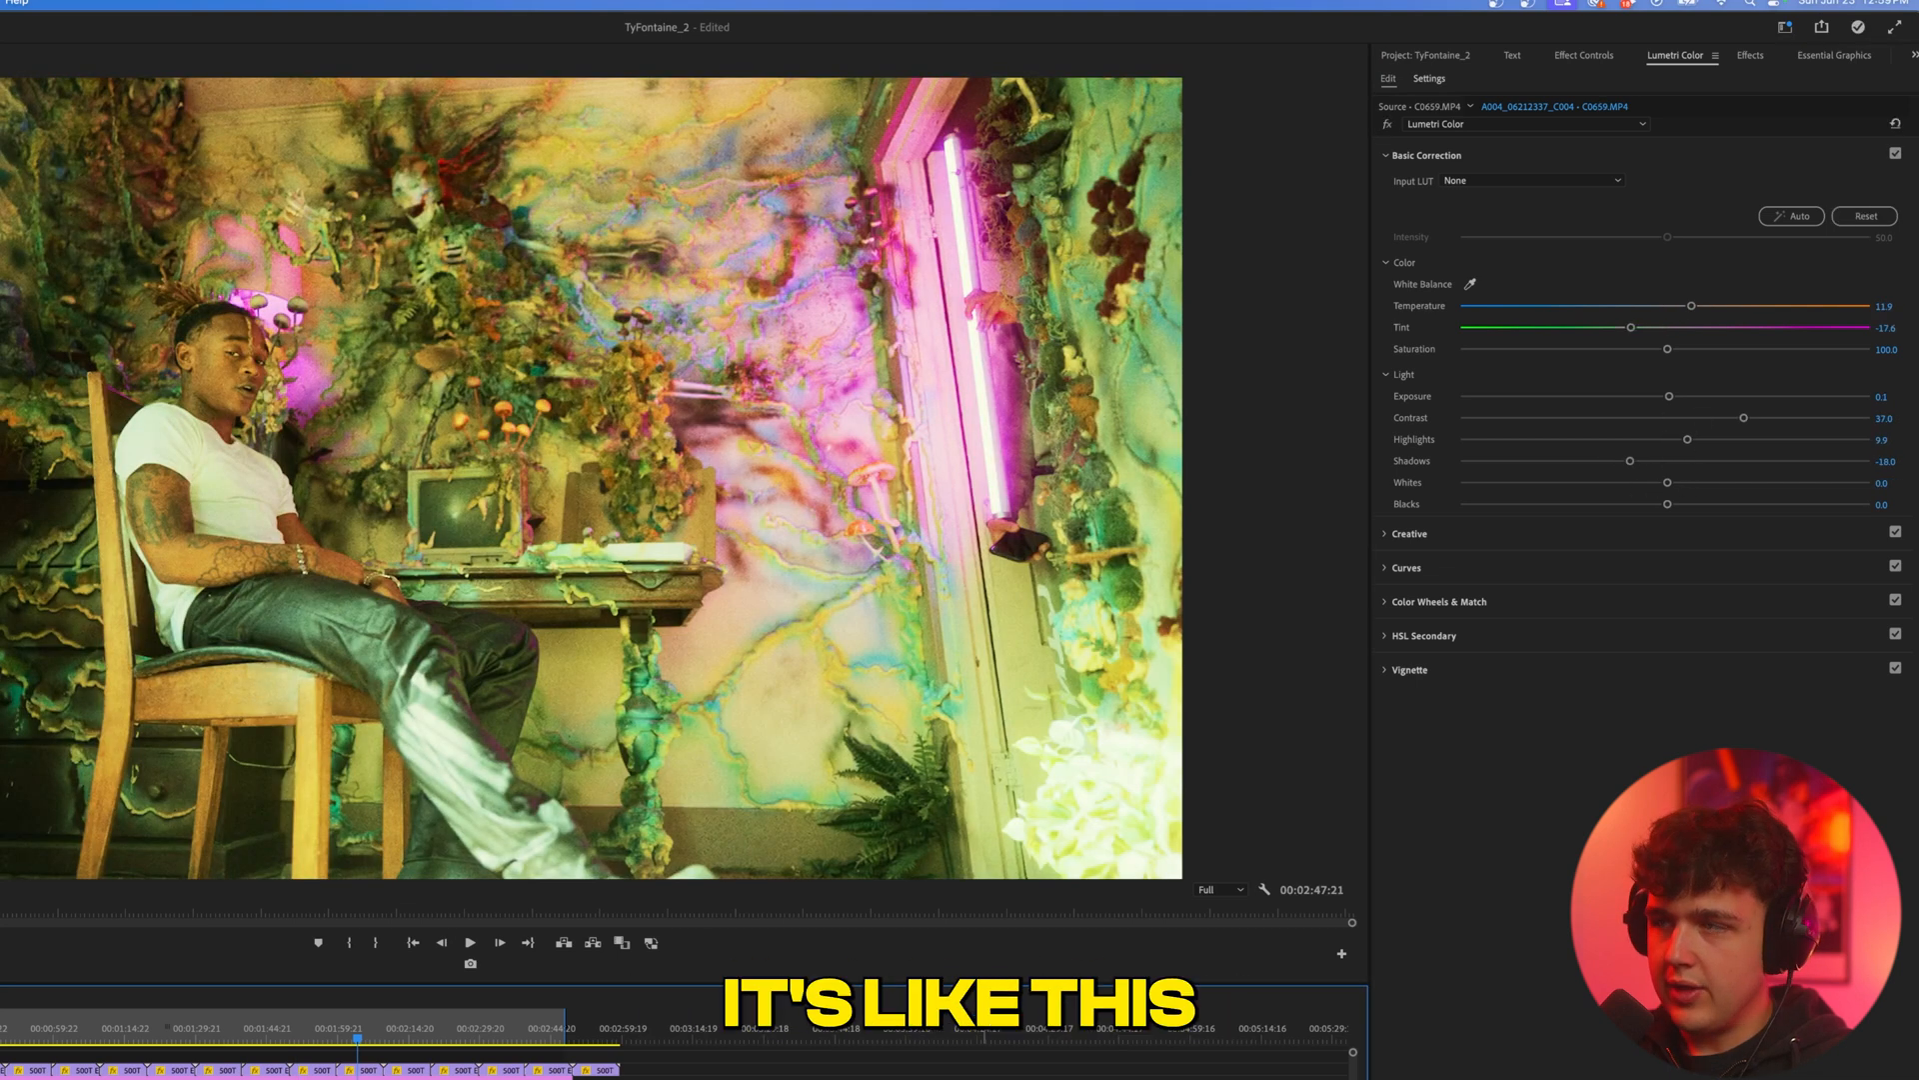
pyautogui.moveTo(1667, 348); pyautogui.dragTo(1602, 349)
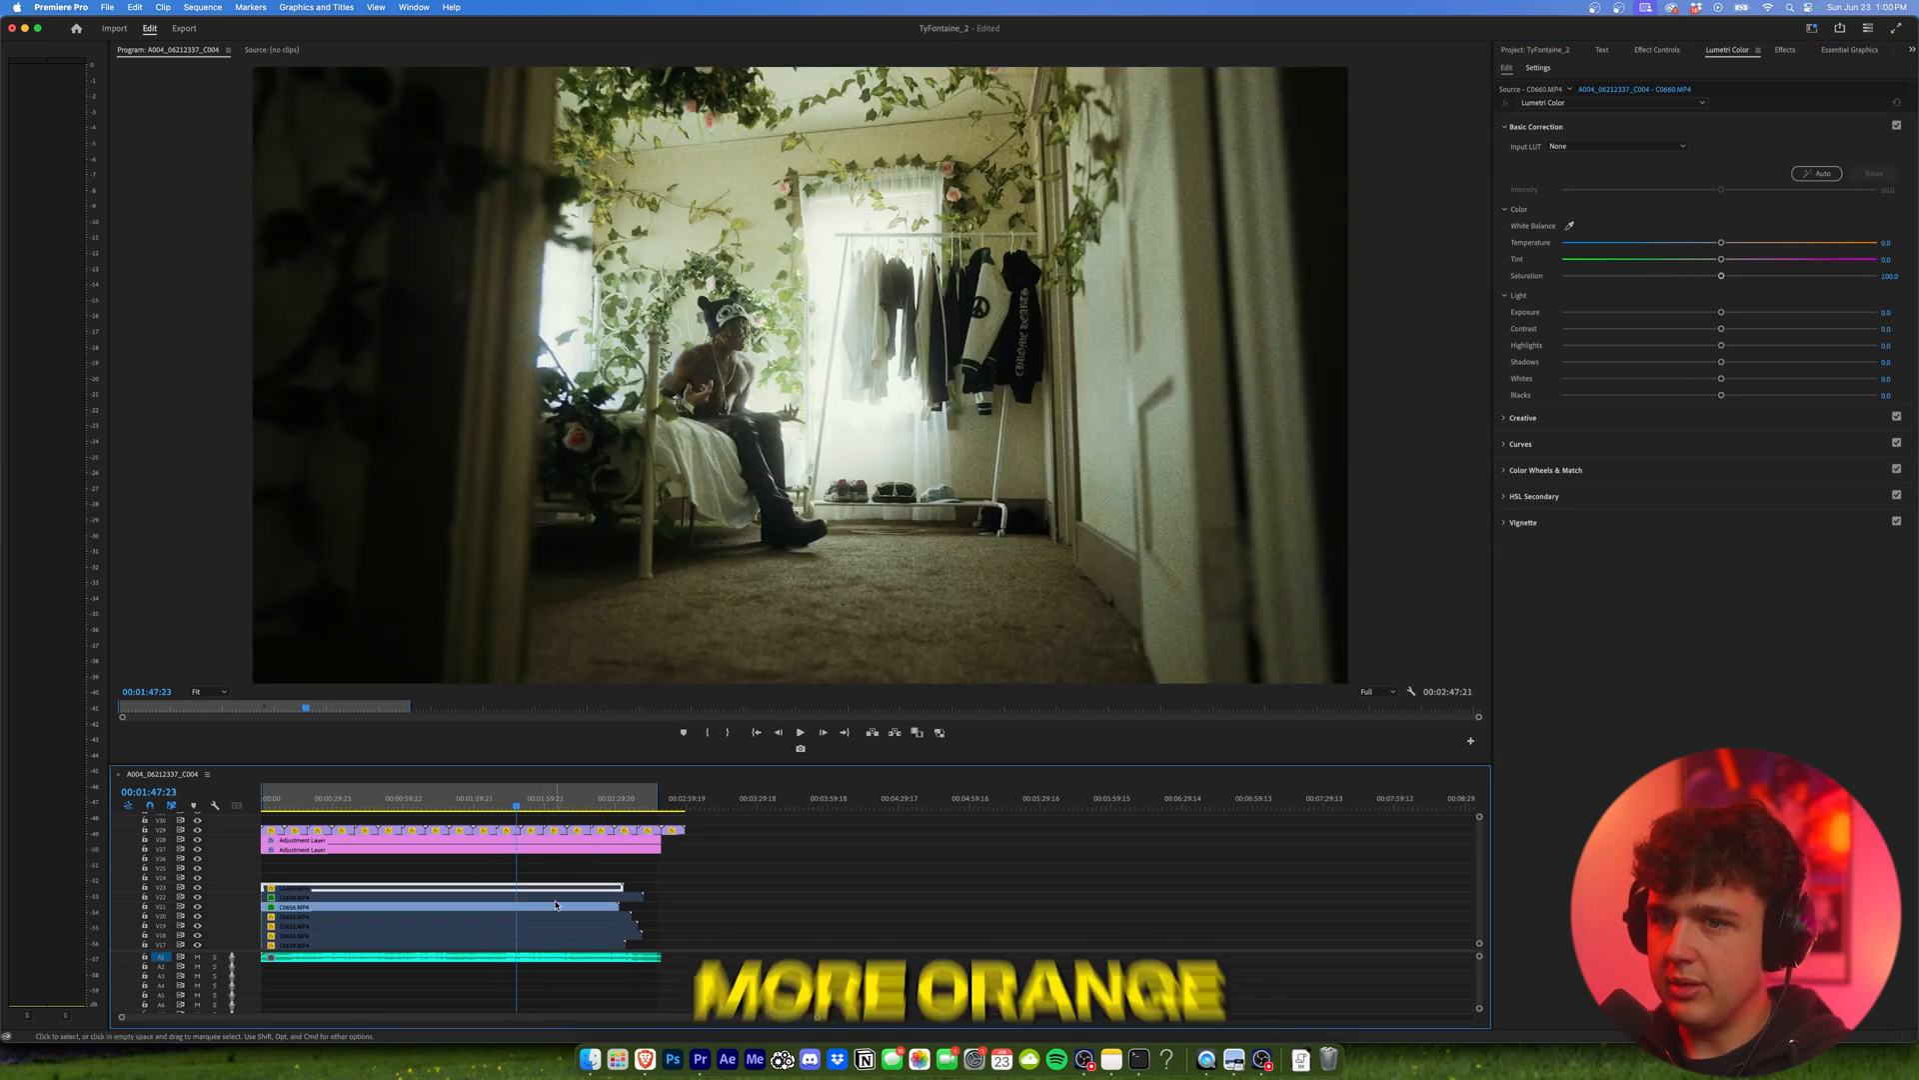
pyautogui.moveTo(1720, 242); pyautogui.dragTo(1755, 241)
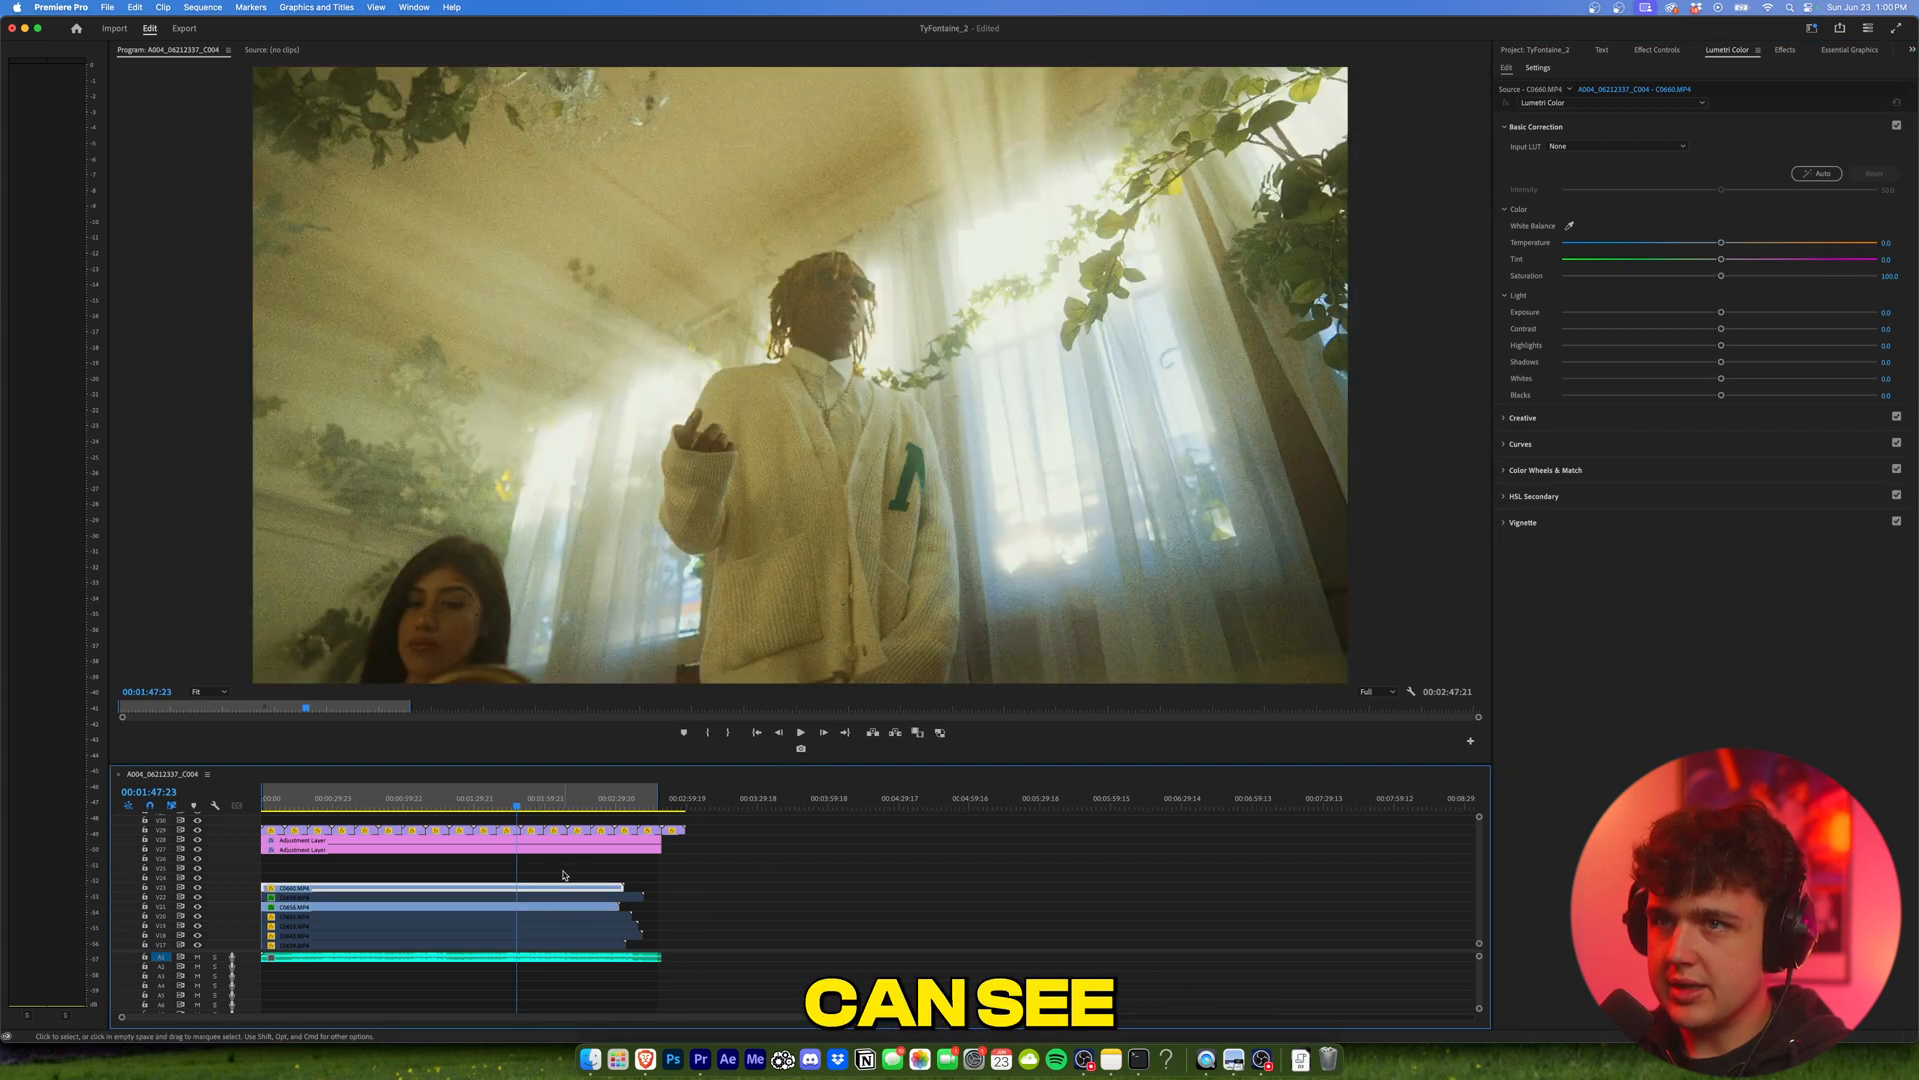
pyautogui.click(801, 732)
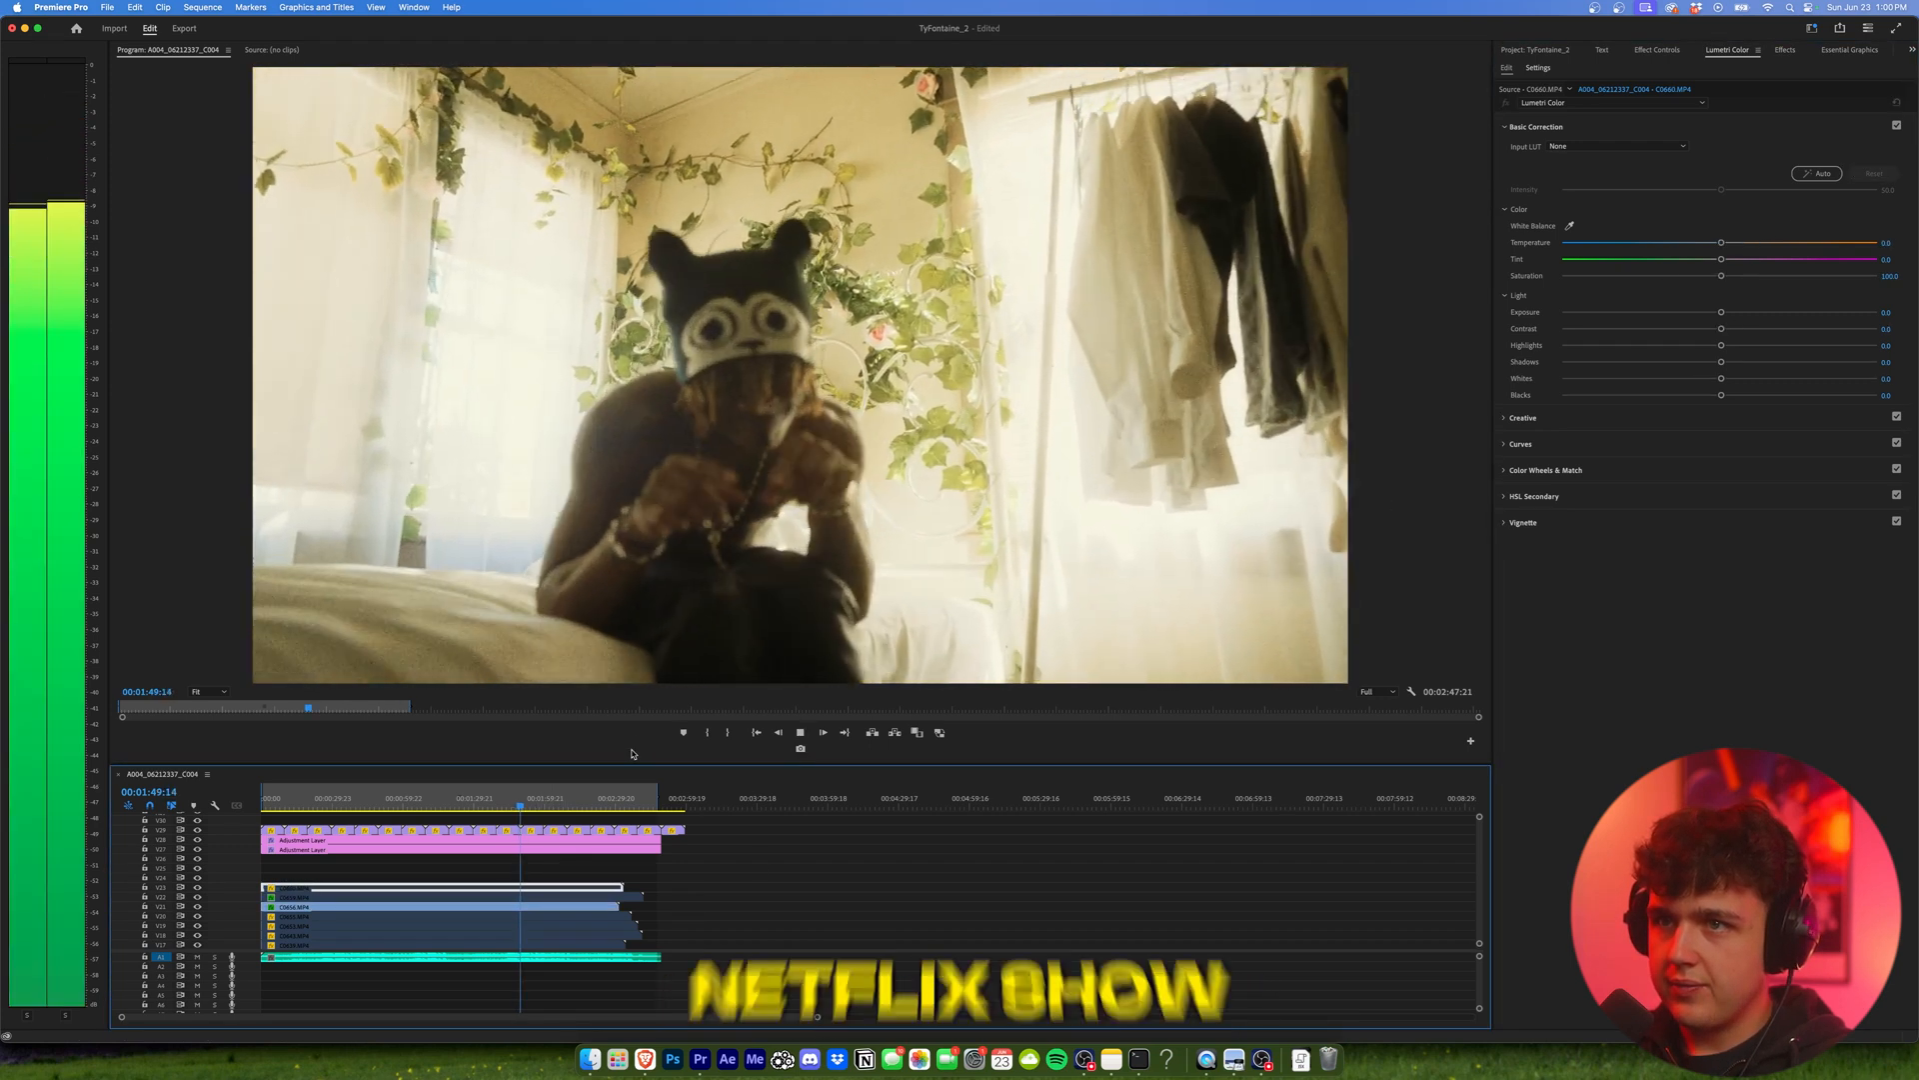